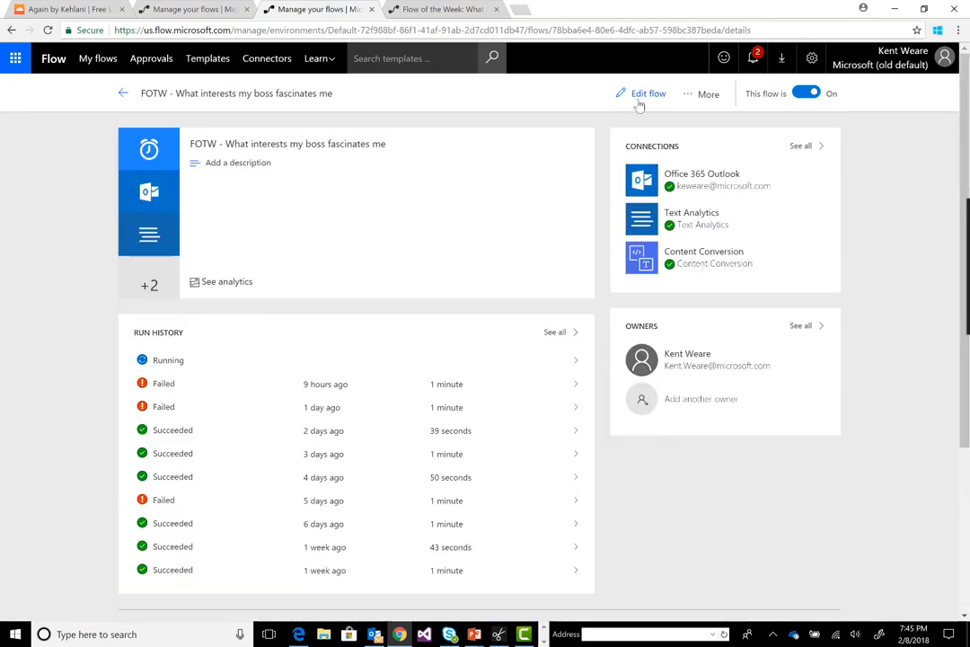
Step: Open the 'What interests my boss fascinates me' flow in the designer via Edit flow
left_click(647, 93)
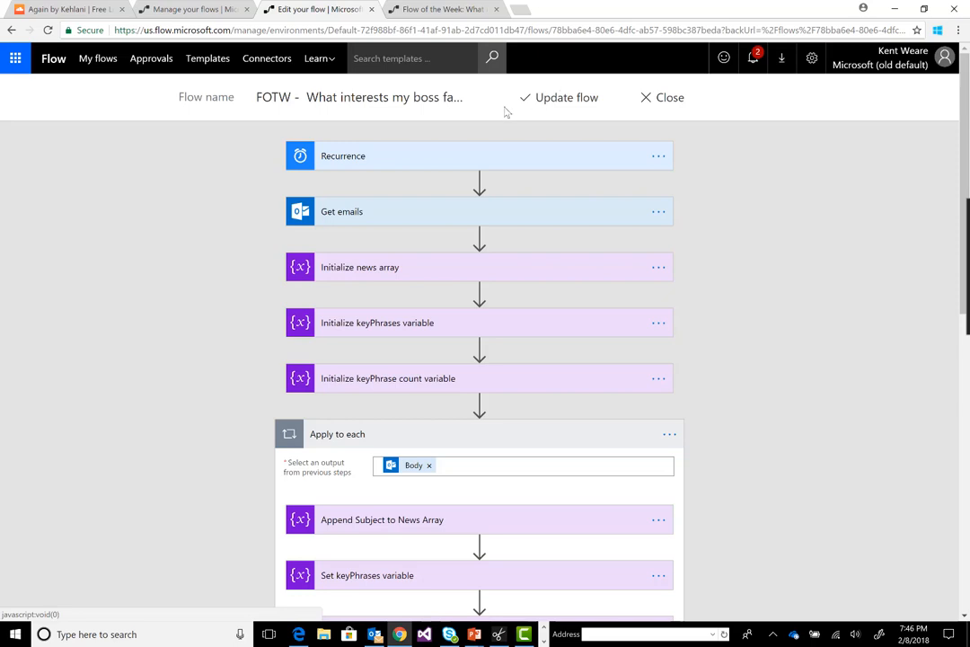
mouse_move(410, 118)
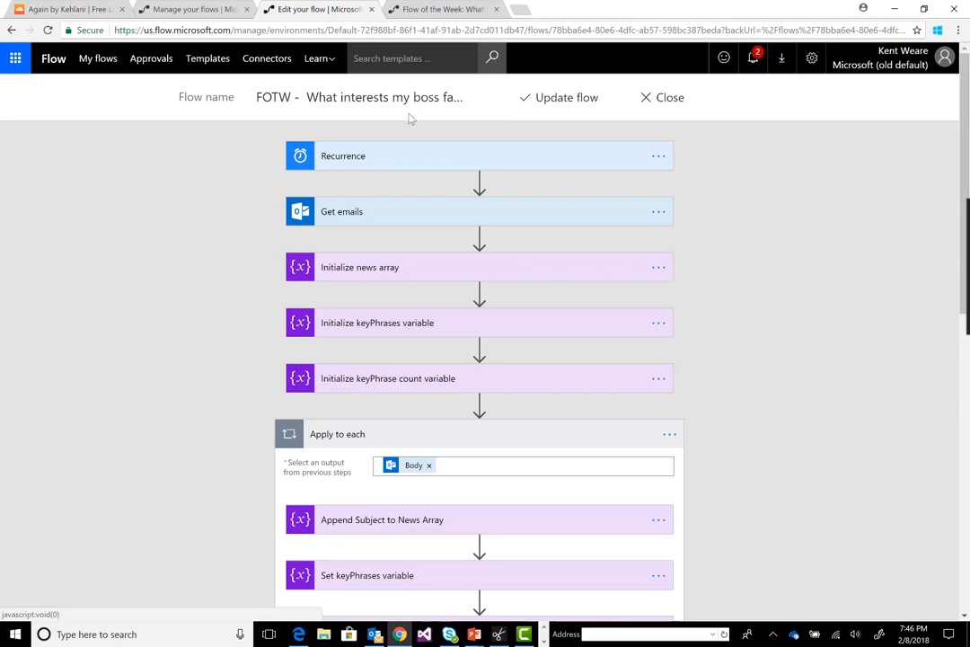
mouse_move(401, 158)
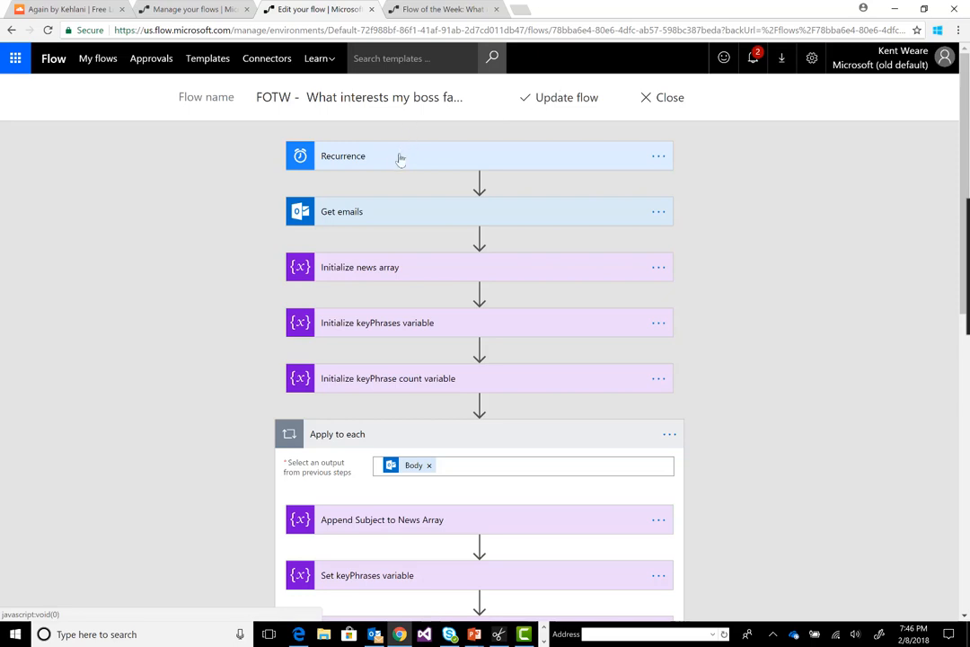
mouse_move(406, 204)
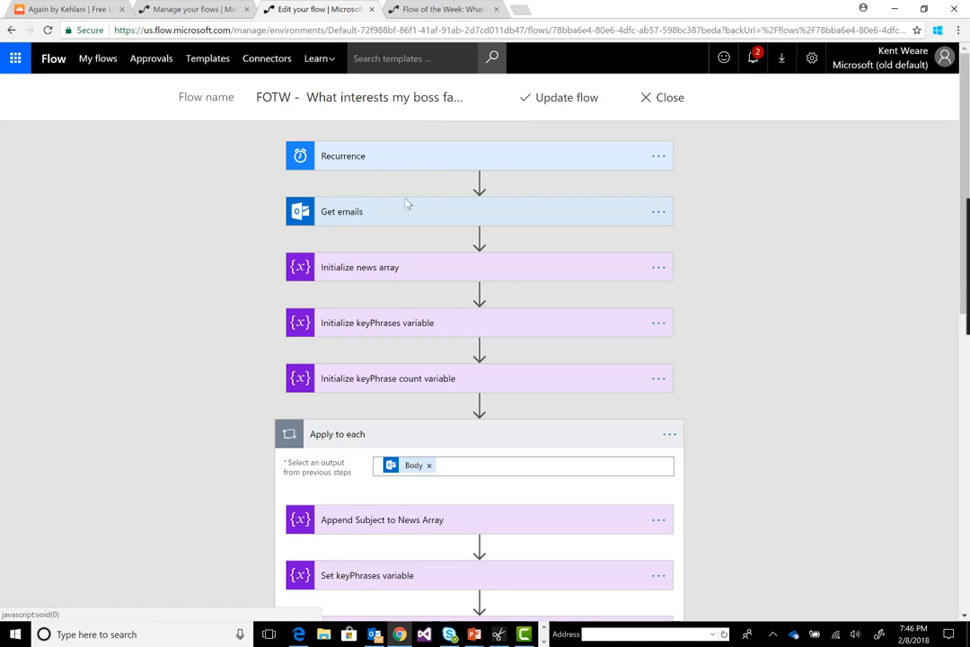
Step: Expand Get emails to show Inbox folder, 'from: Kent Weare' query and top 10
left_click(341, 211)
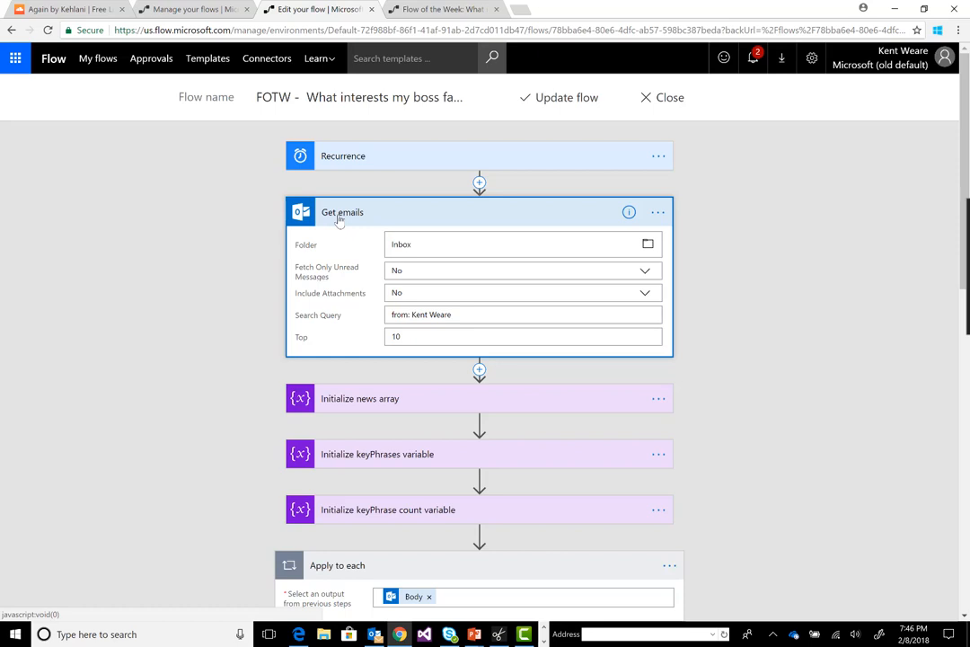
mouse_move(403, 331)
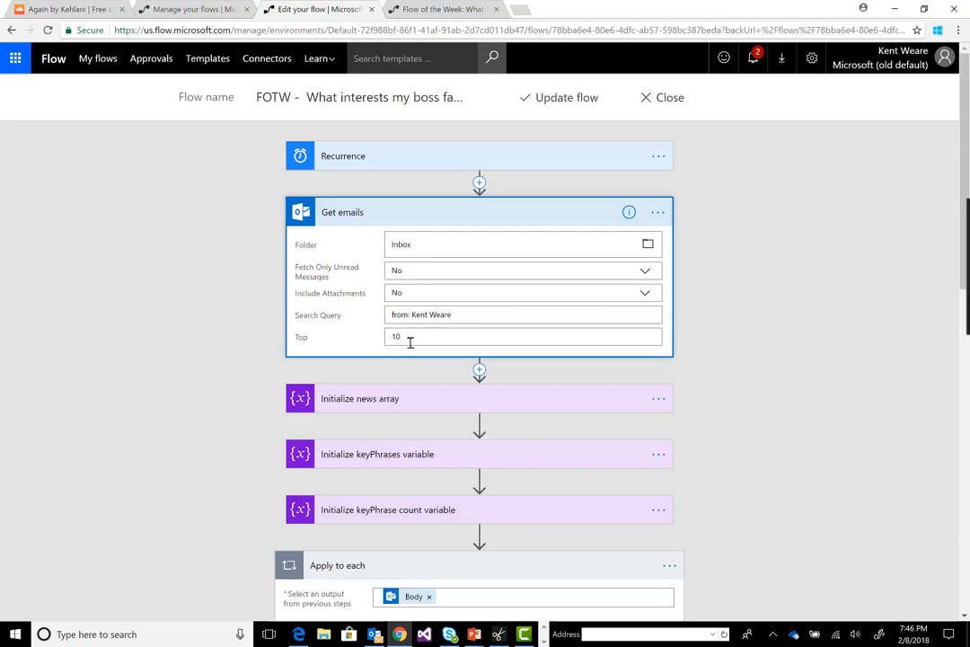
mouse_move(466, 253)
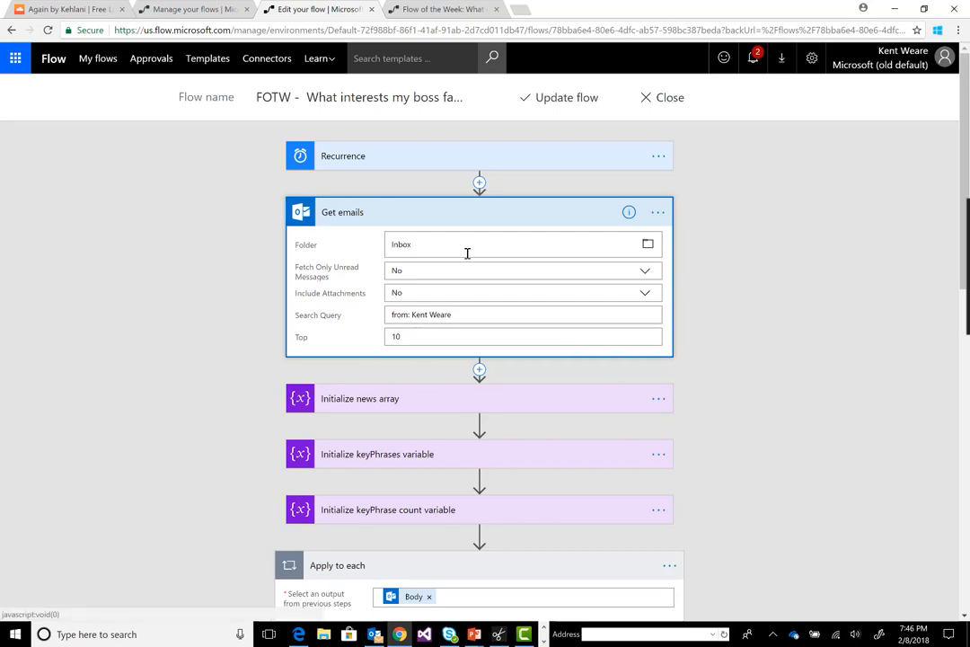
Step: Collapse Get emails and scroll to the Apply to each loop's Html to text and Key Phrases steps
left_click(342, 211)
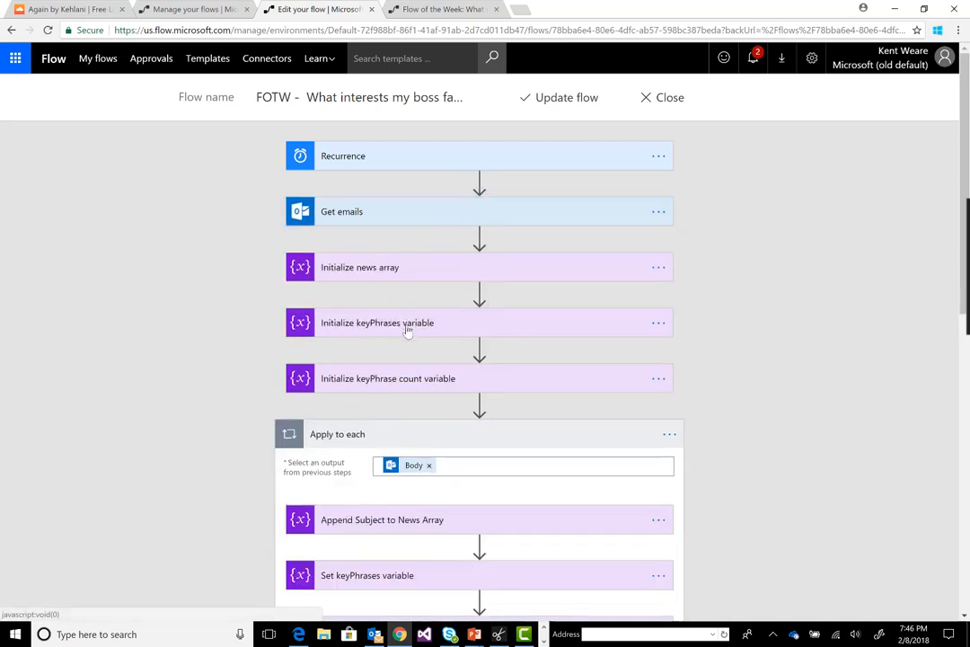
scroll("down", 3)
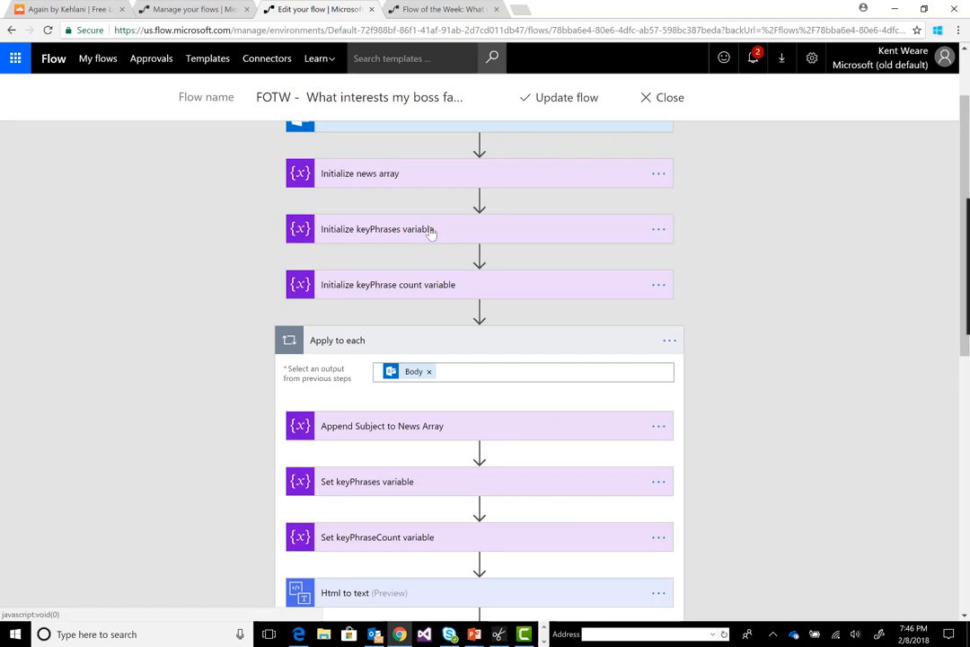
mouse_move(220, 339)
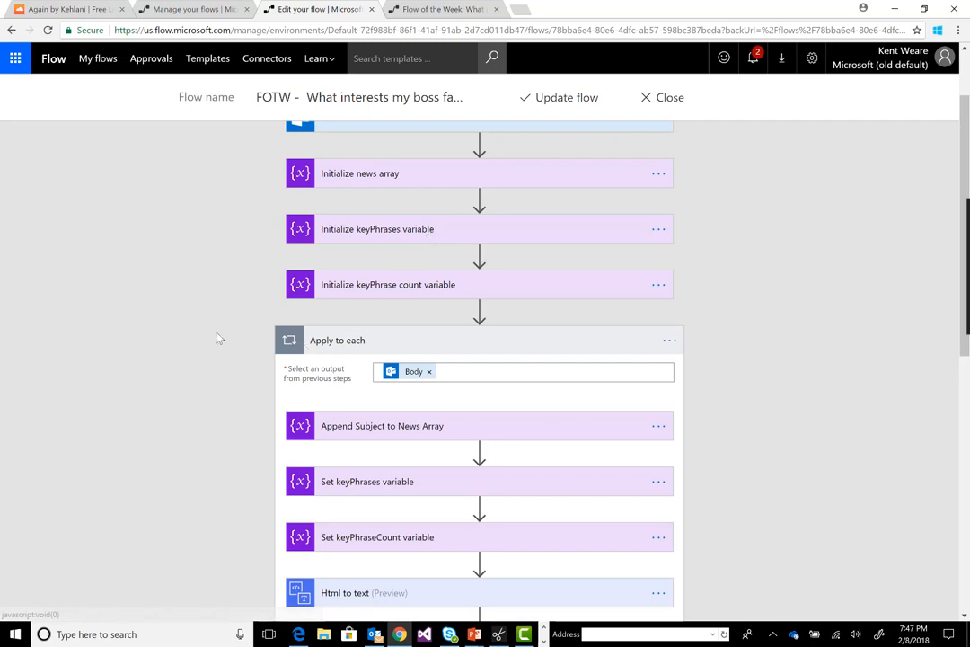
scroll("down", 3)
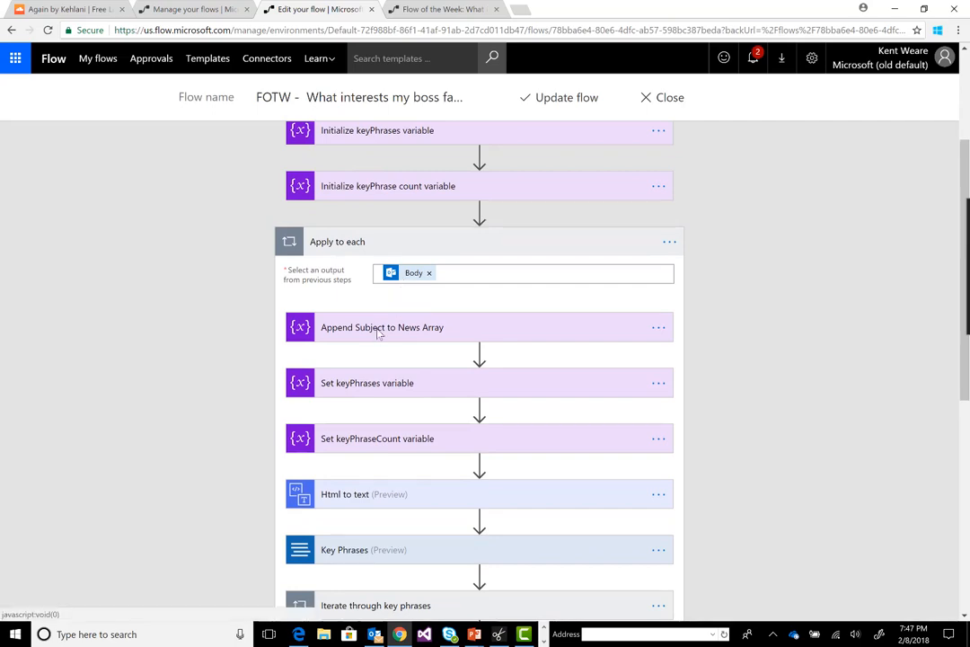
Step: Expand Append Subject to News Array and Set keyPhraseCount variable, showing the Subject append and count 0
left_click(382, 327)
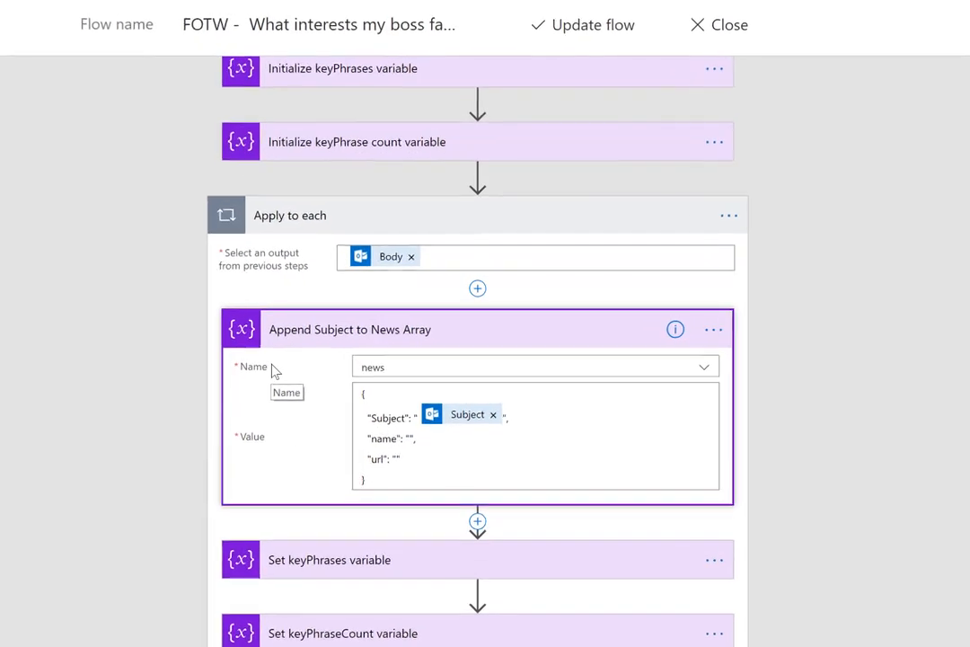
scroll("down", 3)
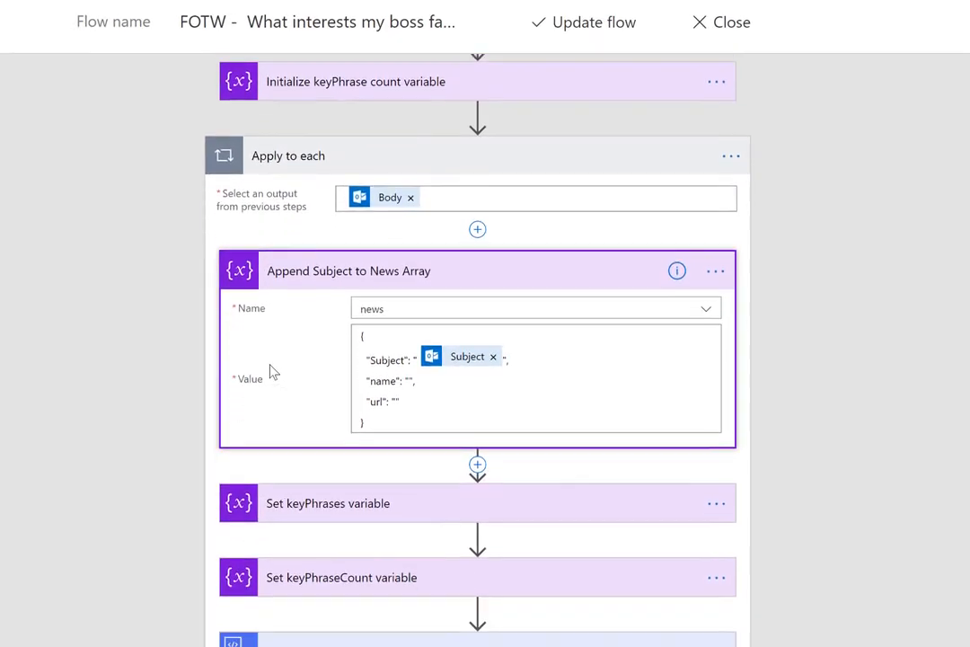
scroll("down", 3)
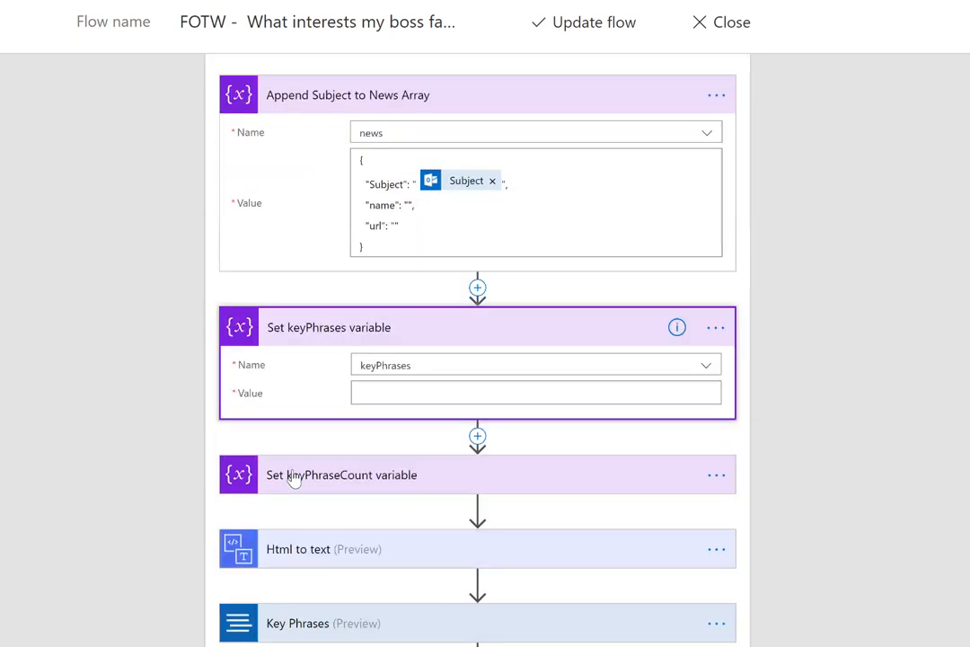
scroll("down", 3)
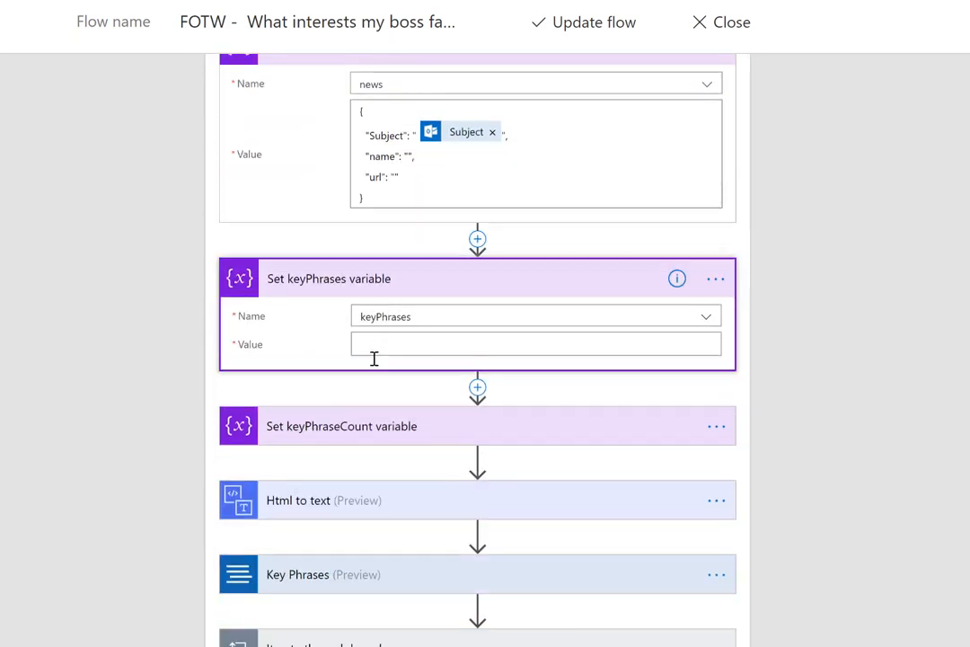
scroll("down", 3)
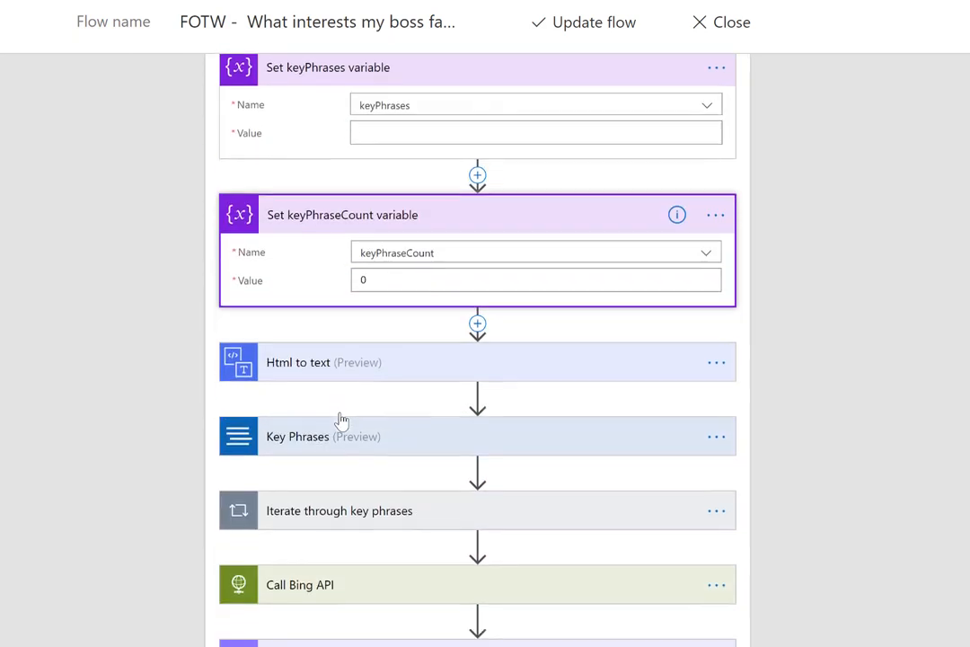
left_click(536, 279)
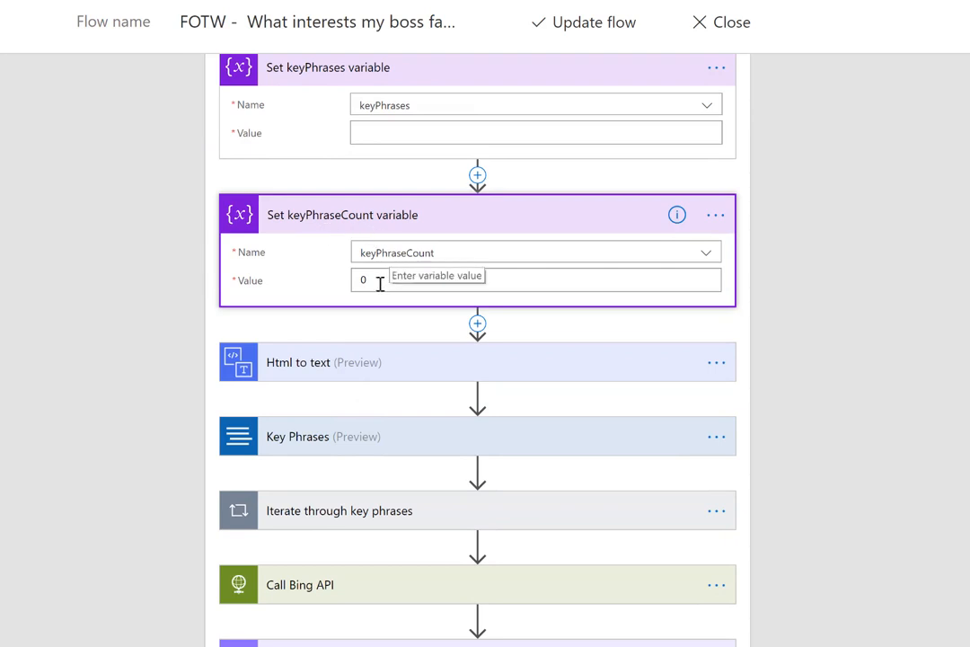
scroll("down", 3)
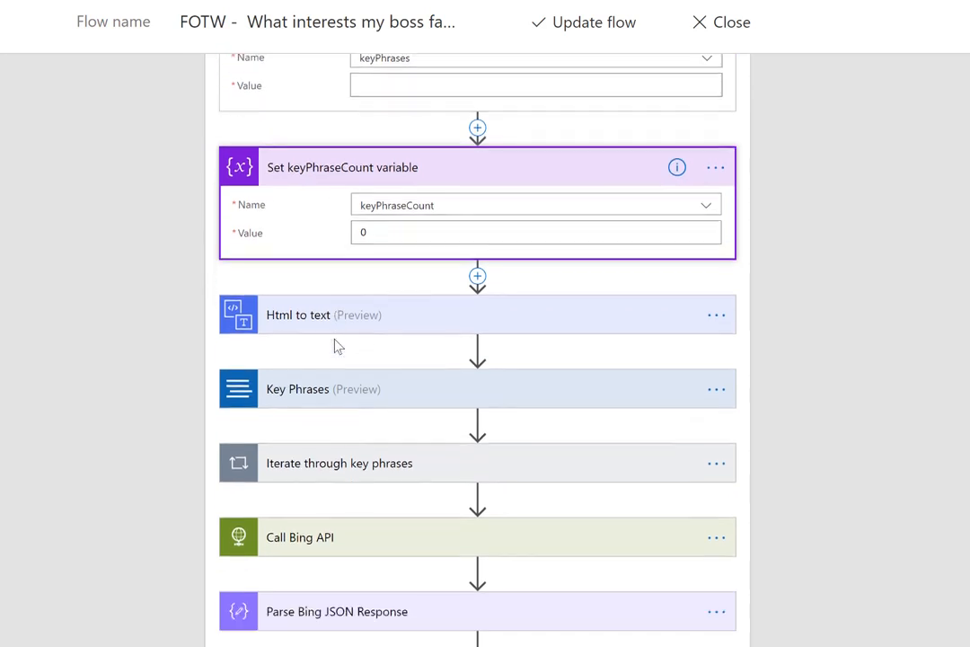
Step: Expand the Html to text step to show its Content field uses the email Body
left_click(297, 314)
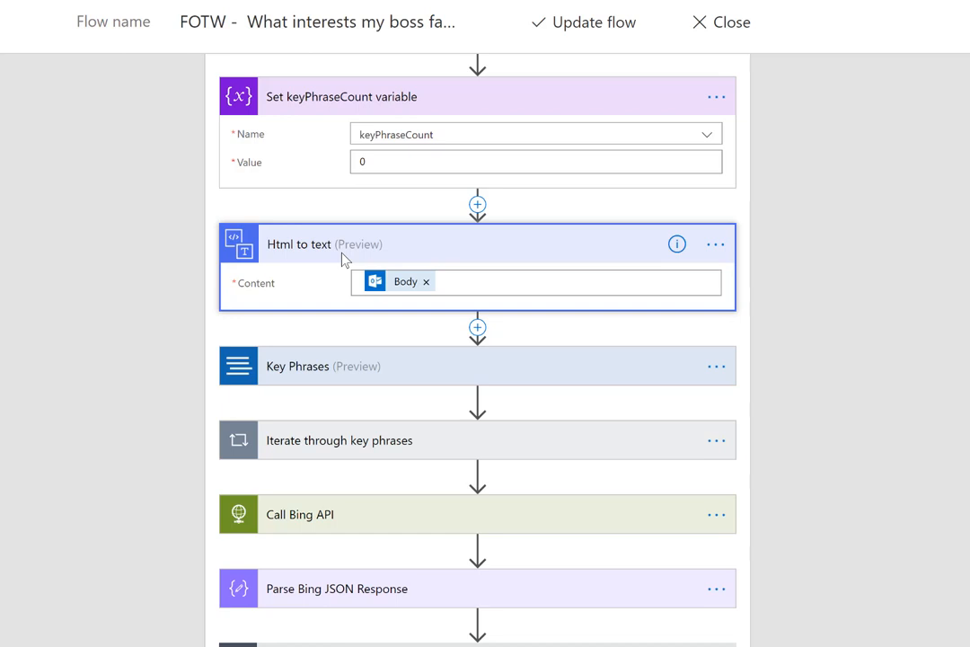
mouse_move(325, 318)
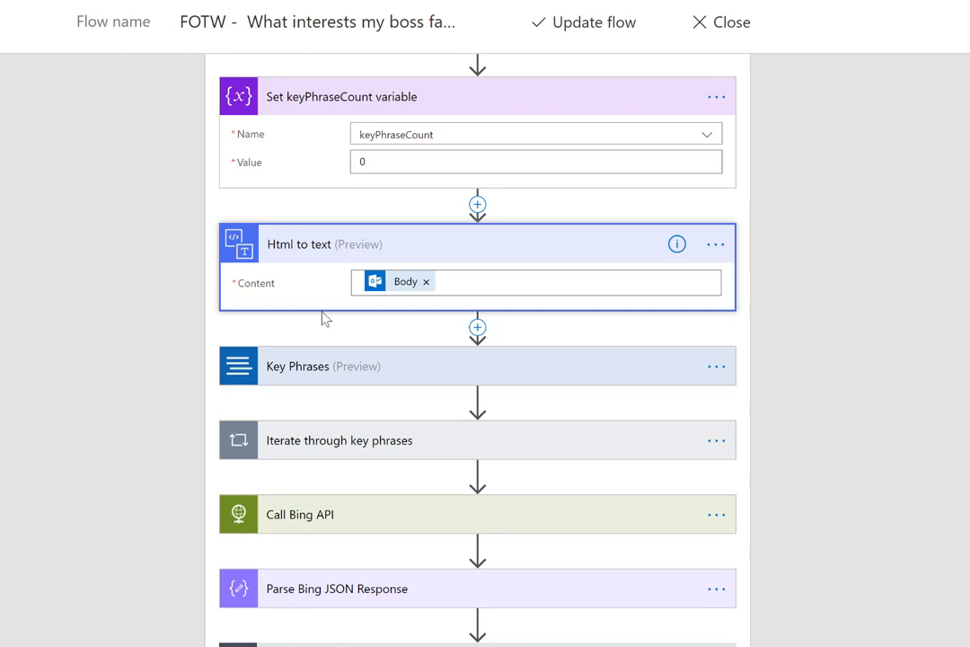
scroll("down", 3)
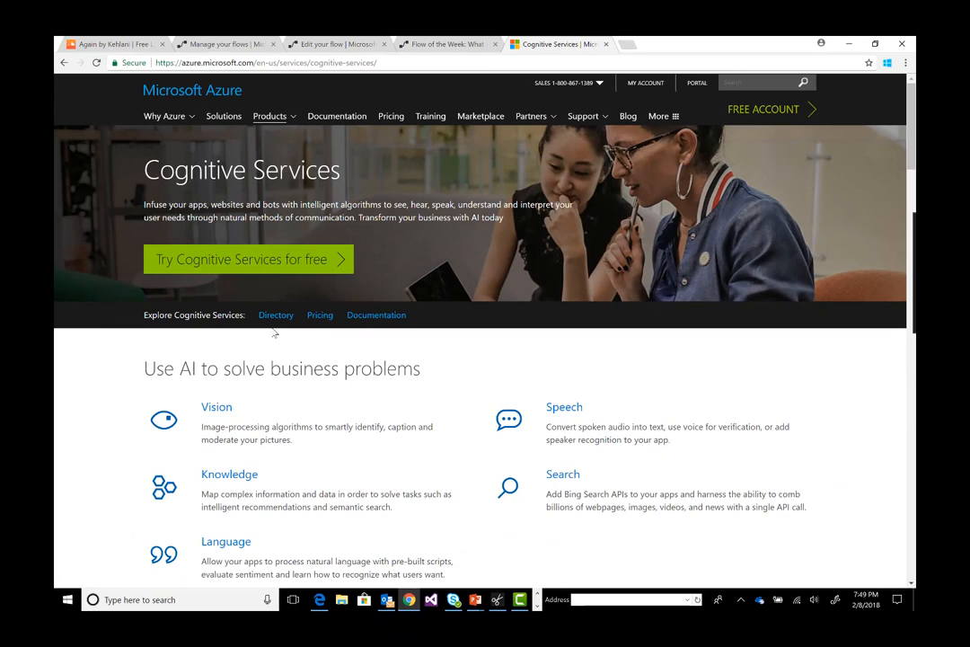
Step: Scroll the Text Analytics API demo to the sample review's English language, key phrases and 96% sentiment
scroll("down", 3)
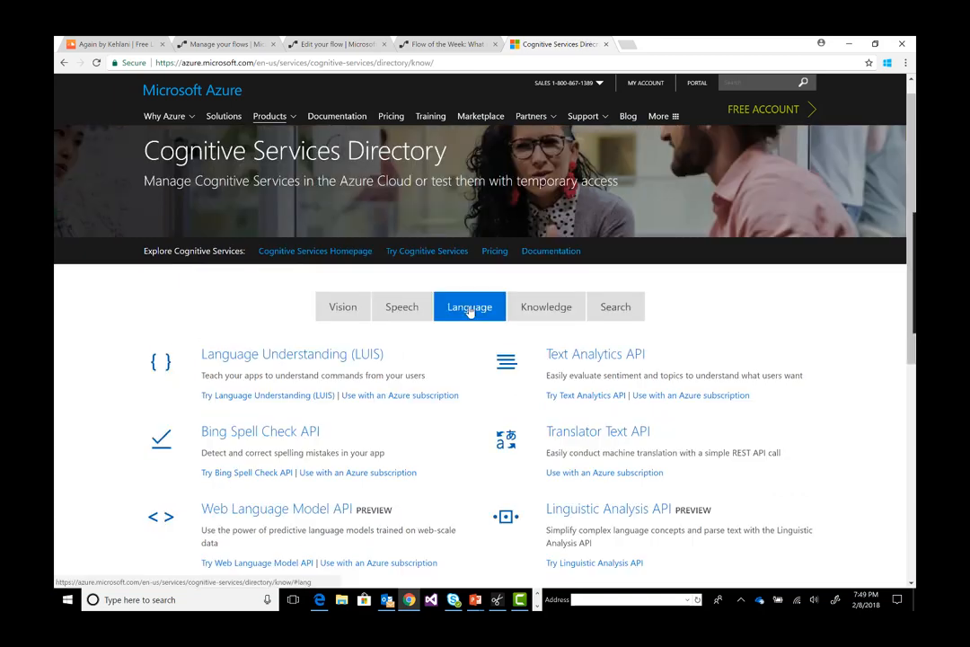
mouse_move(465, 328)
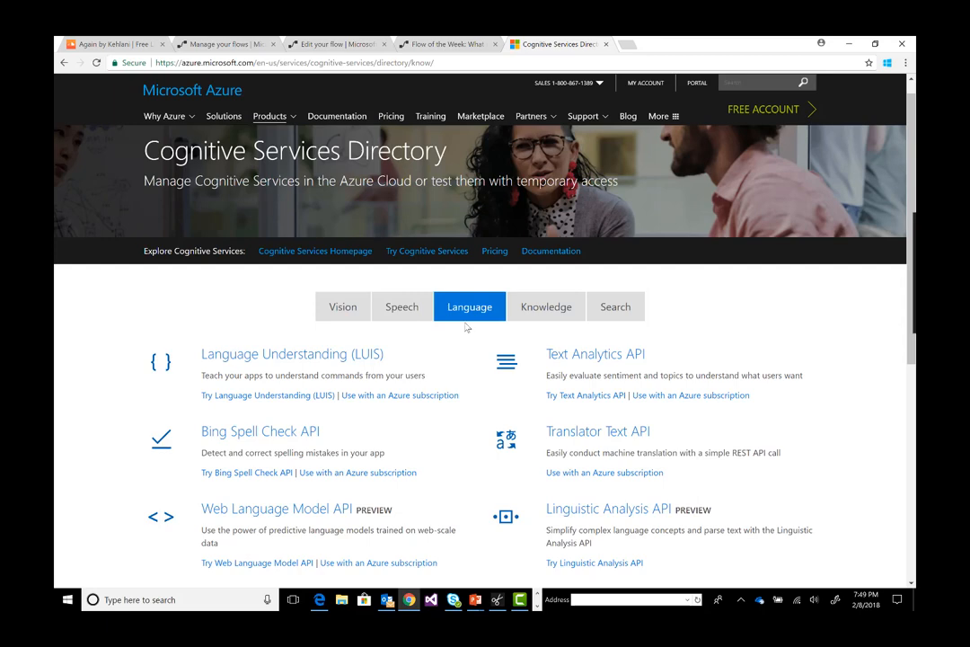
scroll("down", 3)
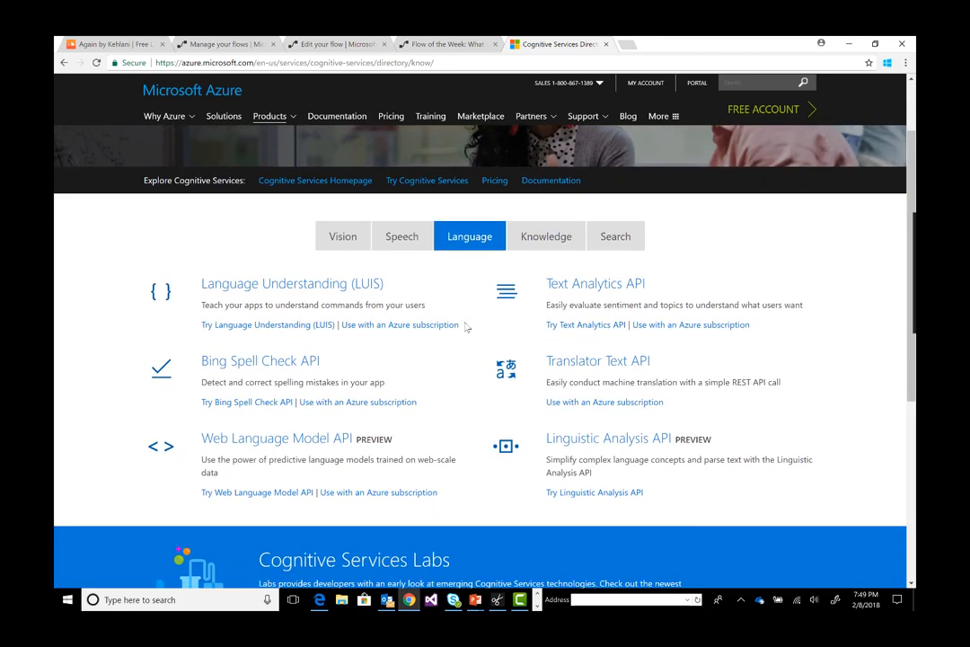
scroll("down", 3)
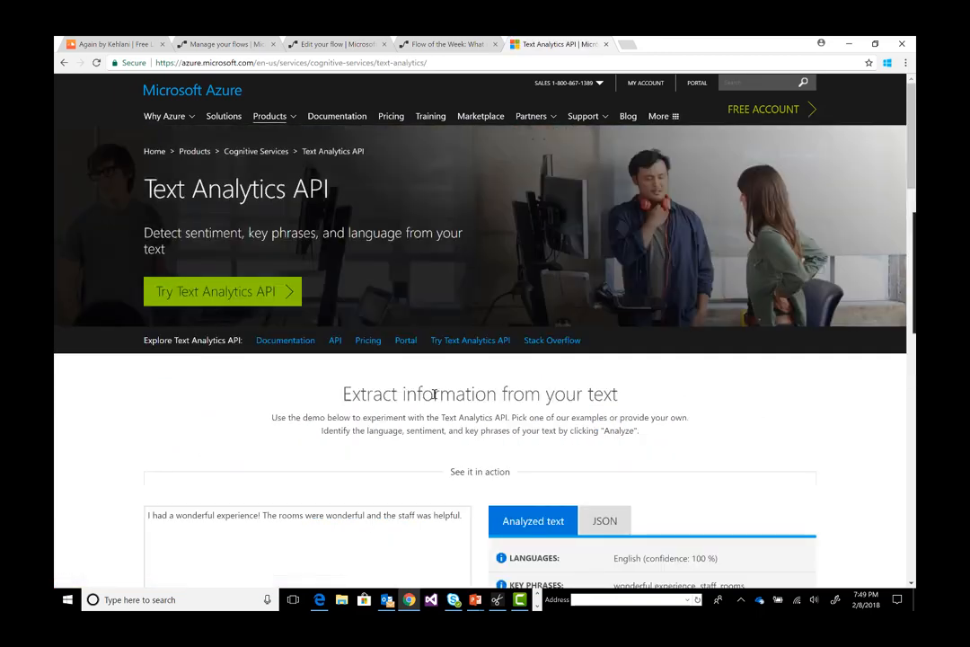
scroll("down", 3)
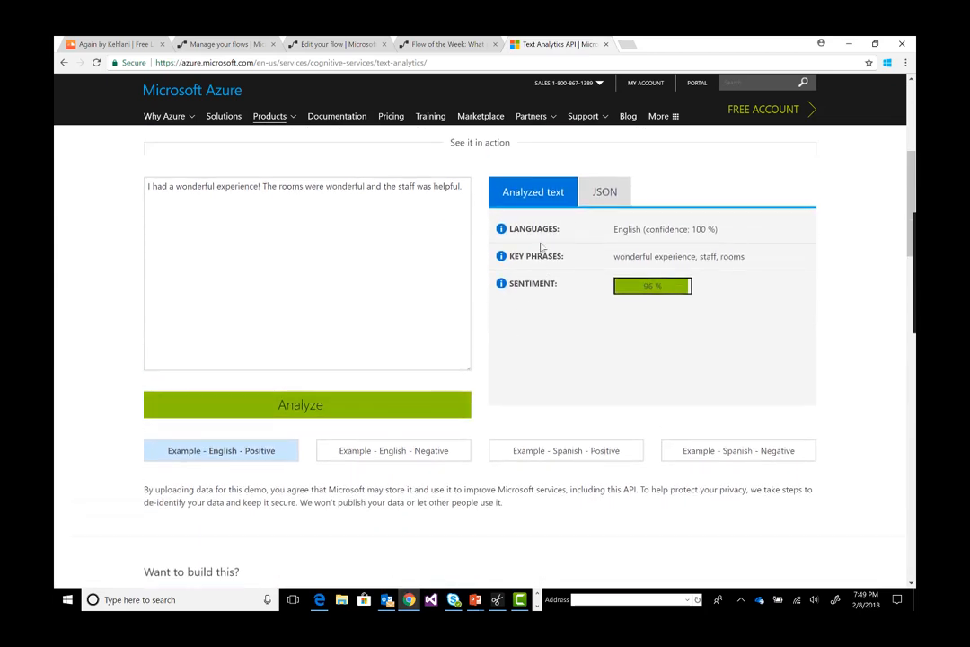
mouse_move(538, 267)
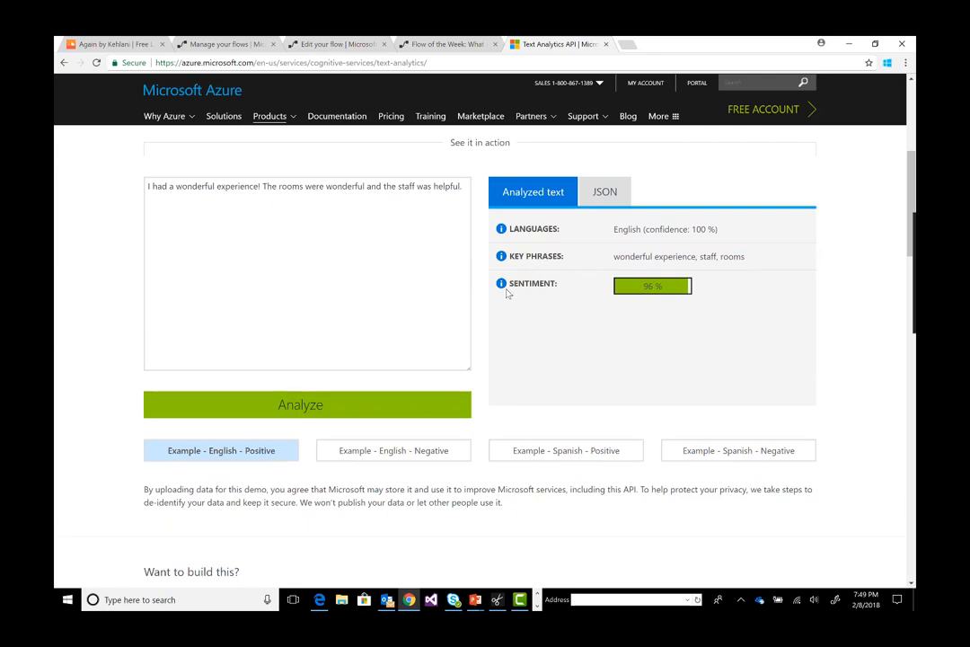
mouse_move(520, 294)
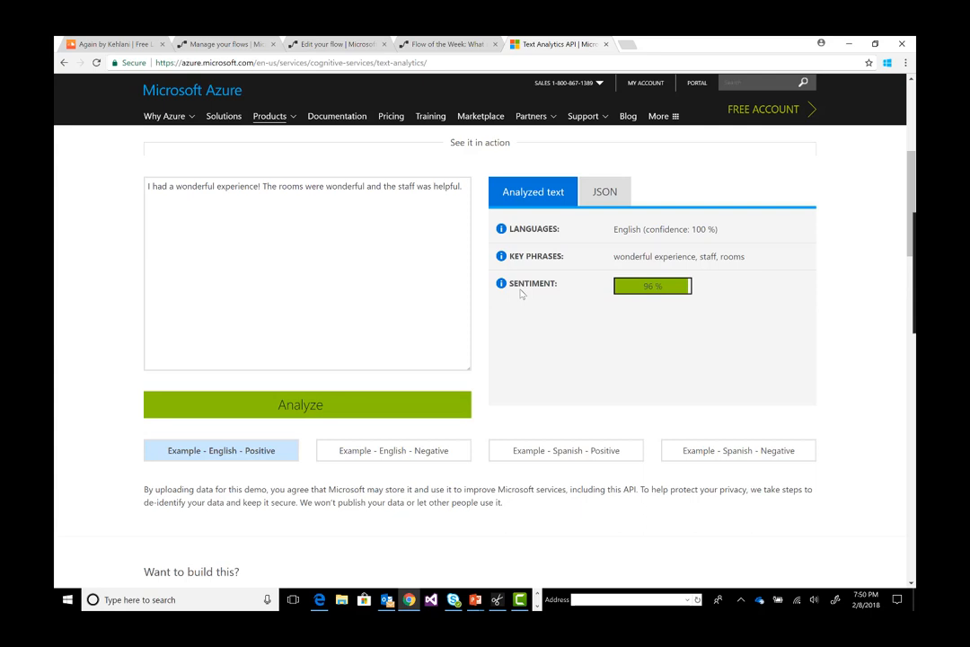
Step: Return to the flow editor and scroll to the Iterate through key phrases loop with its Condition
left_click(337, 44)
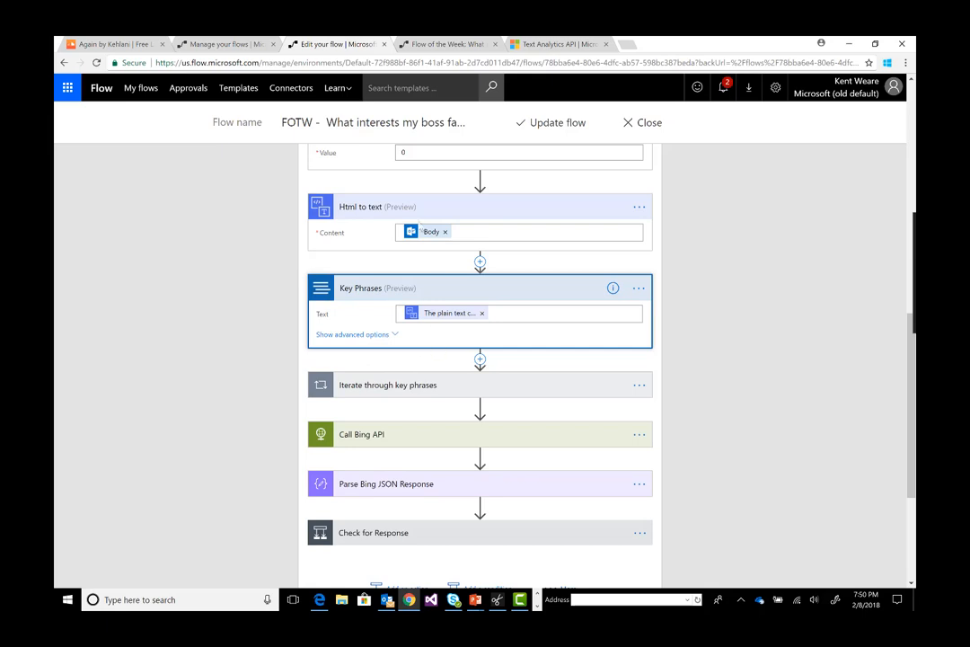
mouse_move(426, 312)
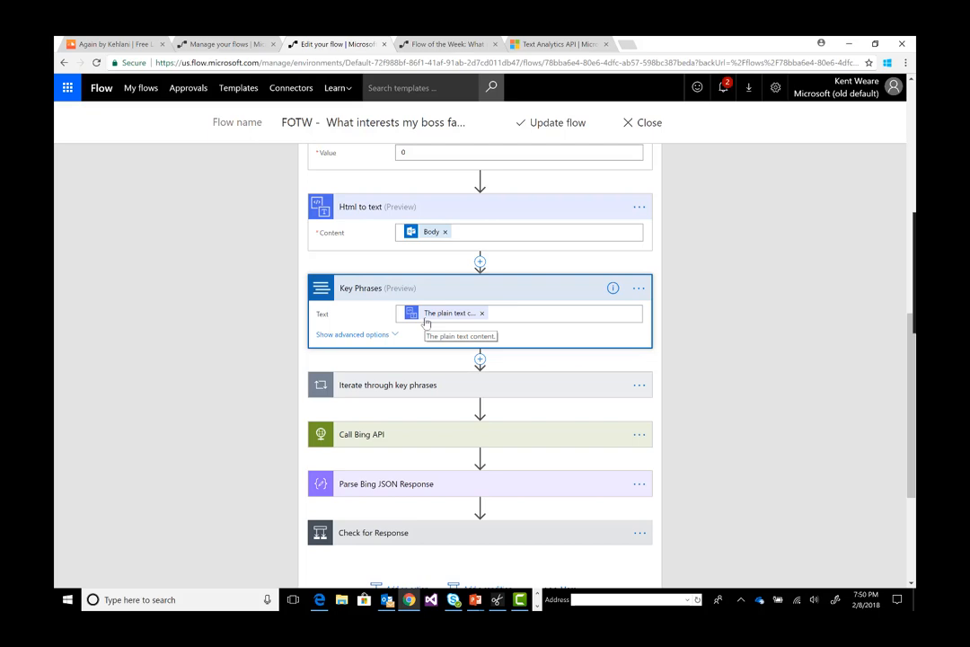
mouse_move(215, 377)
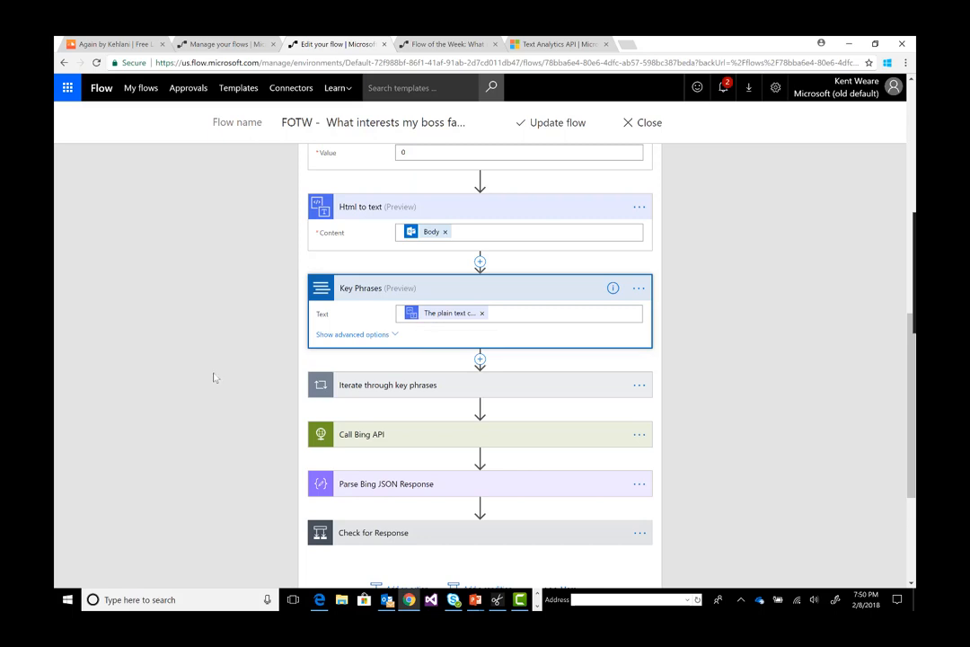
scroll("down", 3)
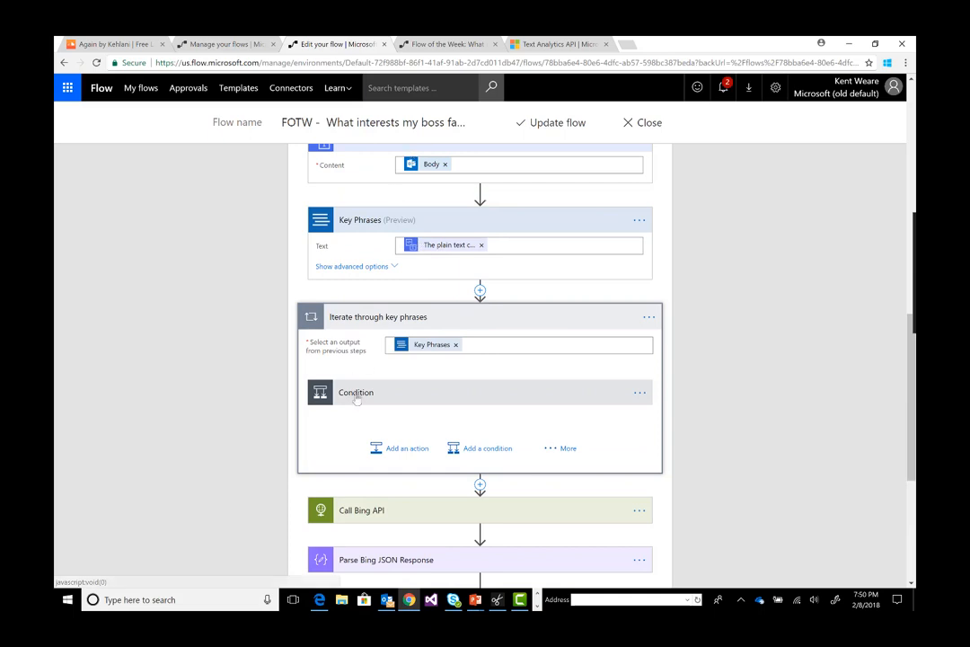
Step: Expand the loop's Condition to show keyPhraseCount is less than 10
left_click(355, 392)
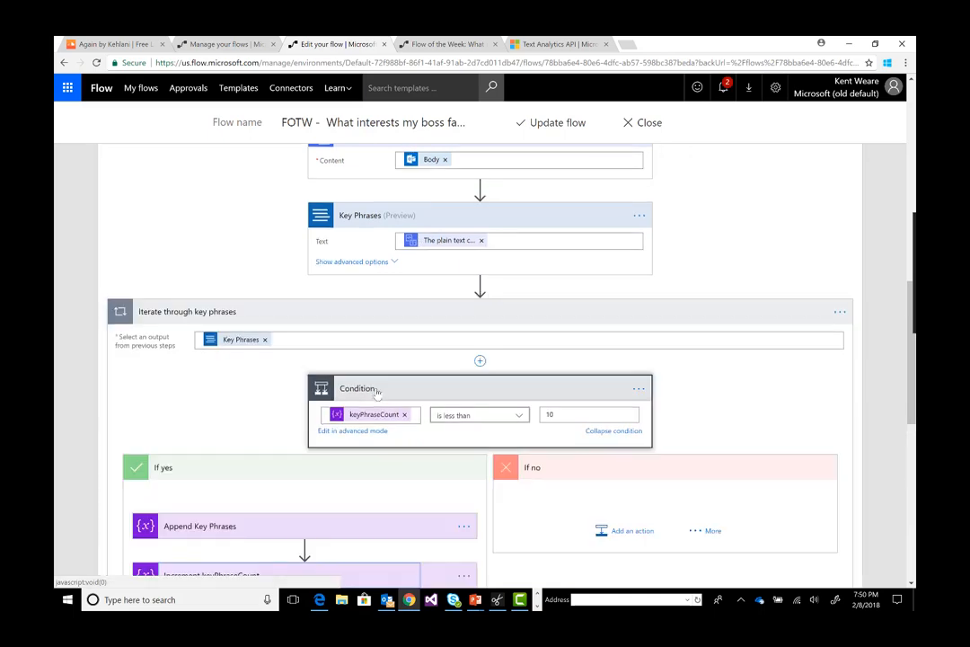
mouse_move(377, 249)
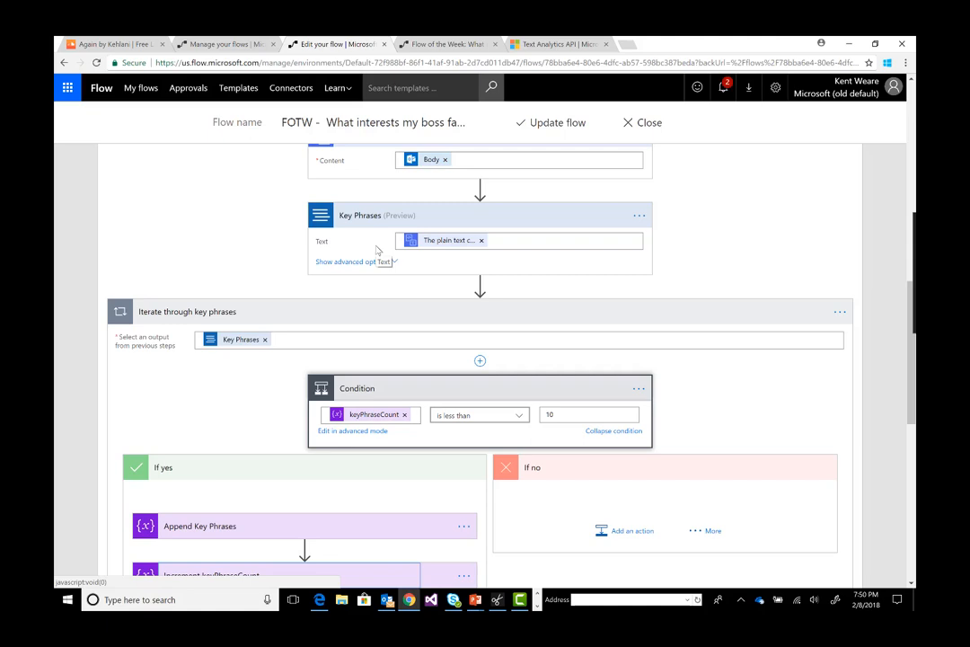
scroll("down", 3)
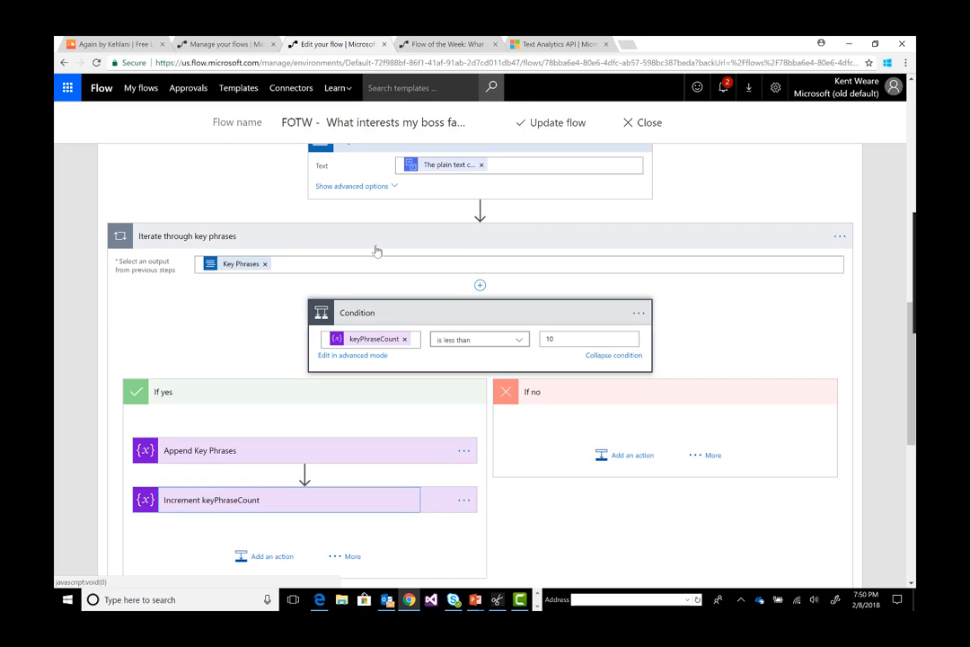
scroll("down", 3)
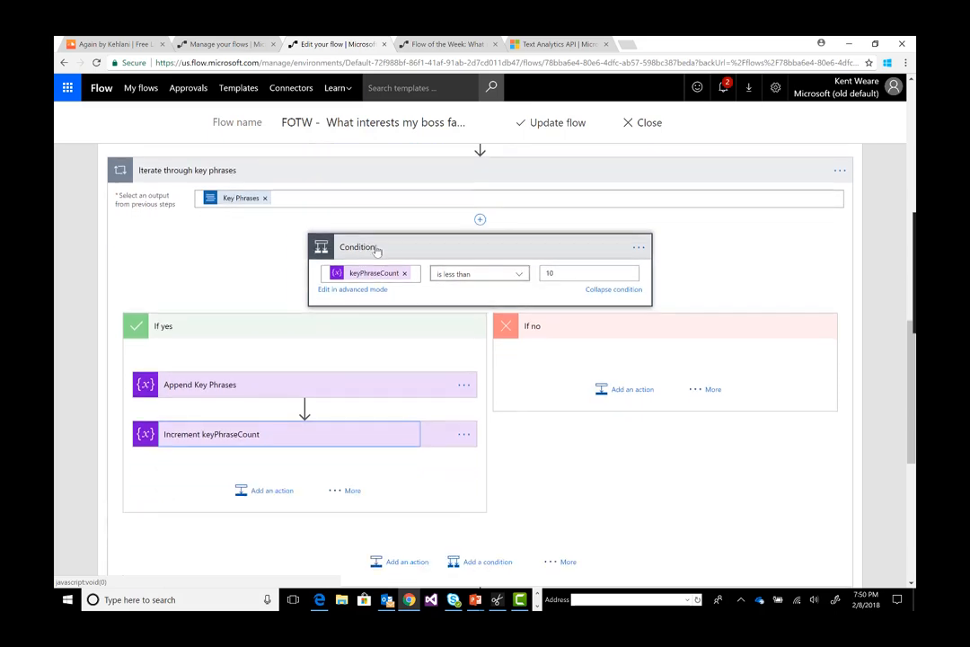
mouse_move(381, 283)
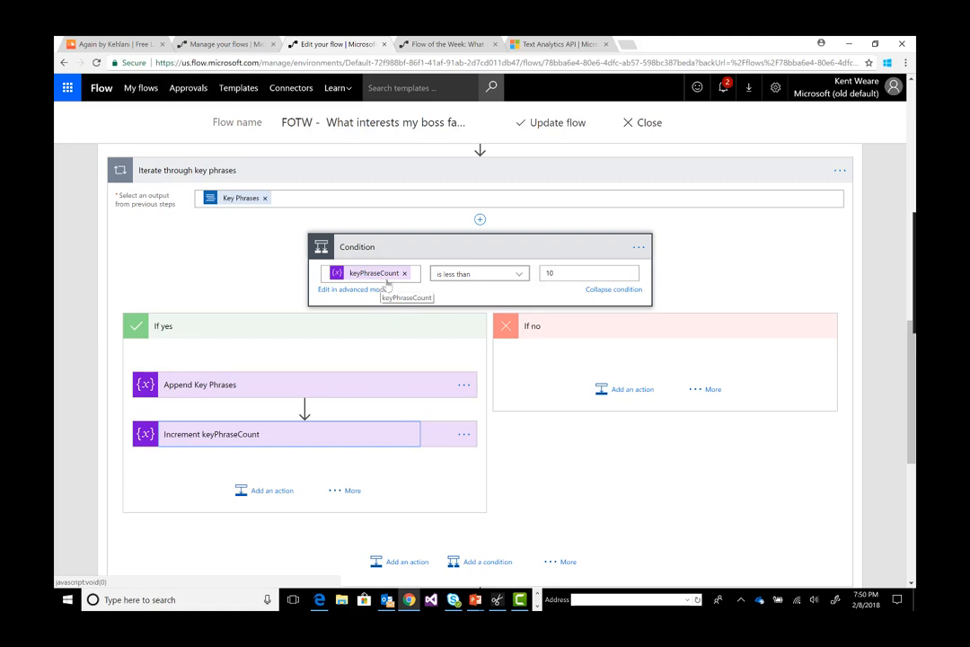
mouse_move(226, 394)
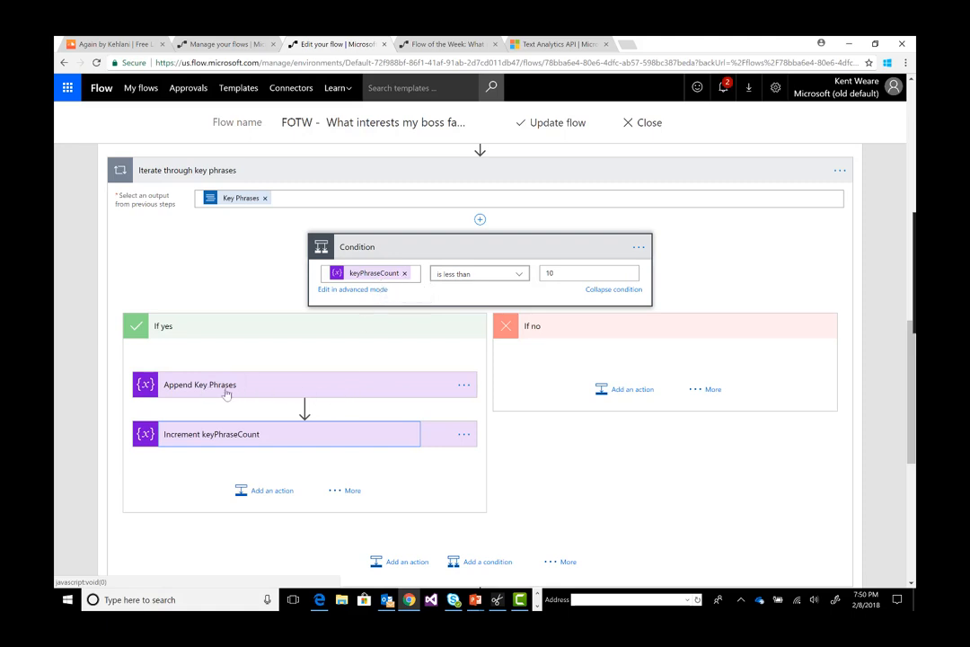
mouse_move(232, 393)
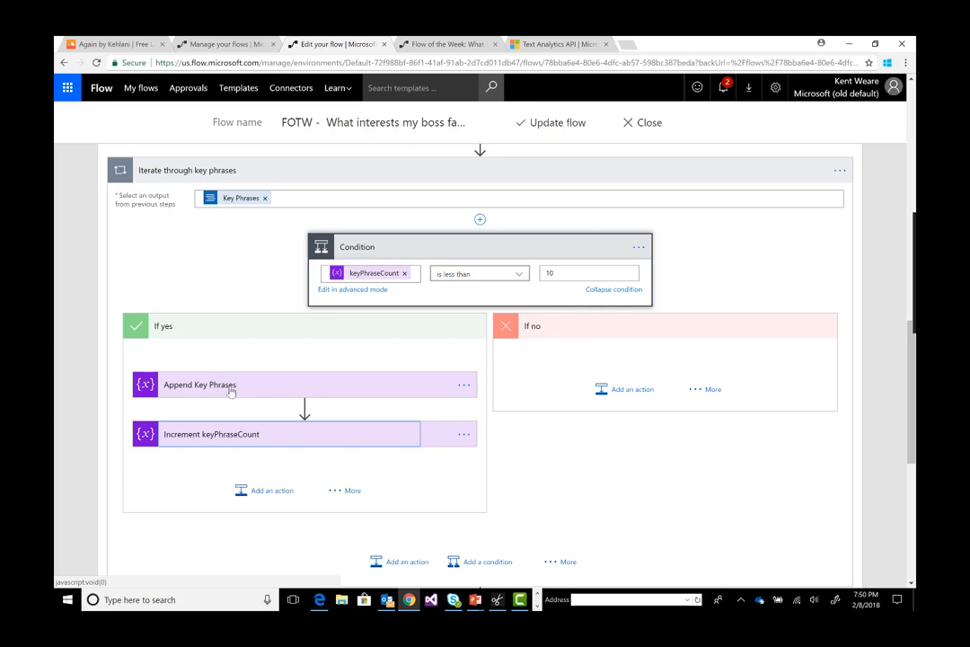
Step: Expand Append Key Phrases, which adds Current item to keyPhrases, and scroll down to Send an email
left_click(201, 385)
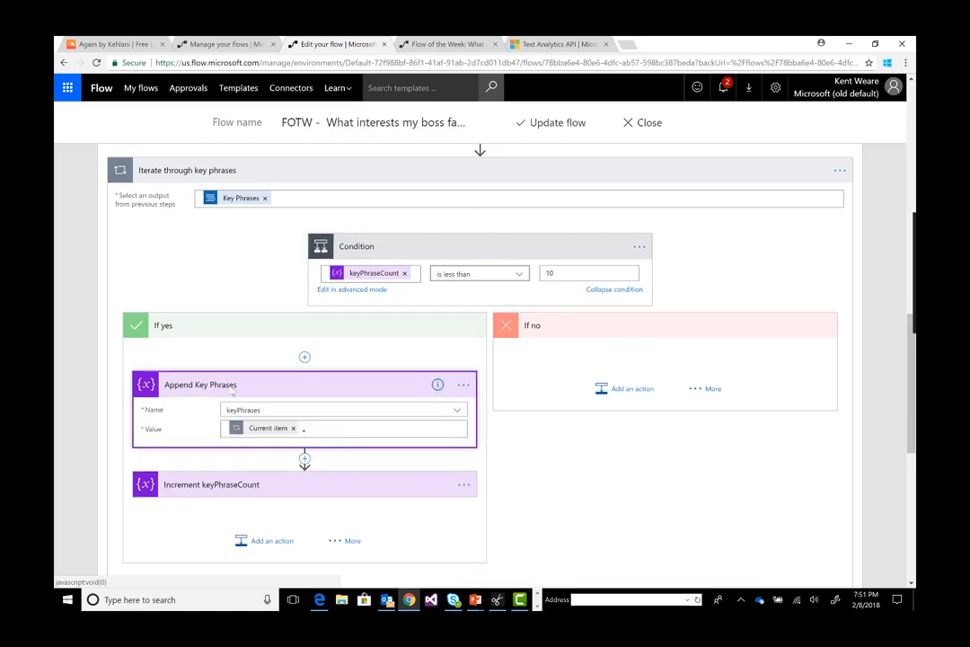
scroll("down", 3)
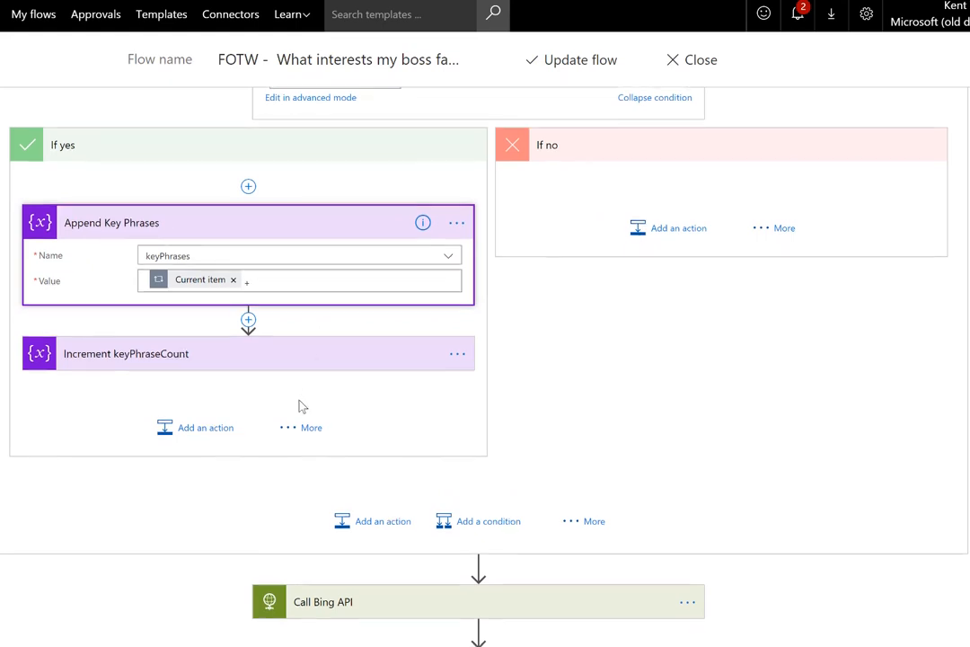
scroll("down", 3)
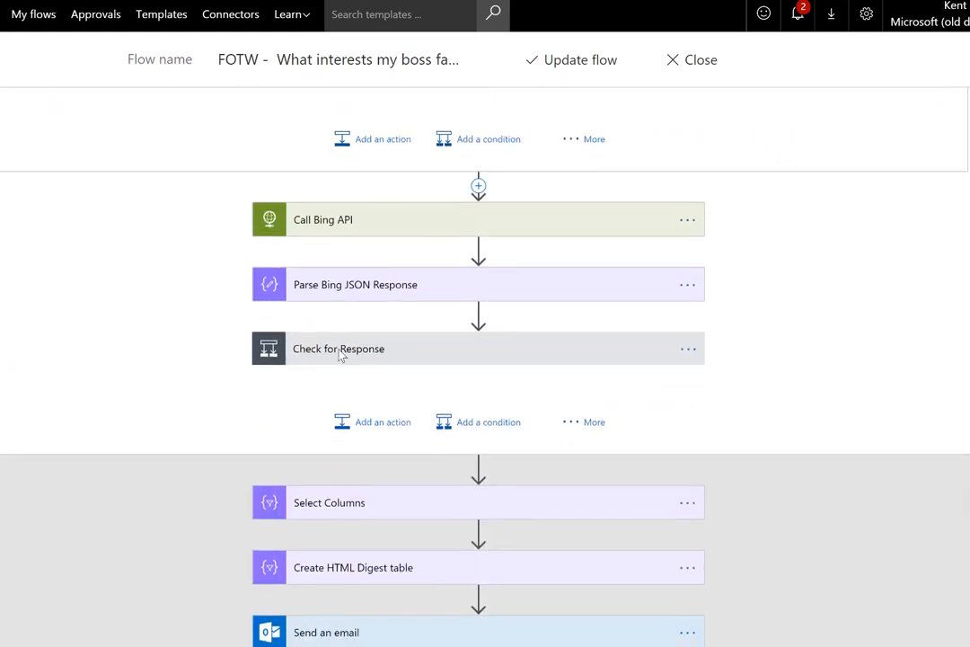
left_click(323, 219)
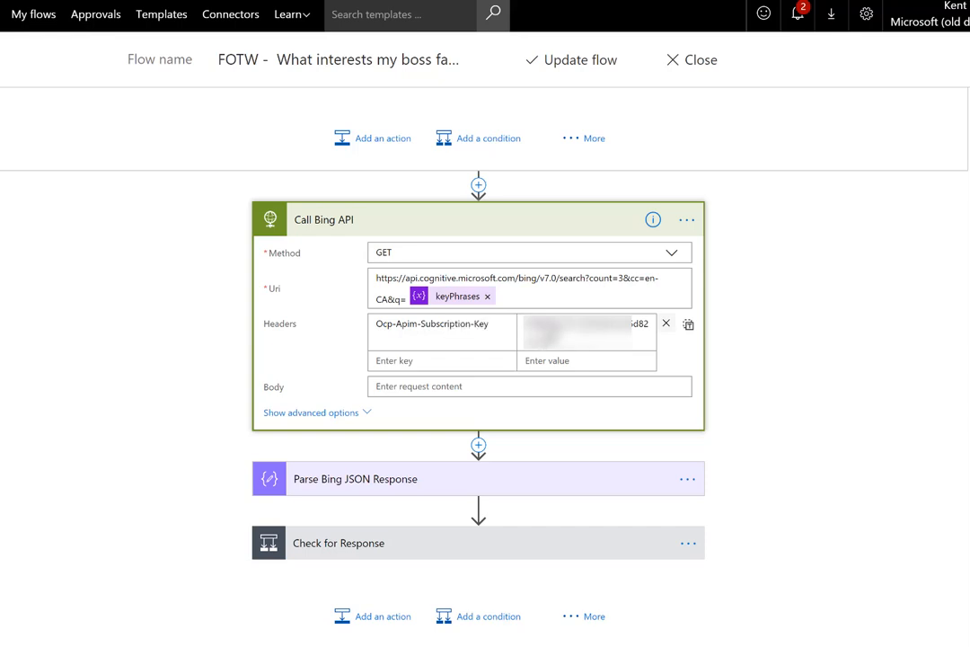
mouse_move(481, 313)
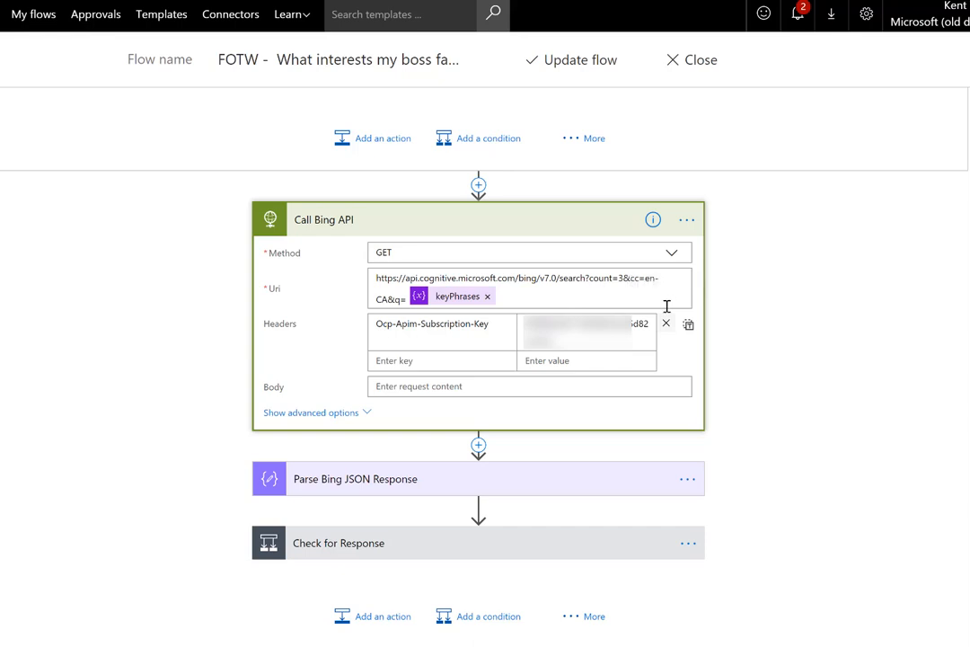
mouse_move(666, 306)
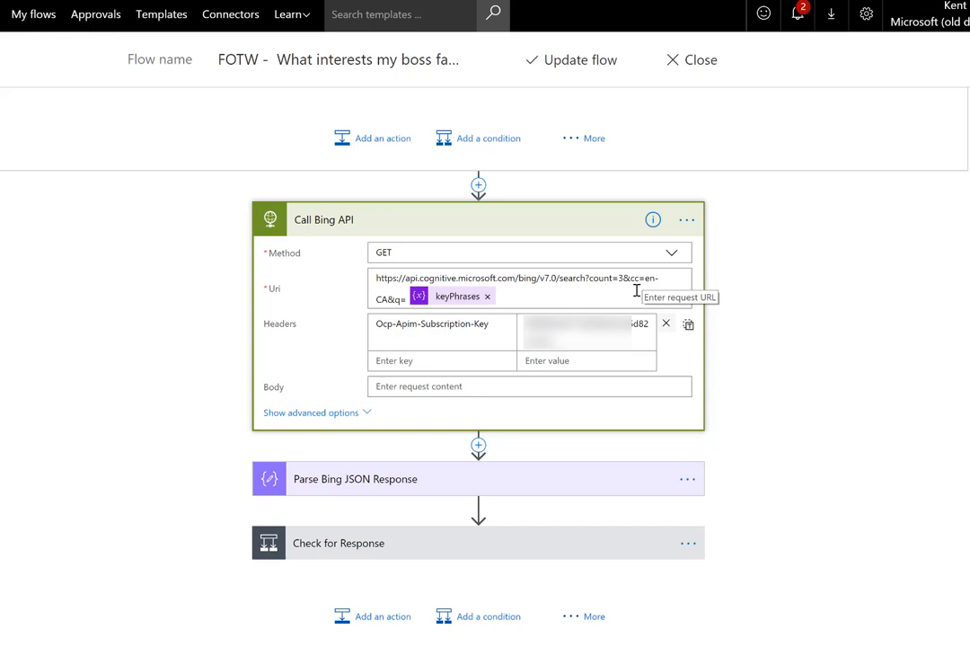
mouse_move(651, 286)
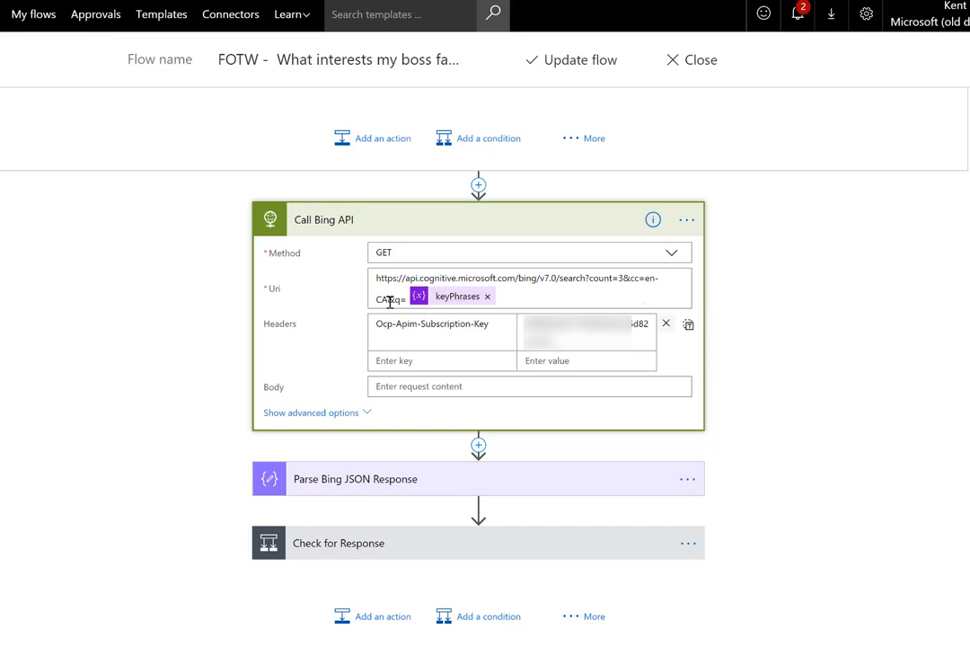
left_click(584, 300)
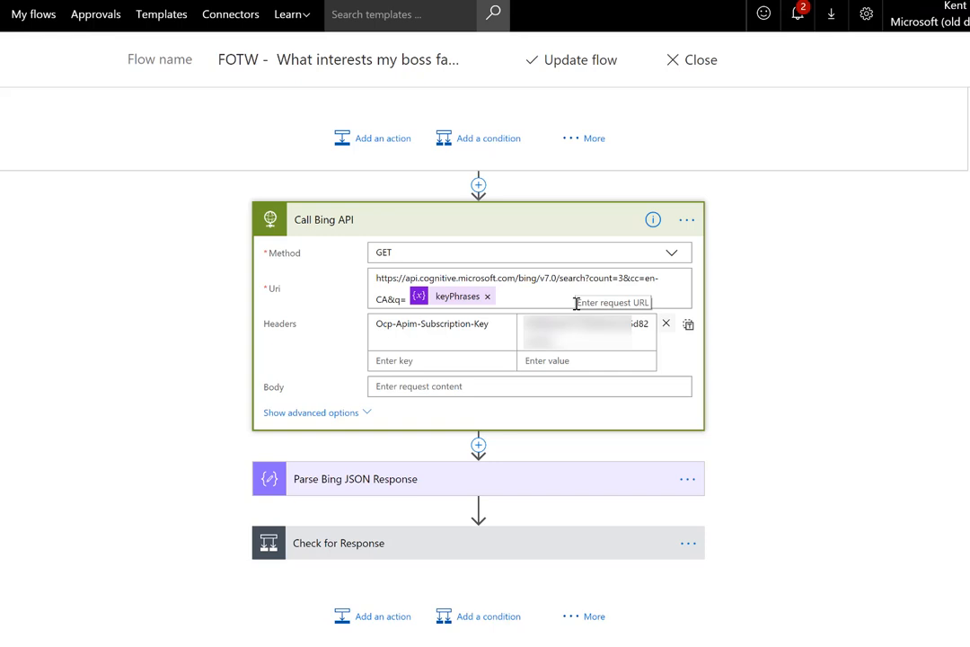
scroll("down", 3)
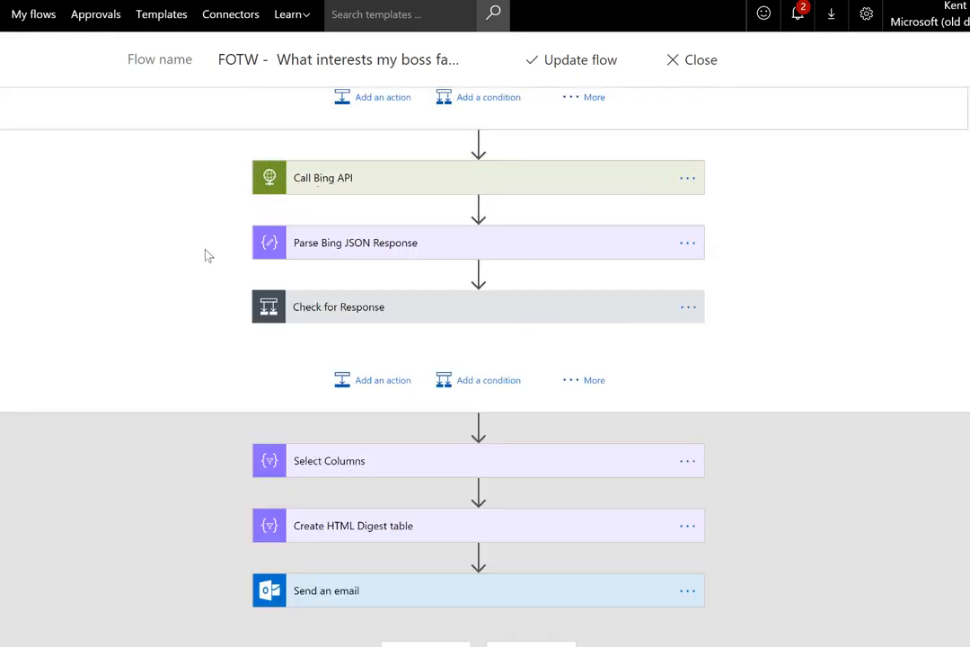
Step: Expand Parse Bing JSON Response to show the Bing Body schema, then the Check for Response value-equals-null condition
scroll("down", 3)
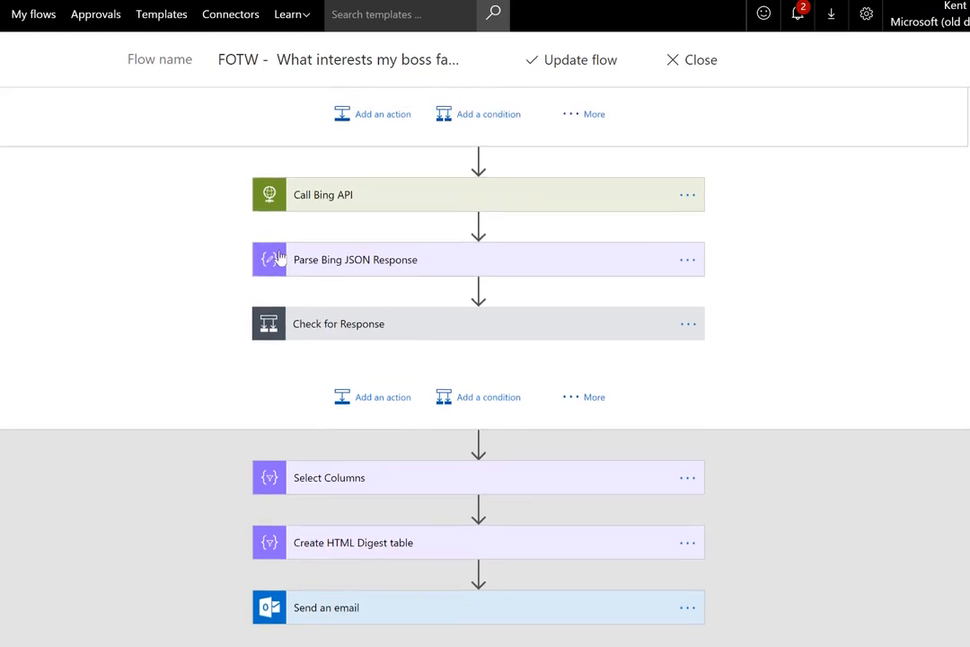
left_click(355, 260)
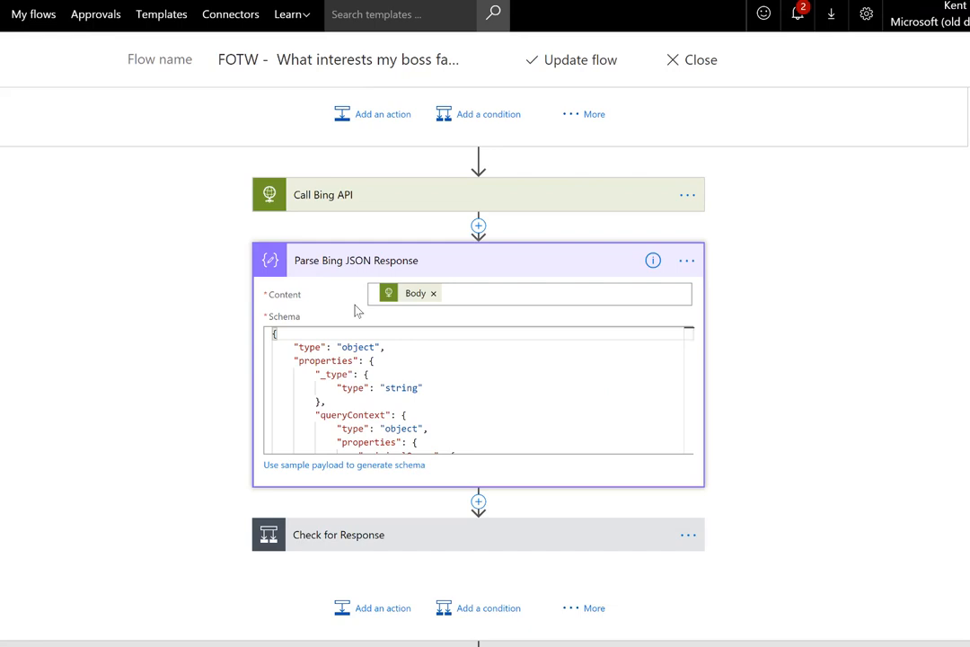
mouse_move(332, 278)
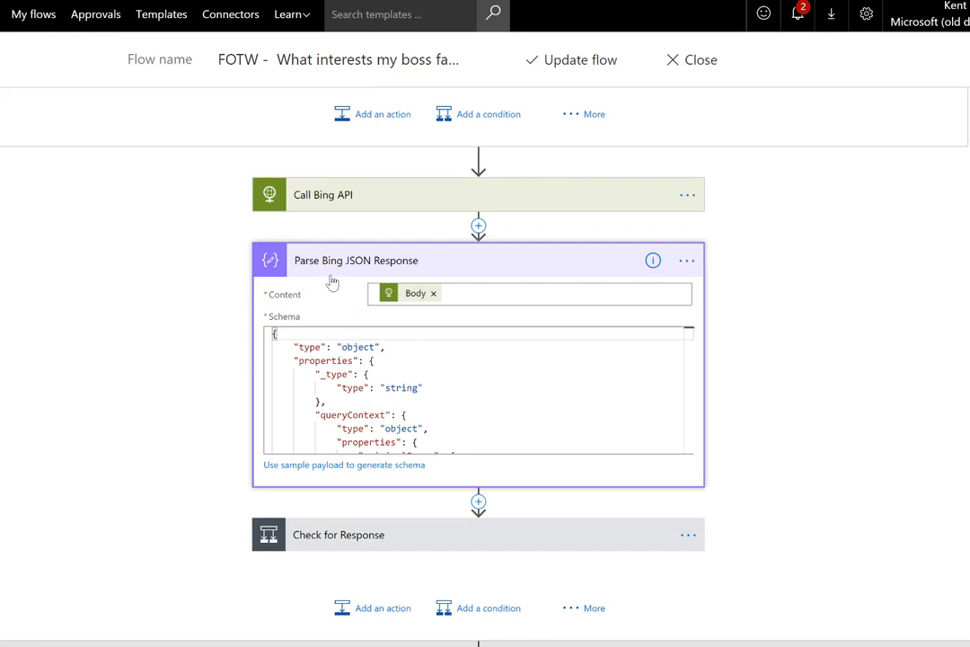
scroll("down", 3)
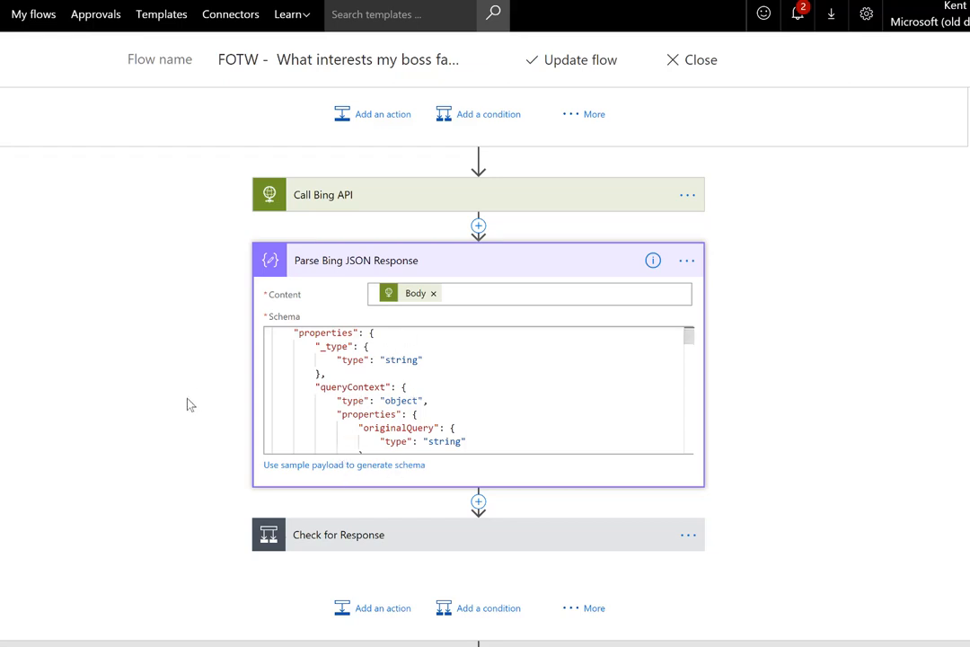
scroll("down", 3)
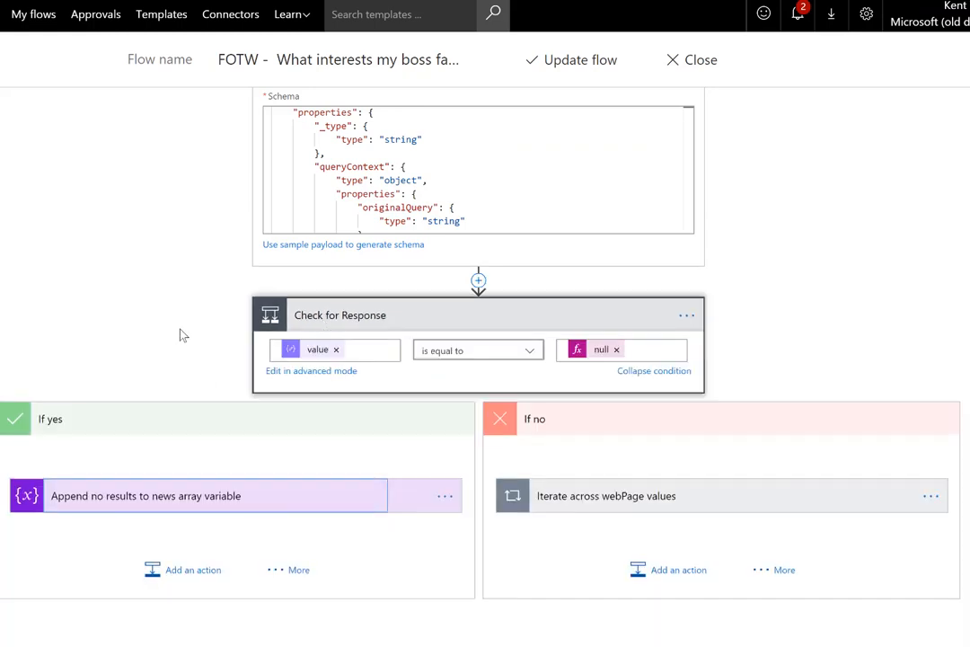
Step: Expand the If yes branch's 'Append no results to news array variable' step showing its No Results Found entry
scroll("down", 3)
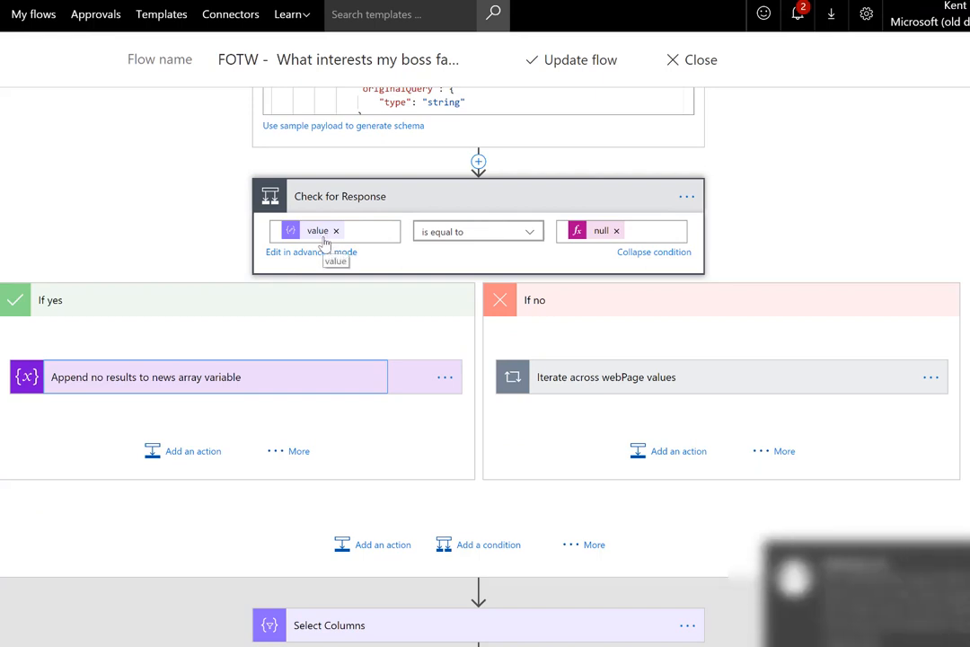
mouse_move(398, 283)
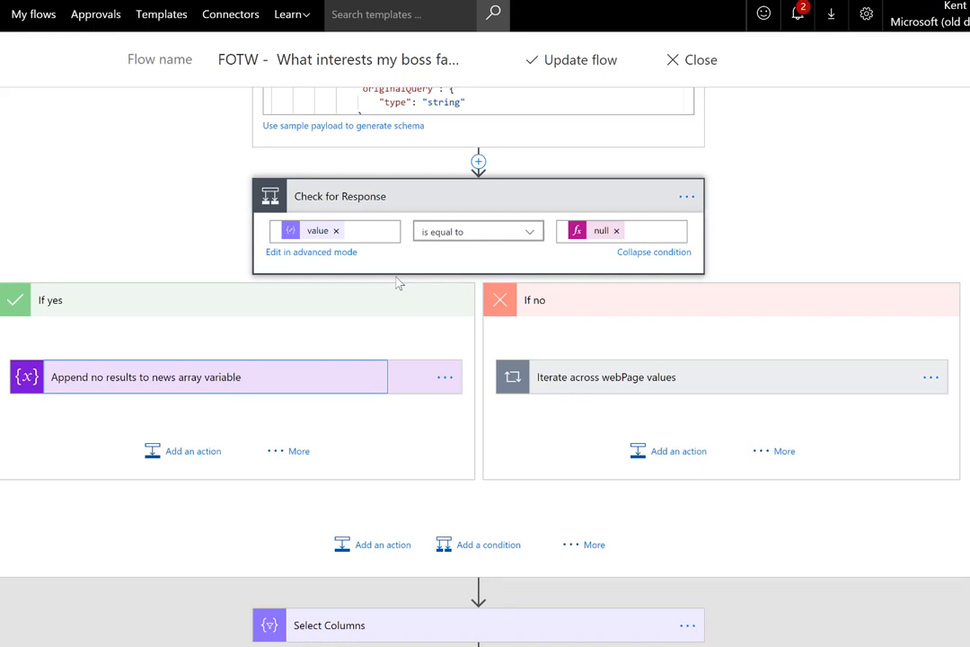
mouse_move(348, 201)
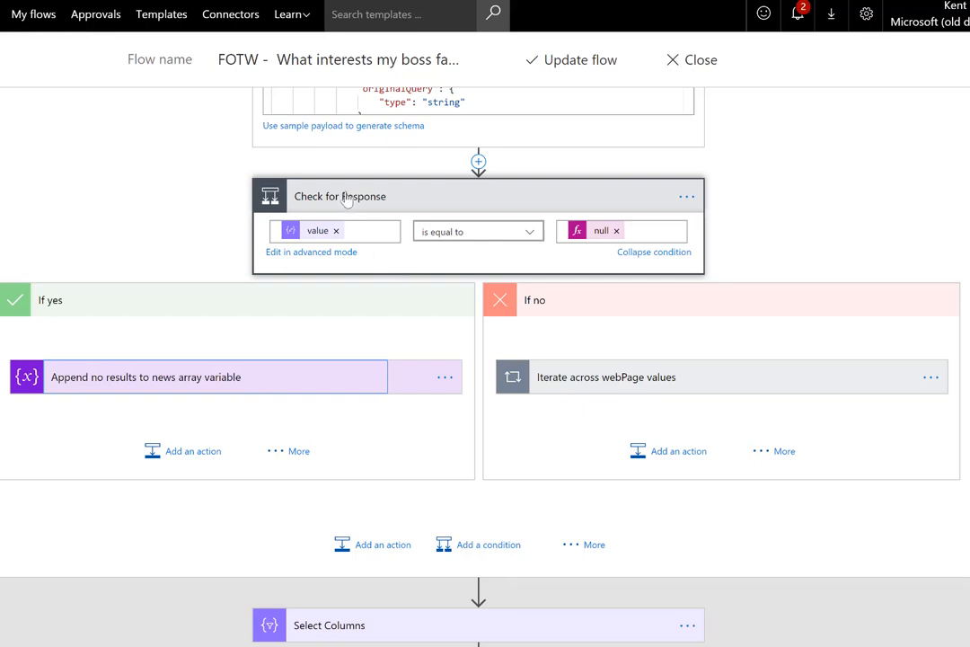
mouse_move(608, 244)
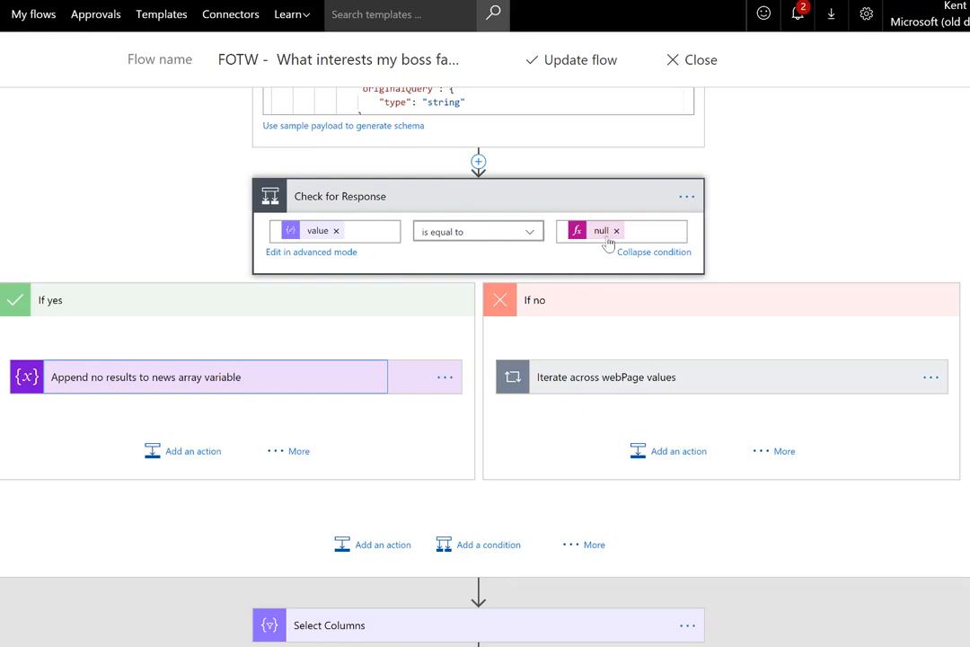
mouse_move(611, 238)
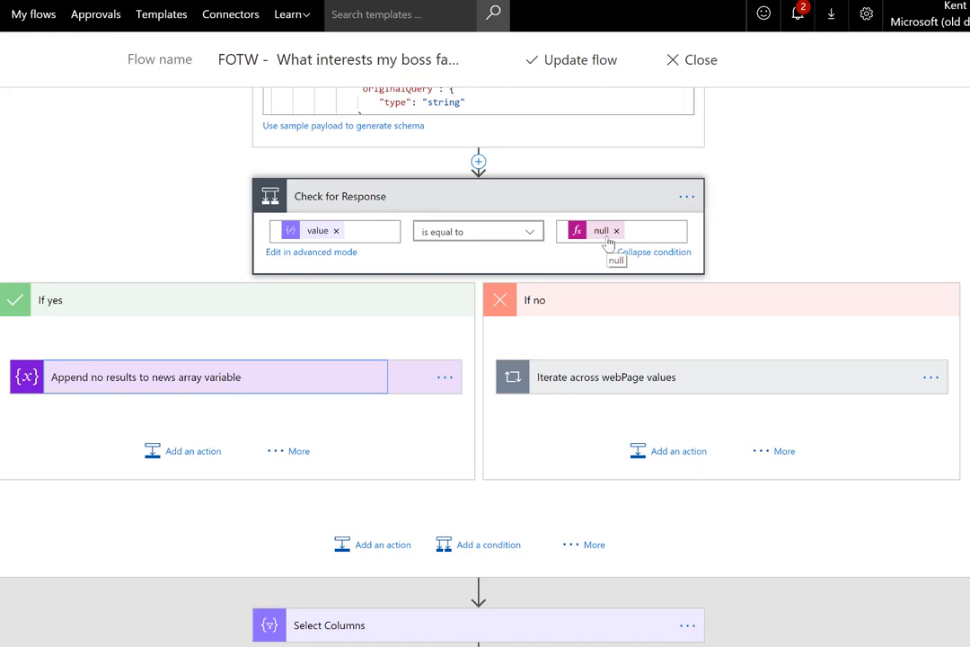
mouse_move(297, 400)
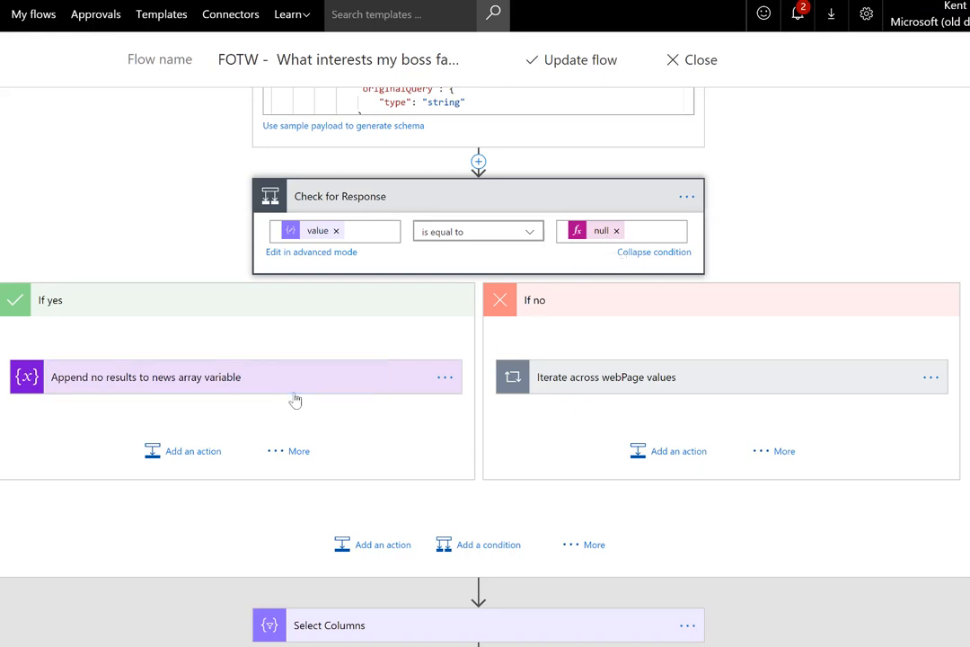
left_click(145, 377)
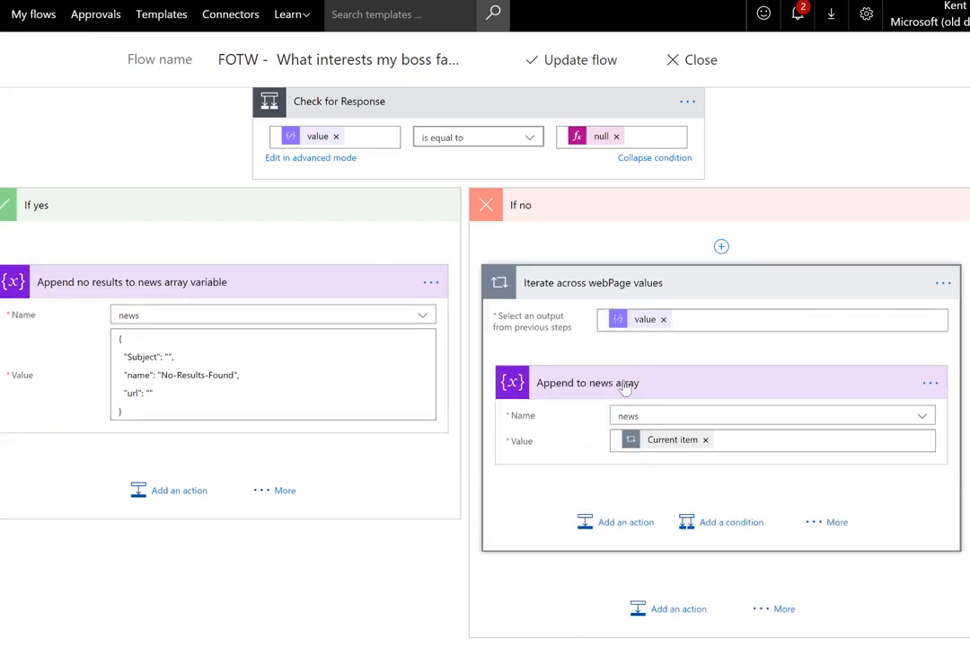
left_click(588, 381)
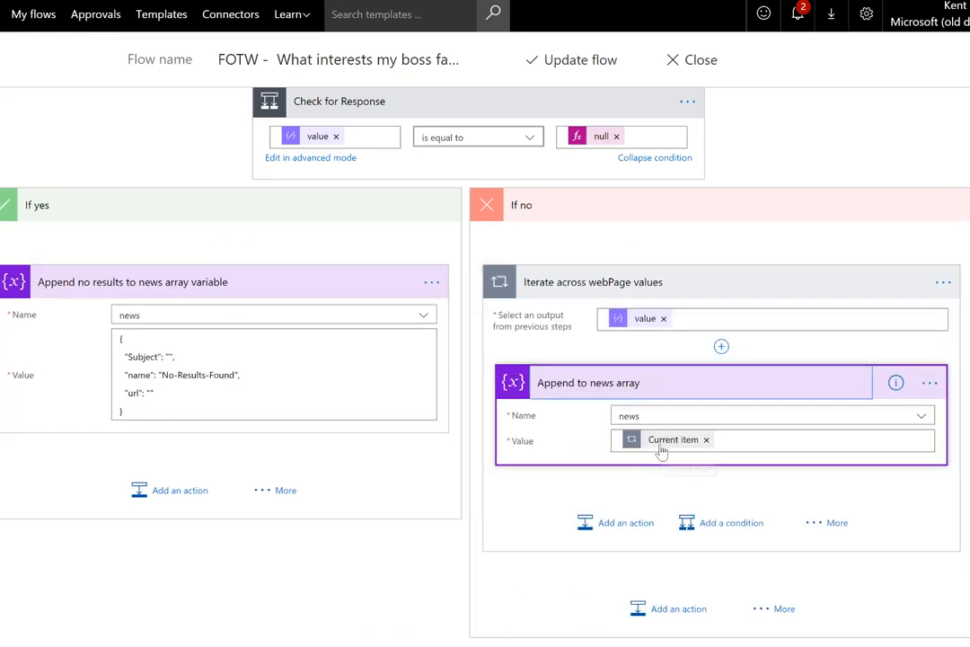
mouse_move(662, 449)
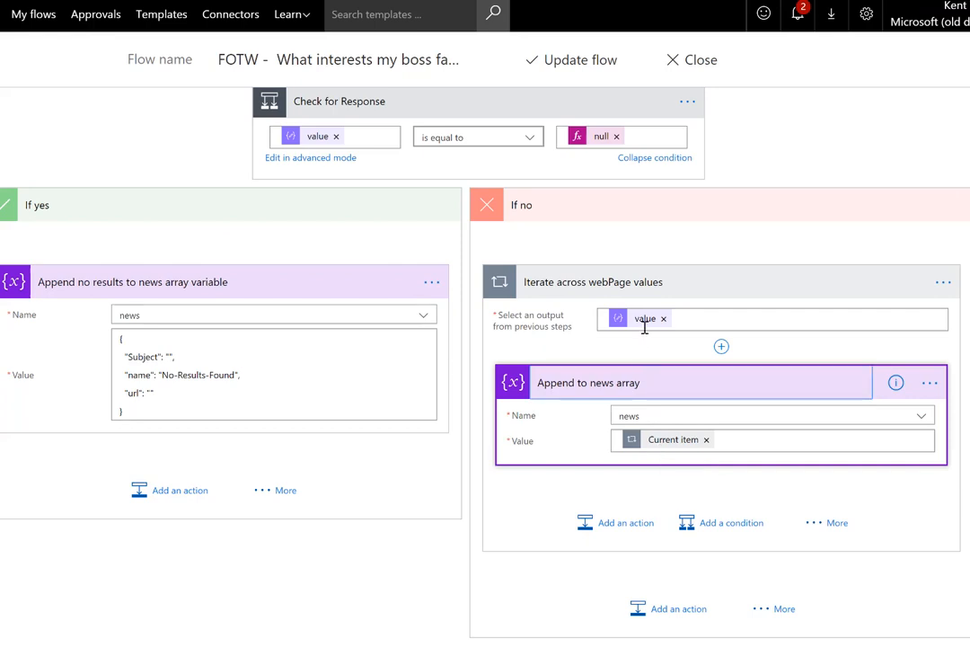
left_click(771, 415)
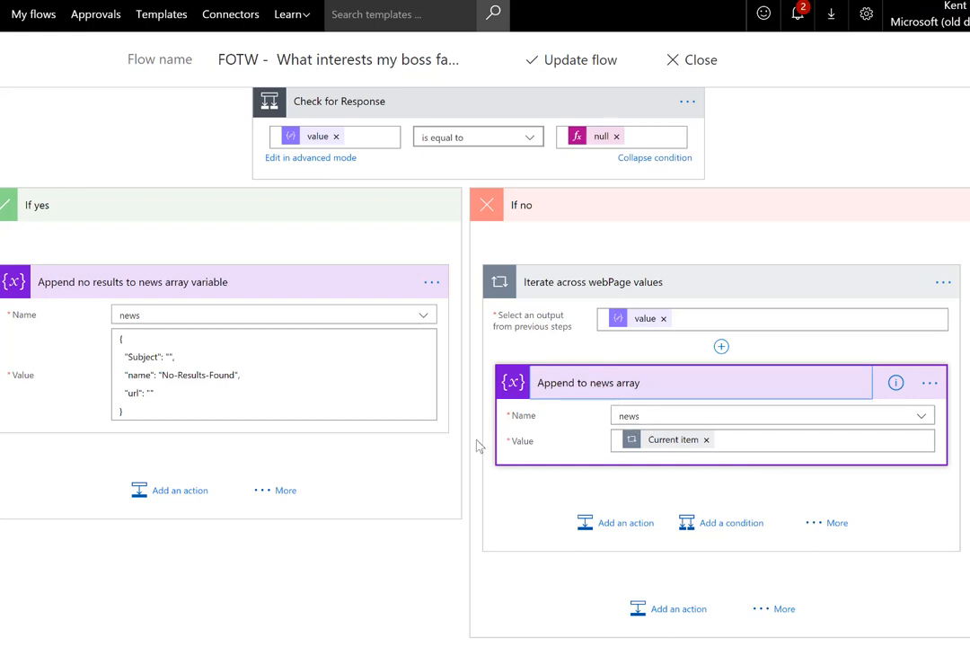
scroll("down", 3)
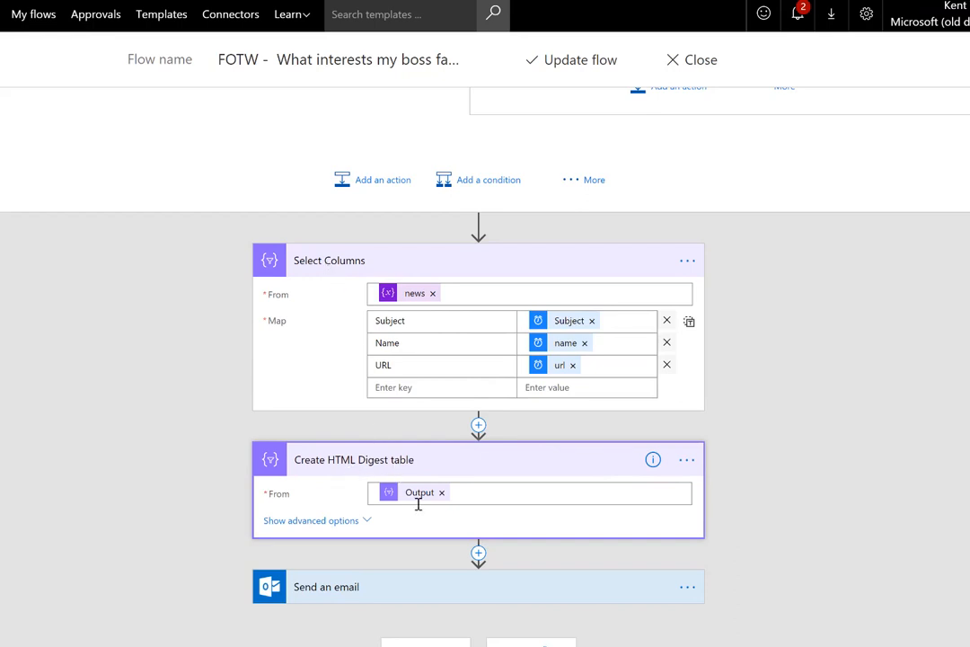
mouse_move(605, 588)
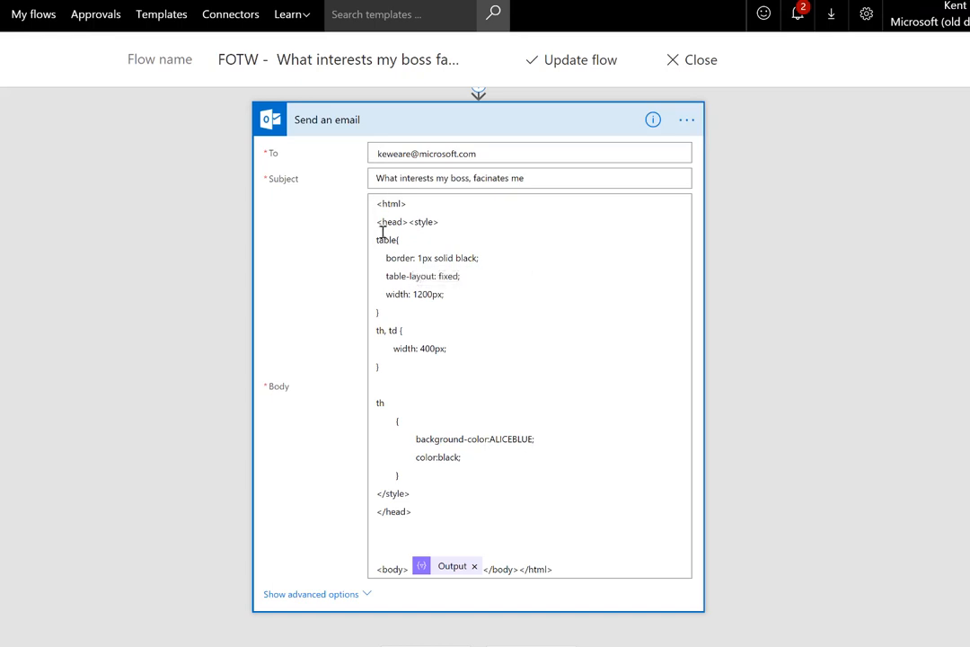
mouse_move(386, 231)
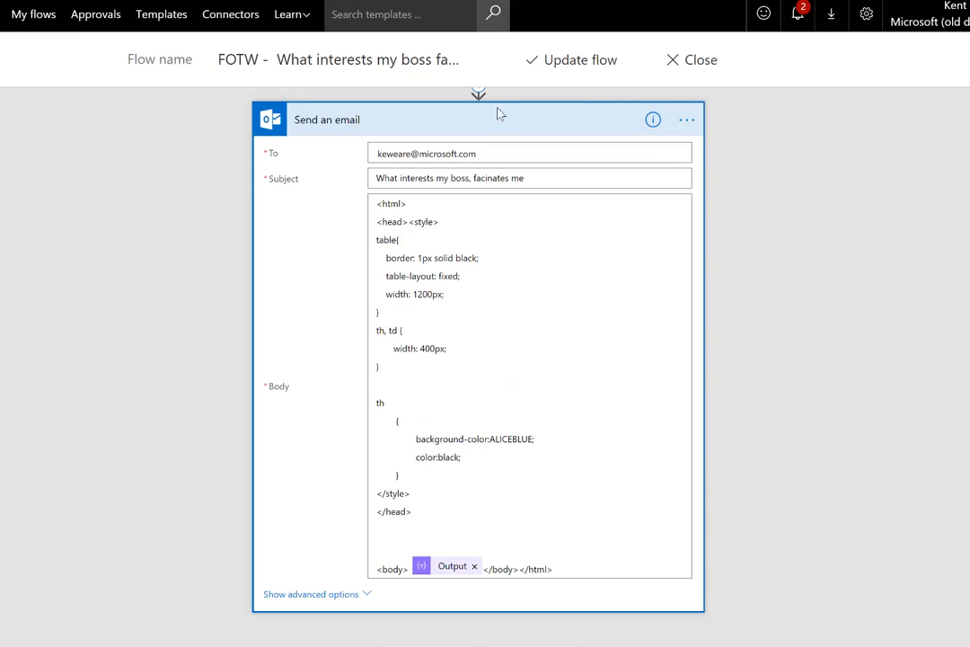
Step: Switch to the browser tab with the FOTW - Generate Emails flow details and its run history
left_click(691, 59)
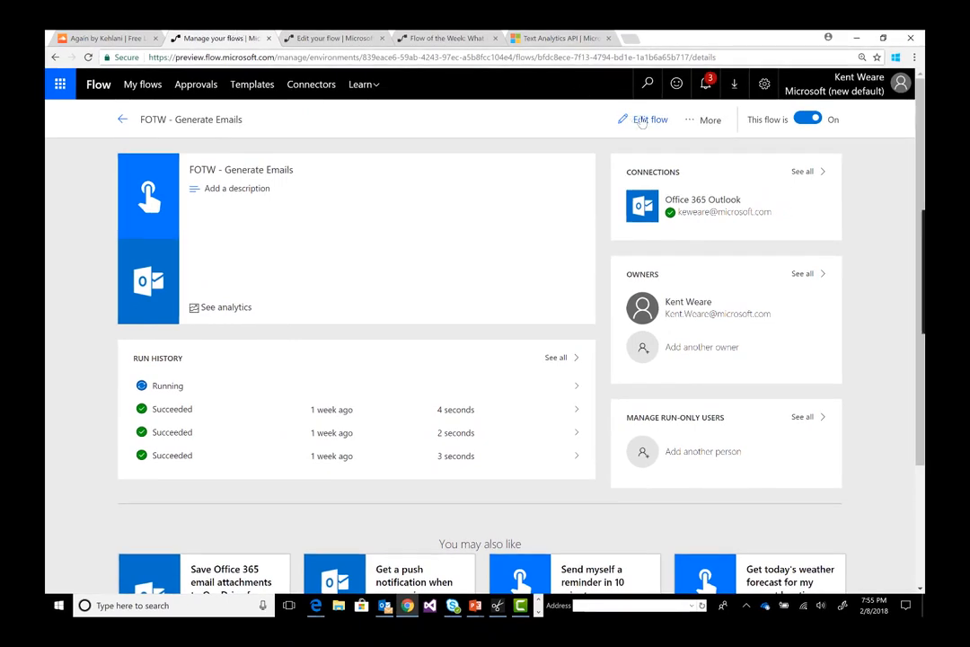
Step: Edit the Generate Emails flow and inspect the Bitcoin Mining email step's recipient, subject and body
left_click(650, 118)
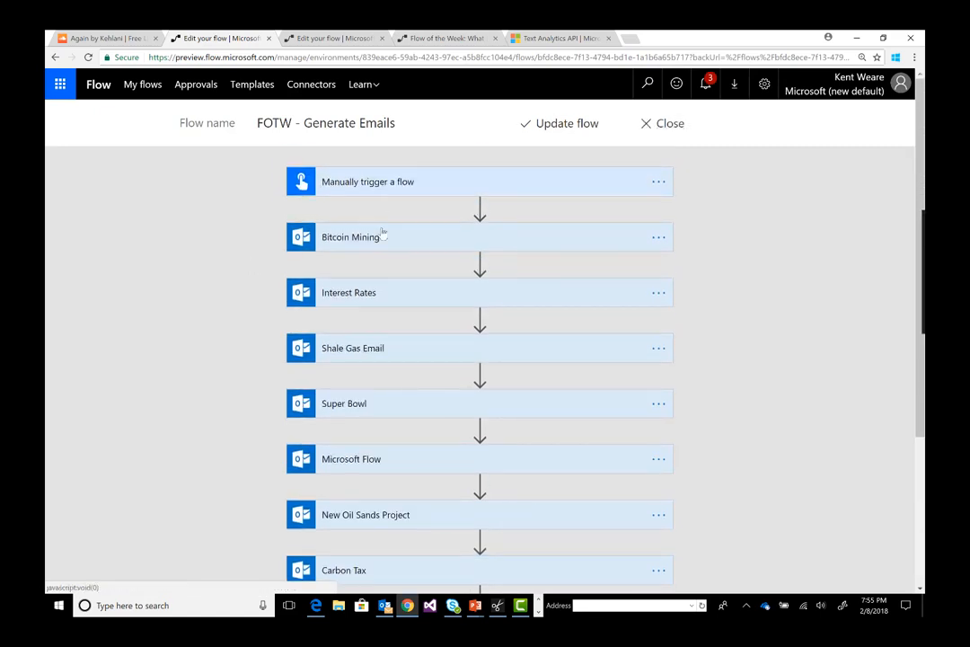
left_click(351, 236)
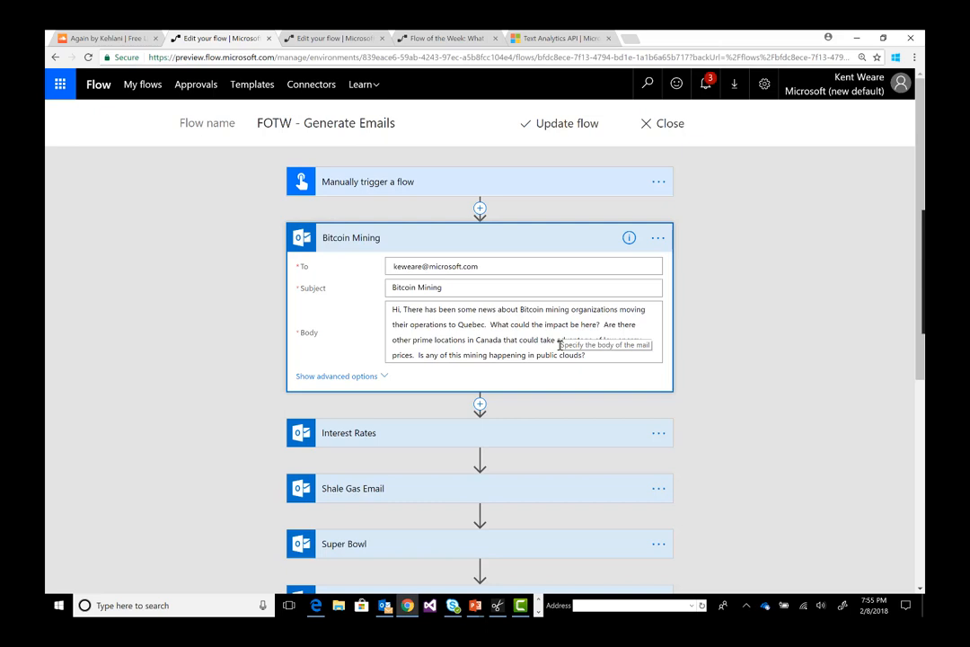
mouse_move(593, 261)
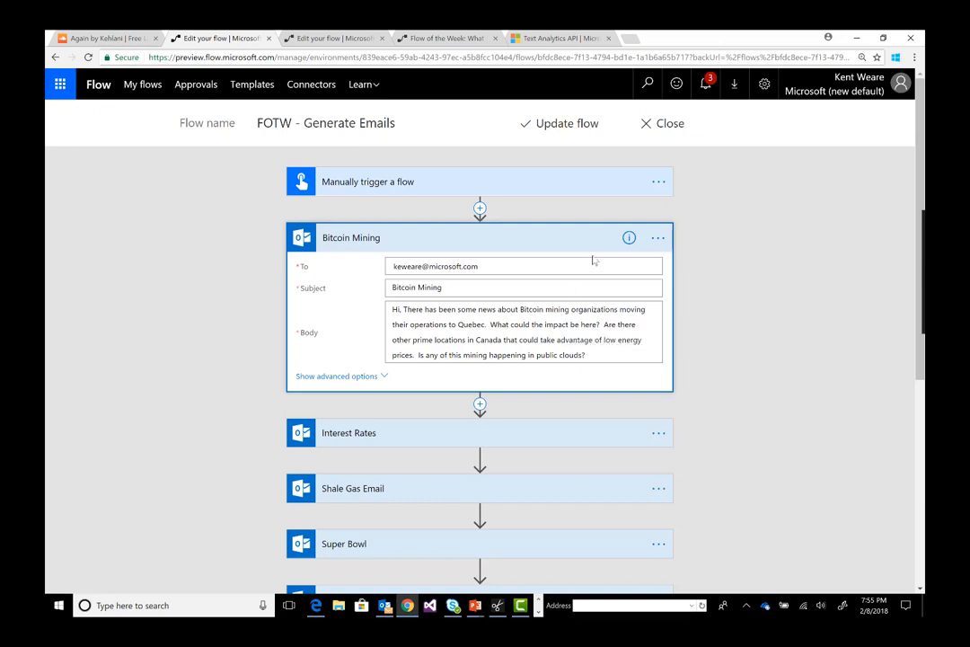
left_click(351, 237)
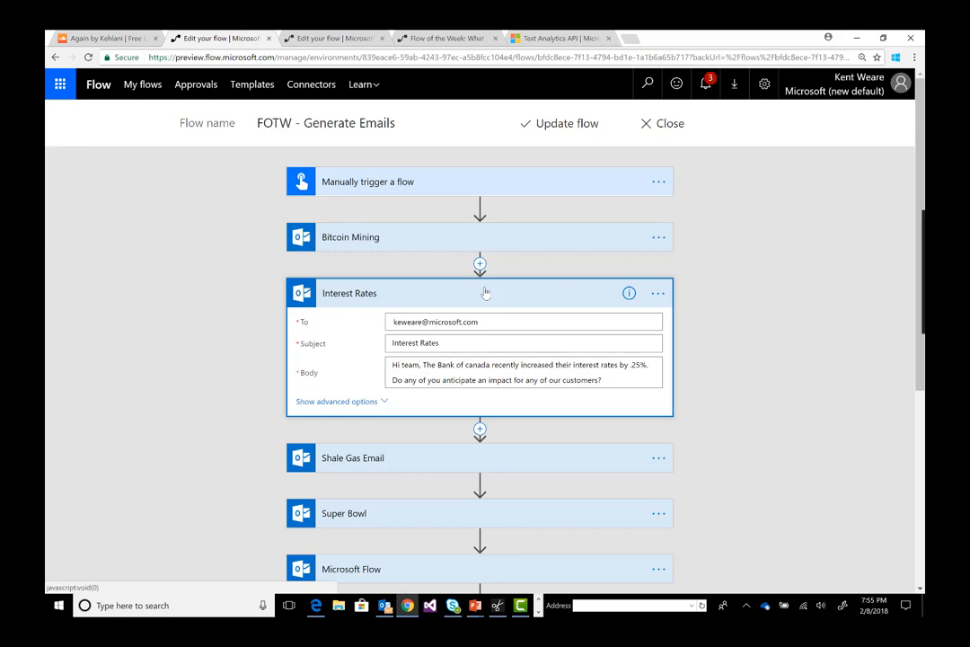
Step: Inspect the Shale Gas and Microsoft Flow email steps while scrolling the chain down to Quantum Computing
left_click(349, 292)
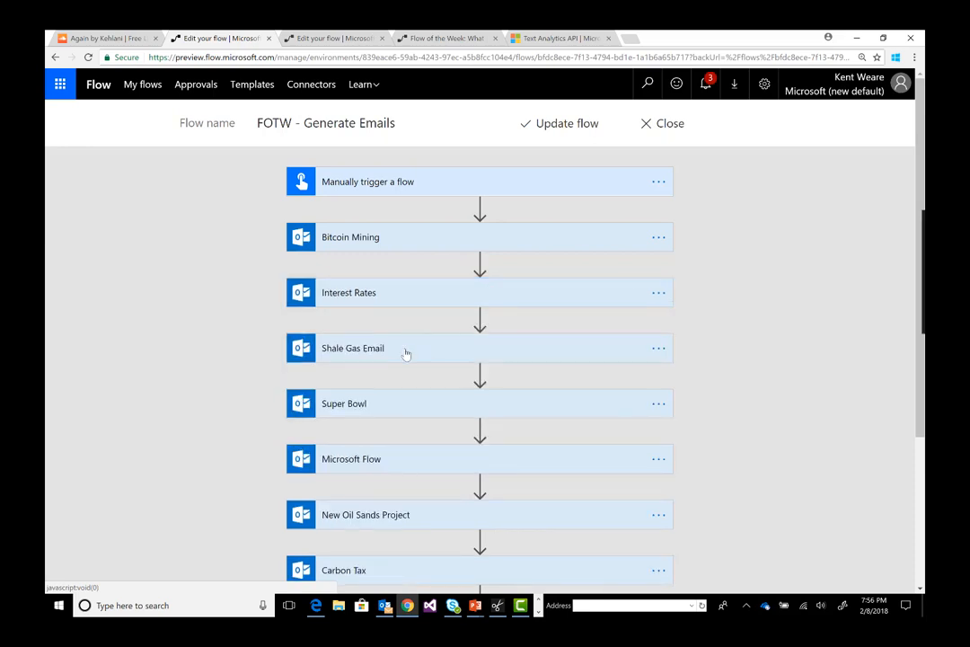
left_click(352, 348)
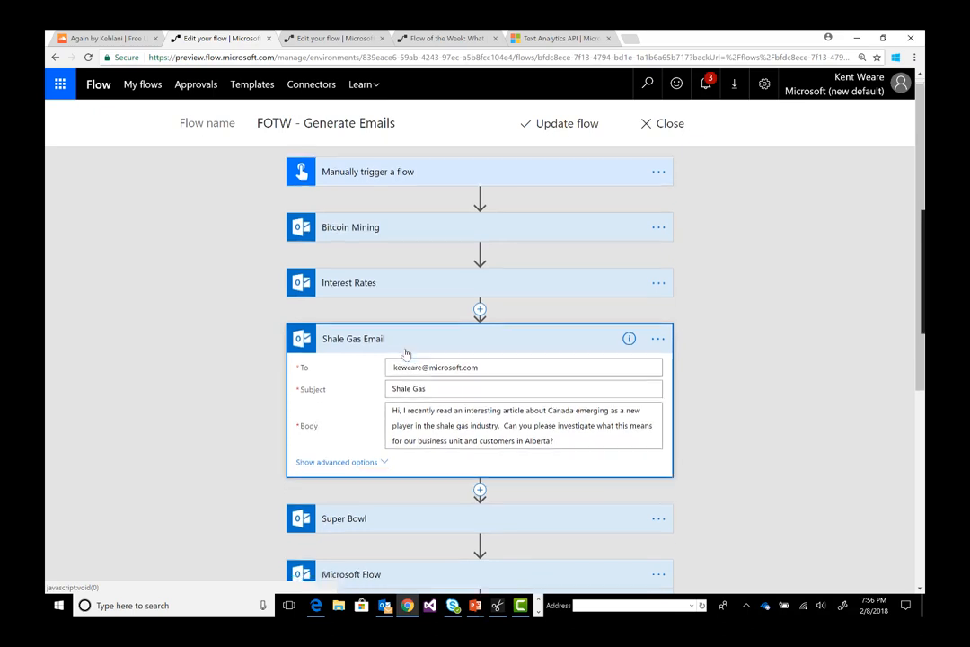
scroll("down", 3)
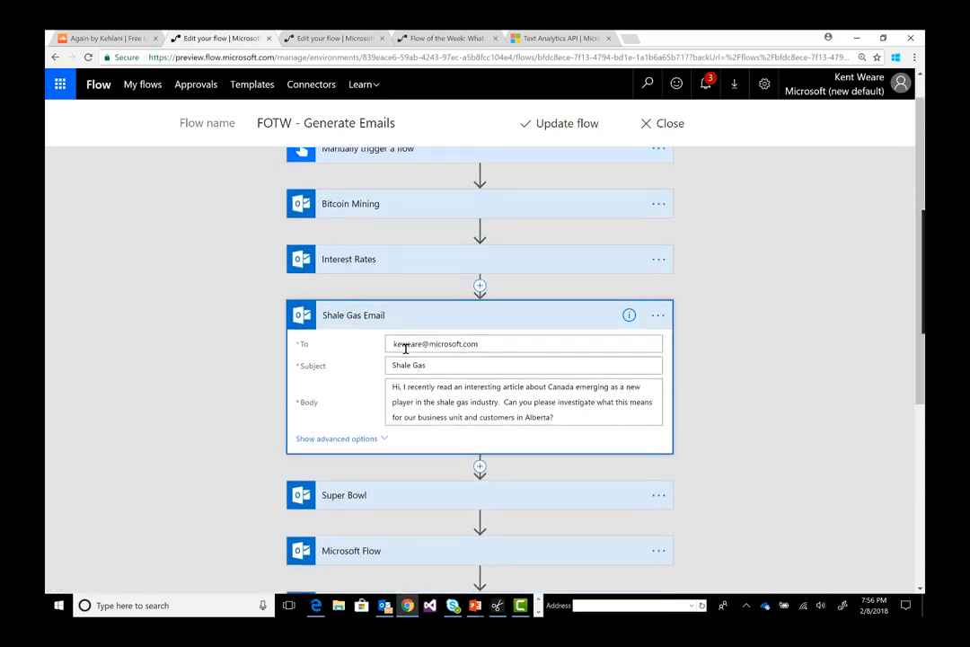
scroll("down", 3)
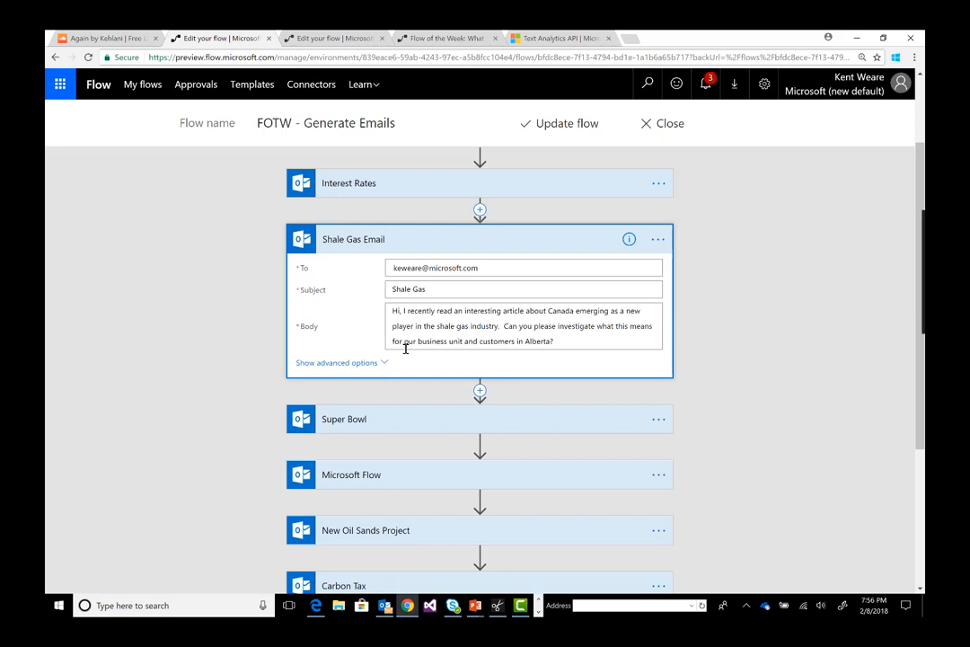
mouse_move(448, 244)
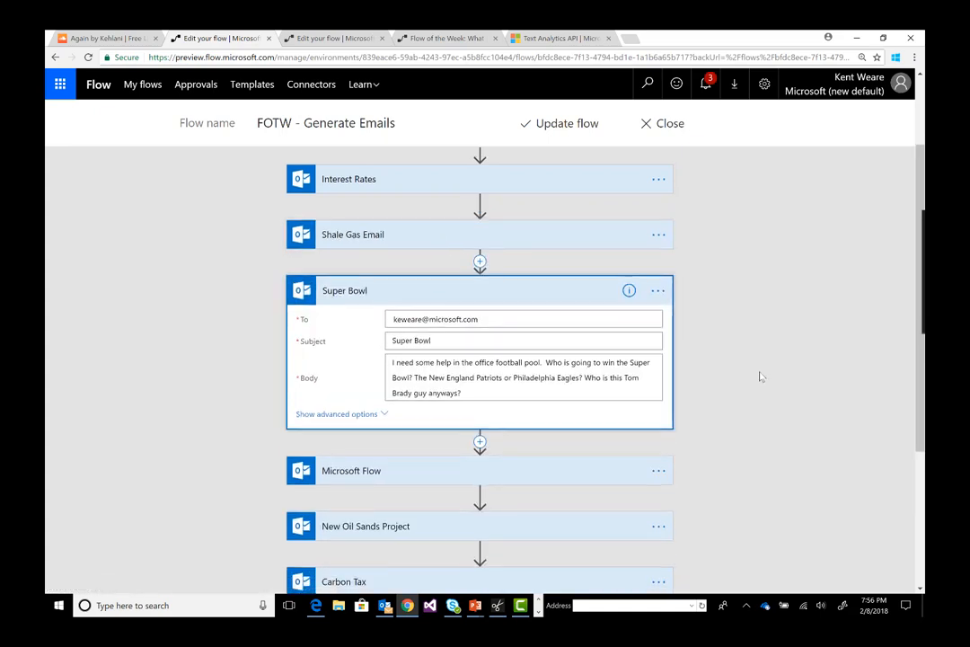
scroll("down", 3)
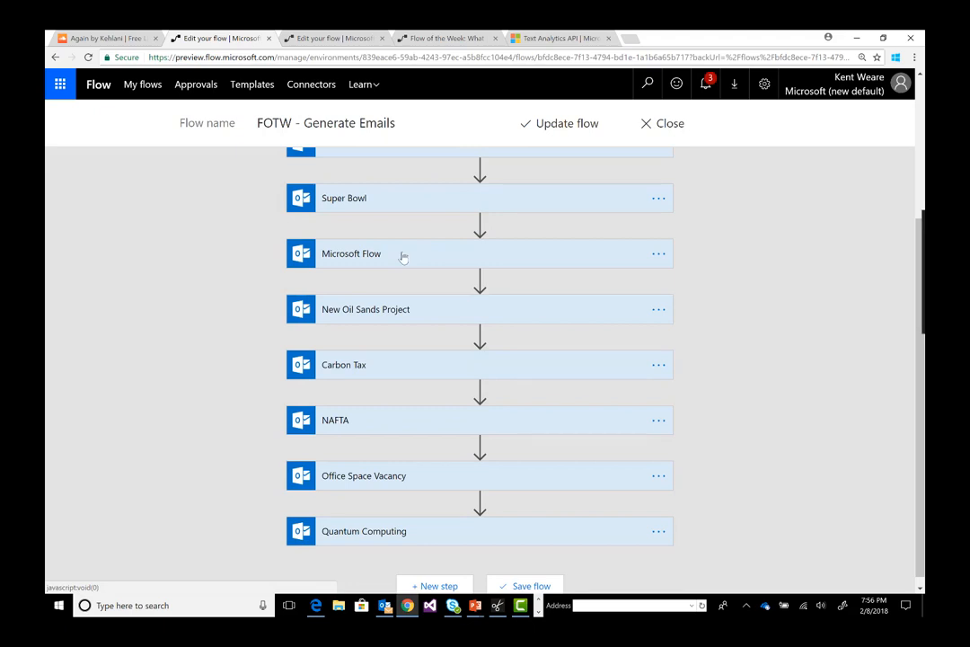
left_click(351, 253)
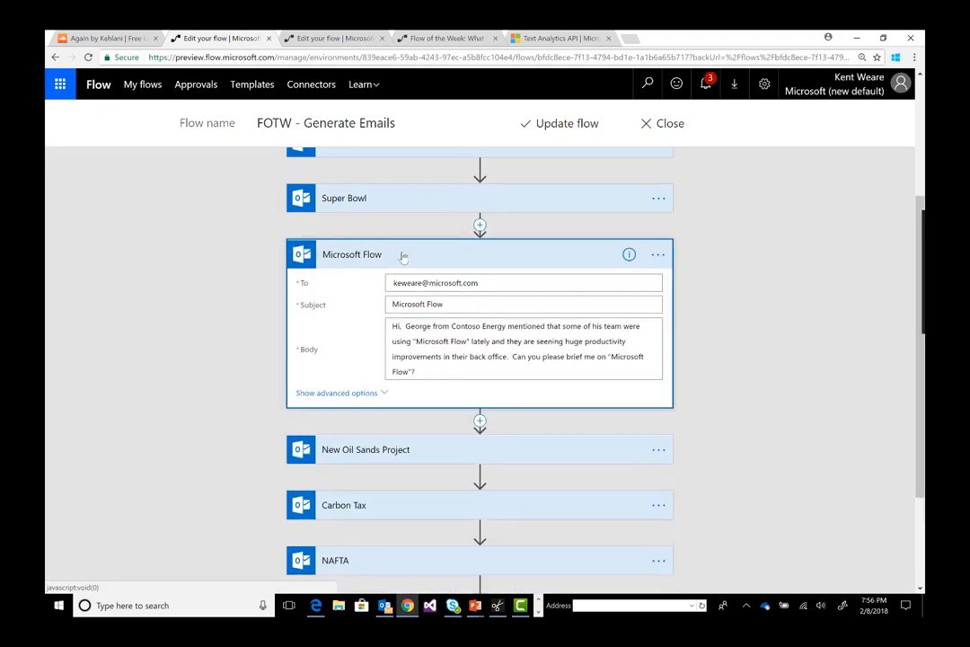
left_click(352, 255)
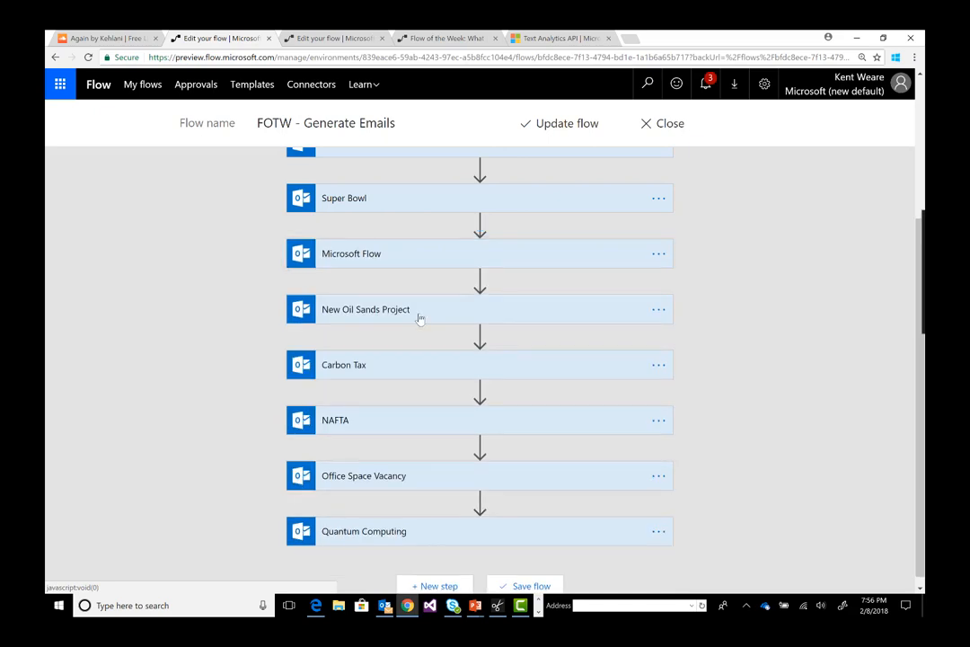
scroll("down", 3)
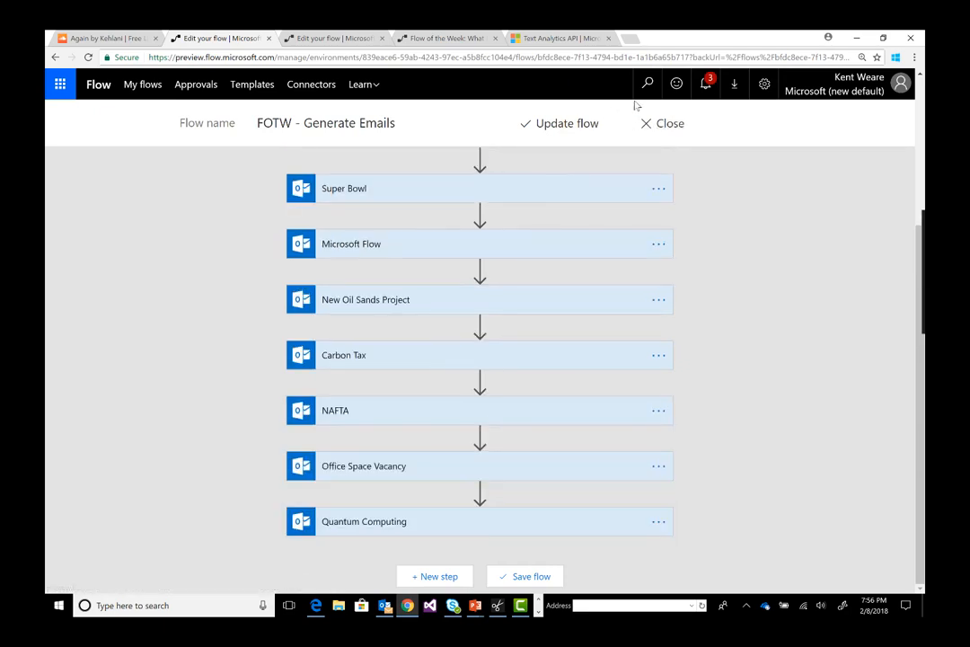
mouse_move(665, 126)
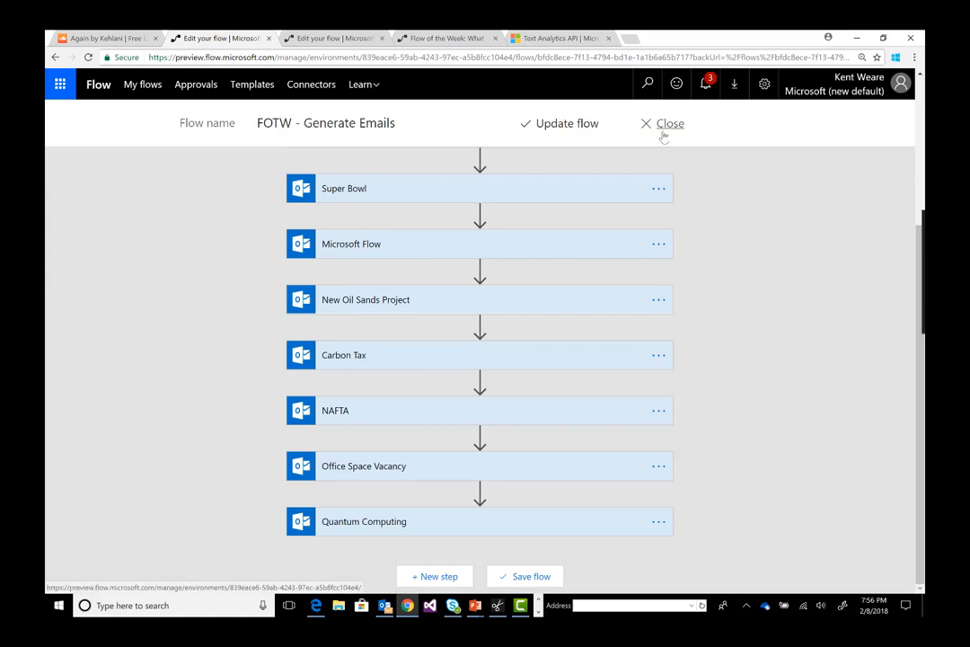
mouse_move(385, 552)
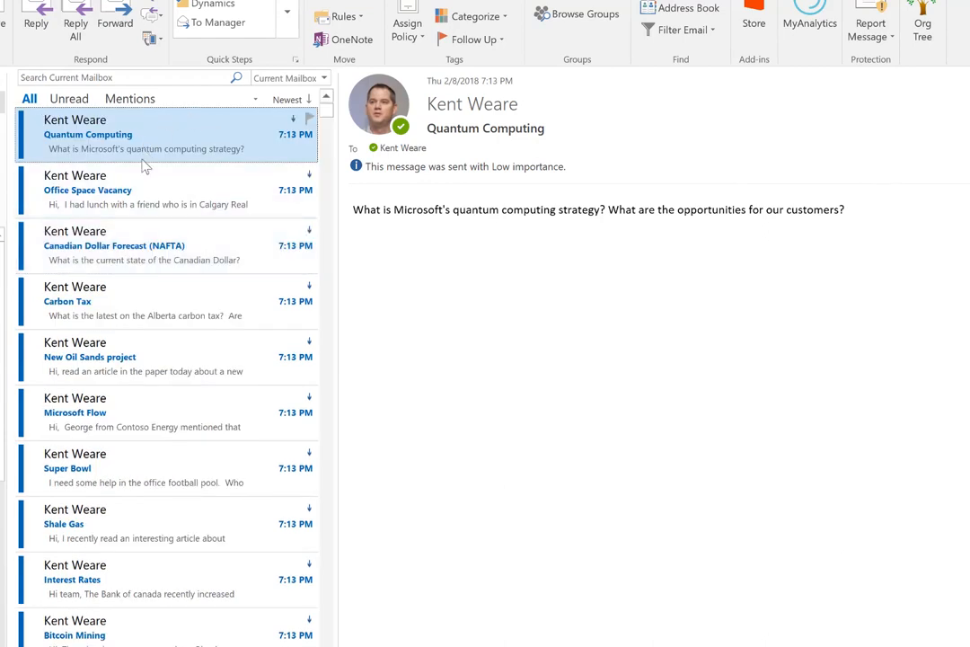
Step: Preview the Quantum Computing email from the Outlook inbox list in the reading pane
left_click(117, 357)
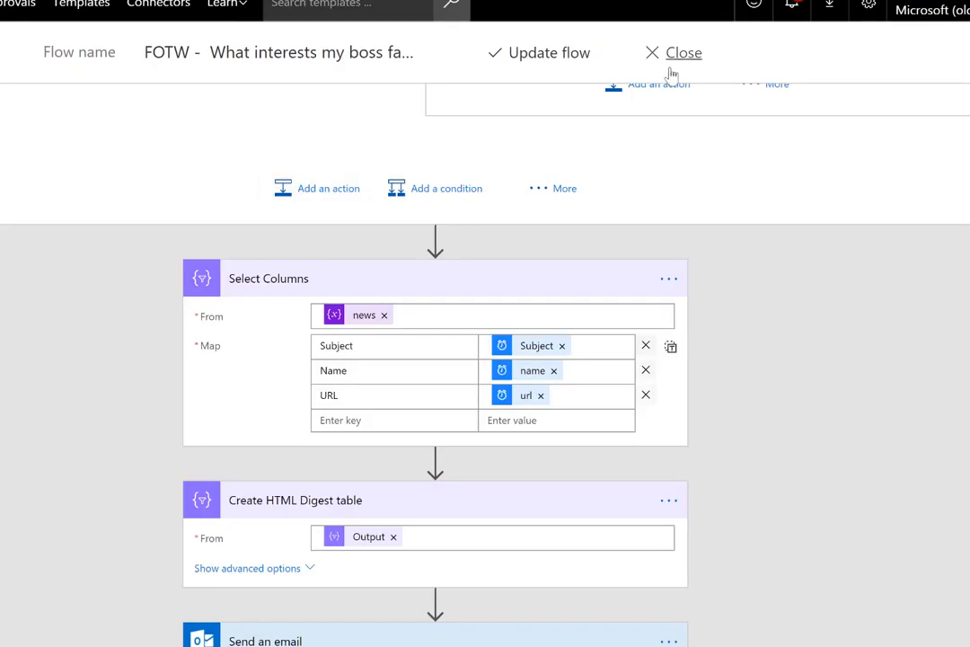
Step: Close the boss-interests flow editor without saving and launch a manual run via More > Run now
left_click(684, 52)
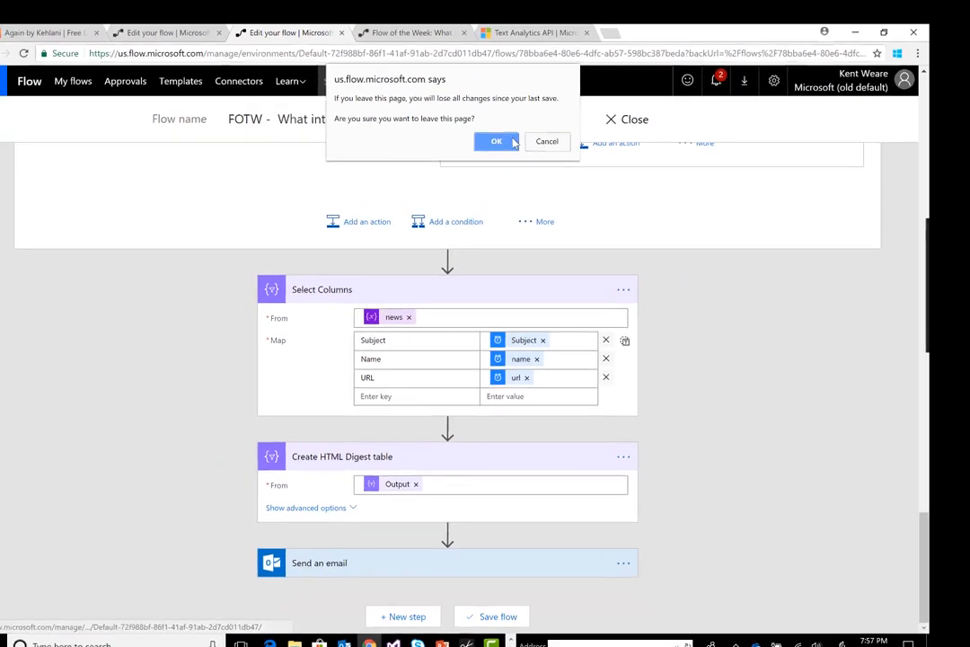
left_click(496, 141)
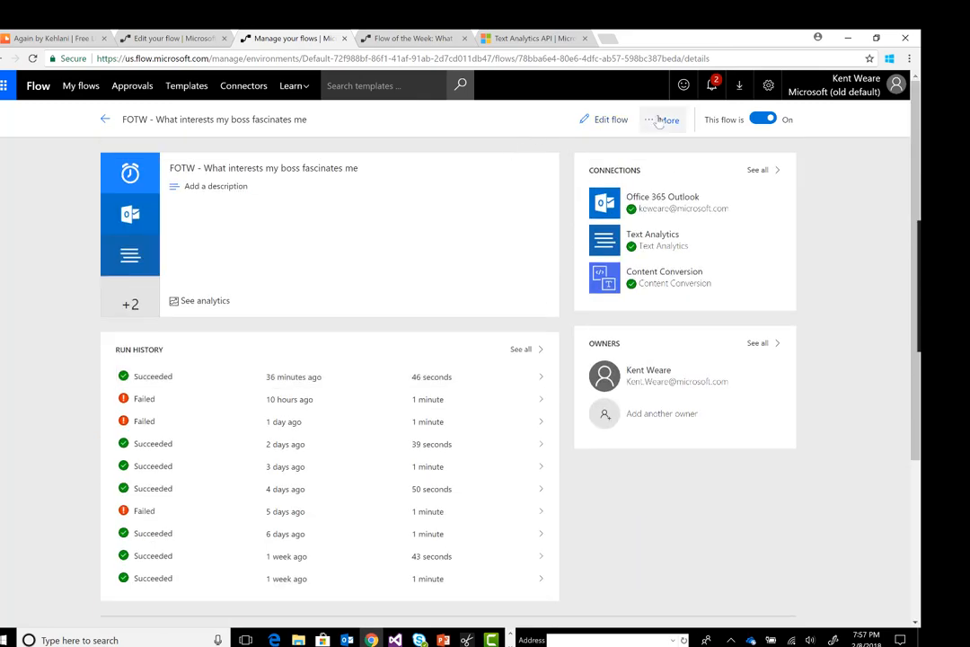
left_click(668, 118)
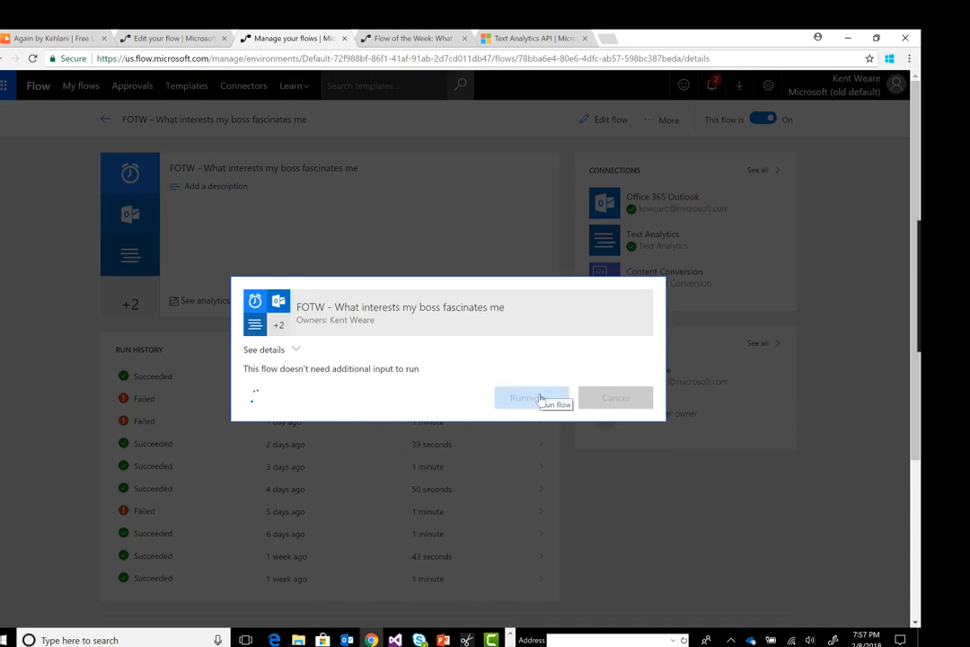
left_click(531, 398)
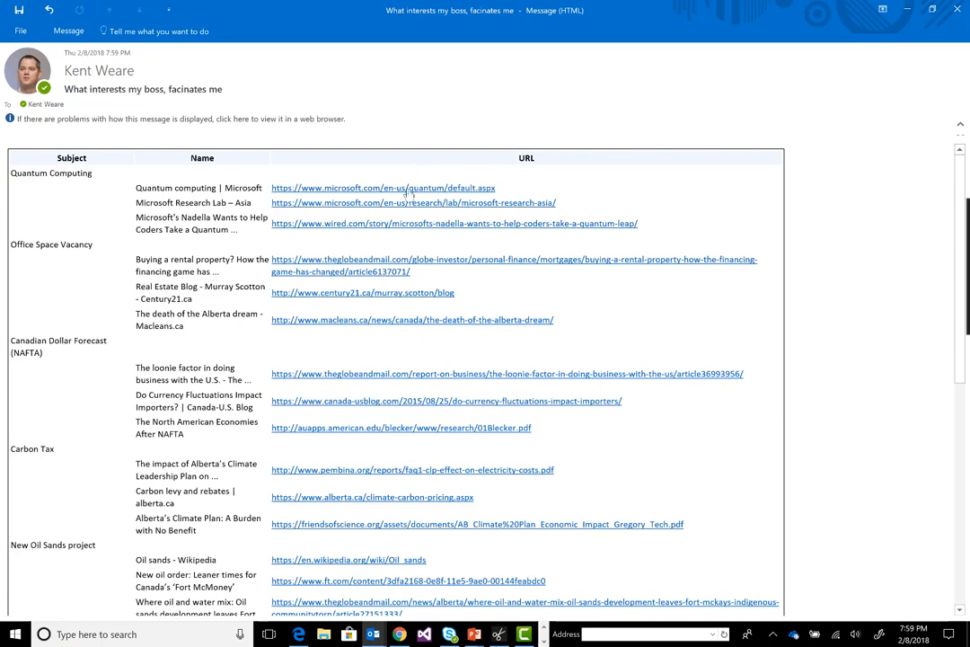
mouse_move(346, 195)
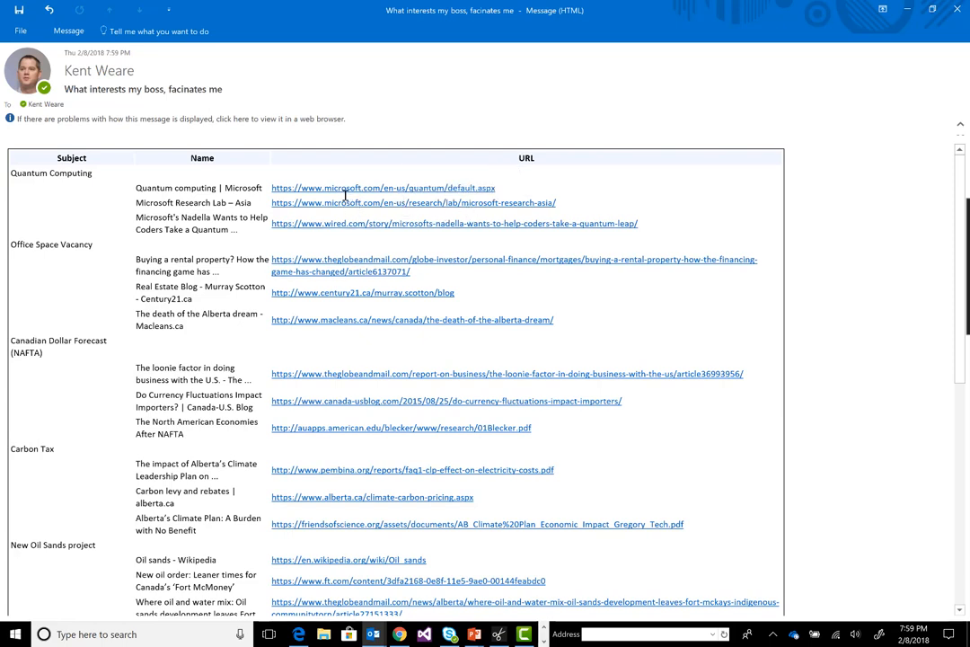
mouse_move(364, 268)
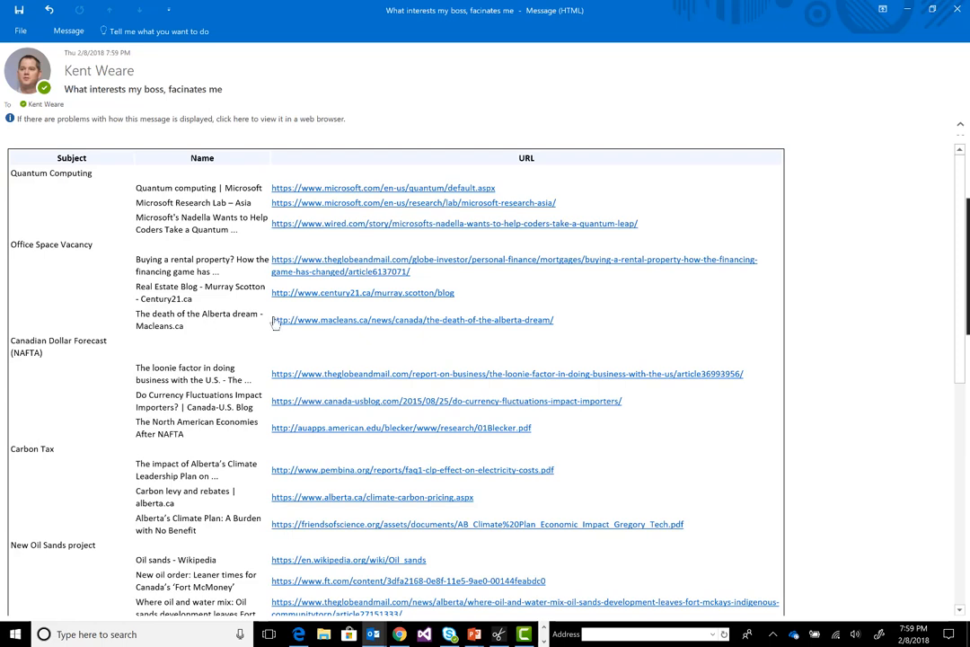
mouse_move(339, 276)
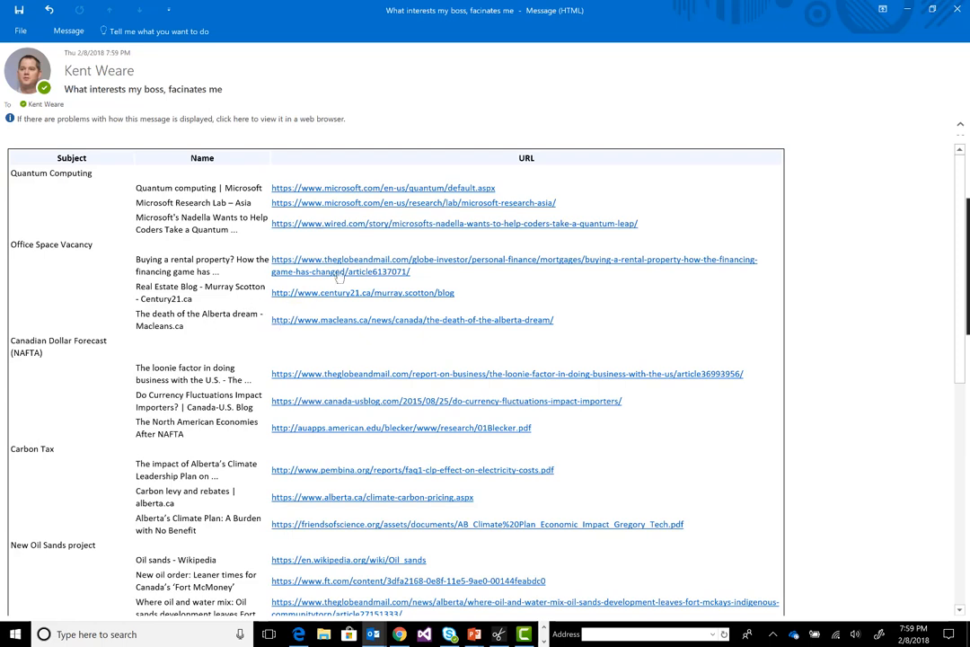
mouse_move(338, 326)
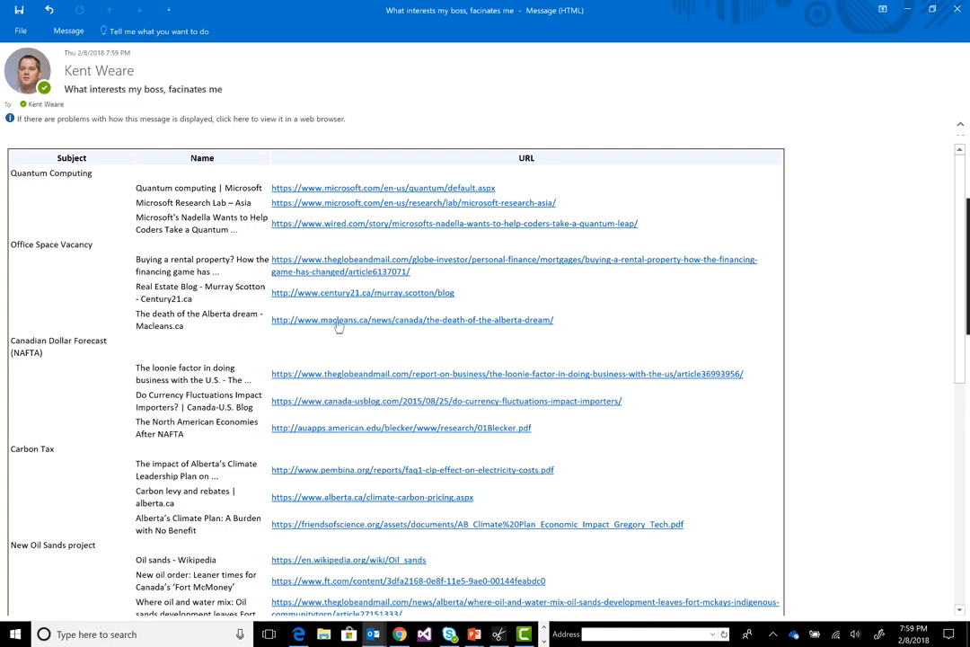
Step: Scroll through the digest's Subject, Name and URL links from Quantum Computing to Super Bowl
scroll("down", 3)
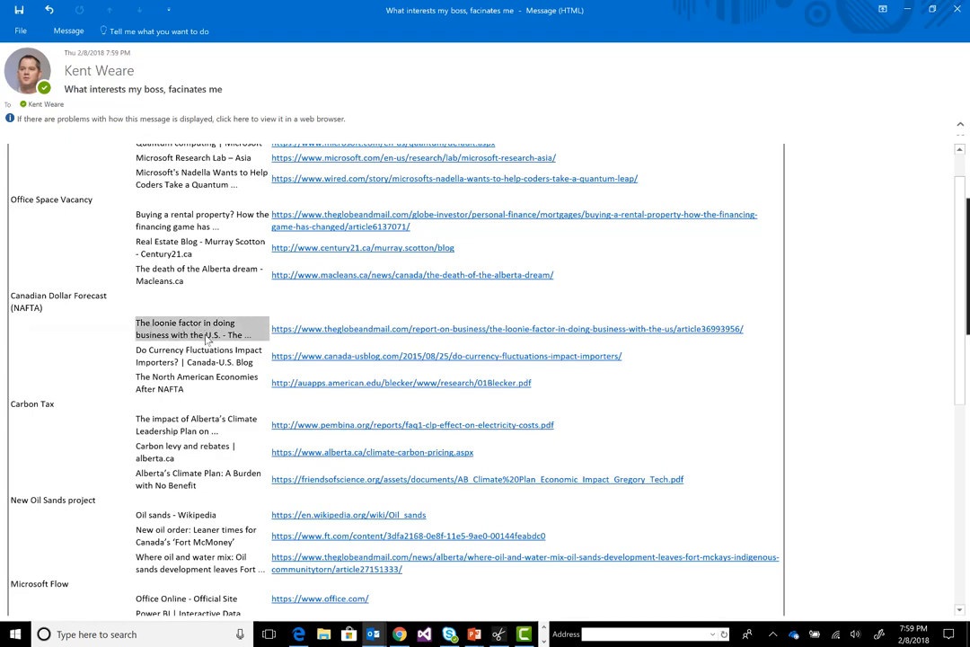
scroll("down", 3)
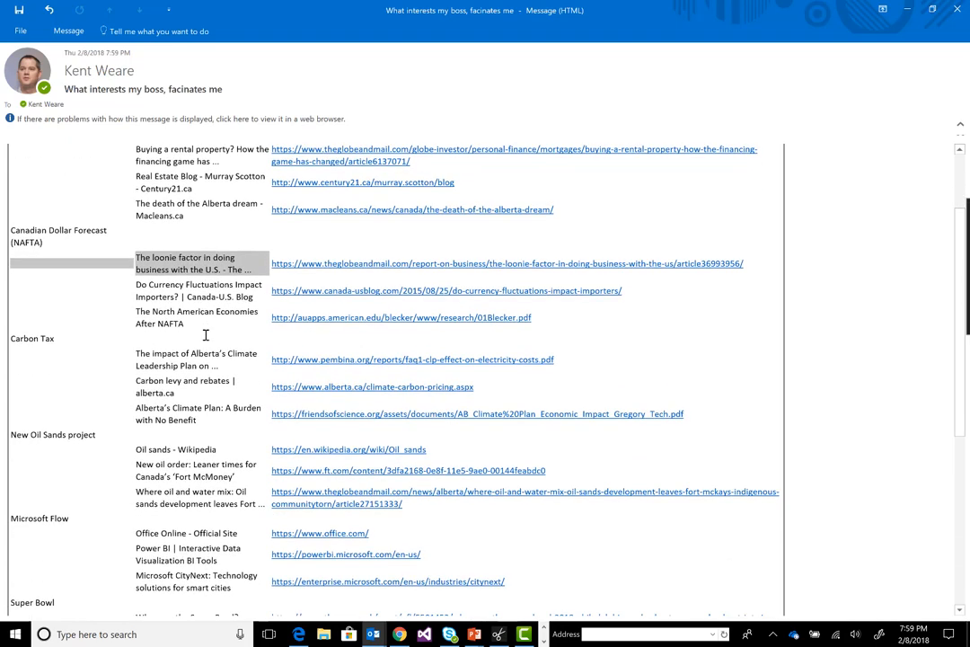
mouse_move(193, 353)
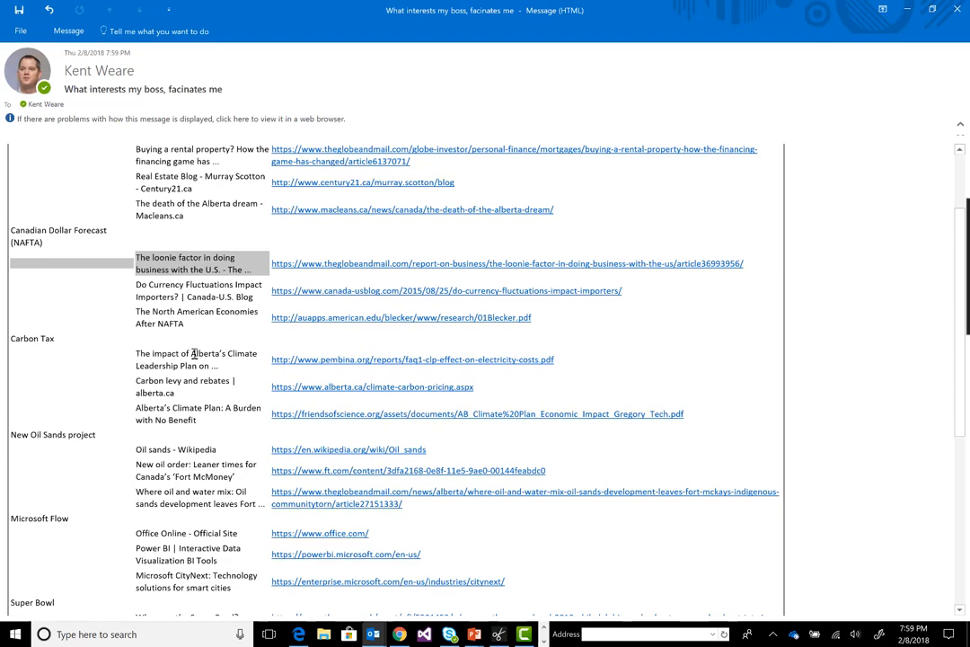
mouse_move(166, 415)
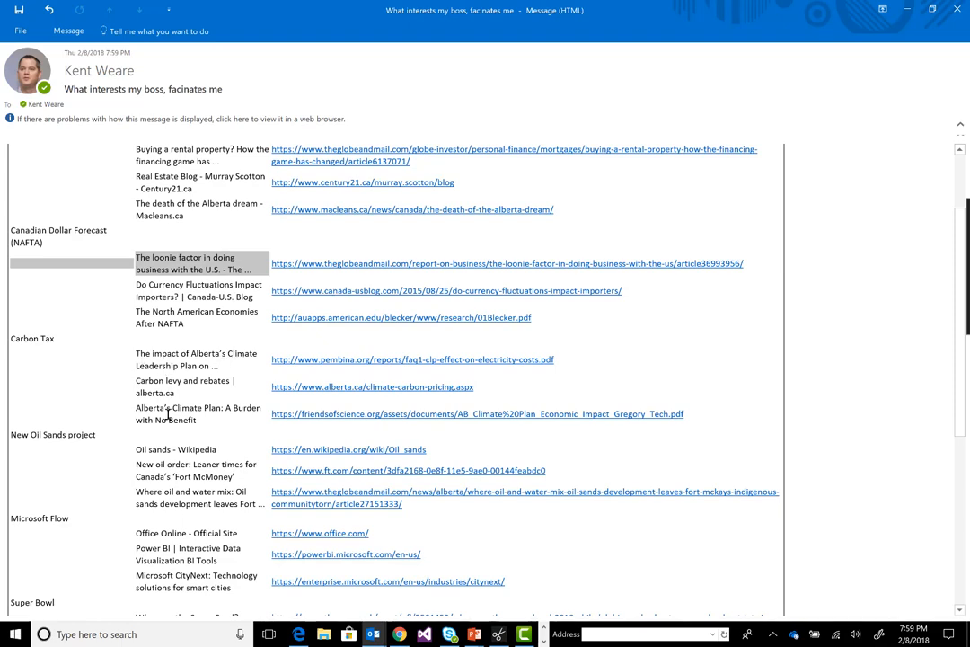
scroll("down", 3)
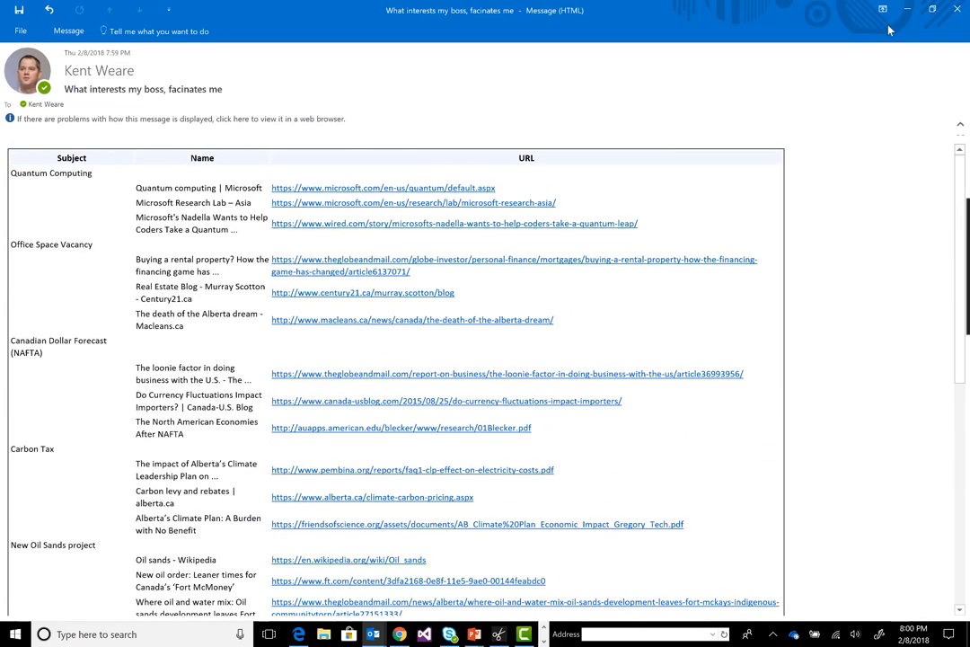
mouse_move(617, 230)
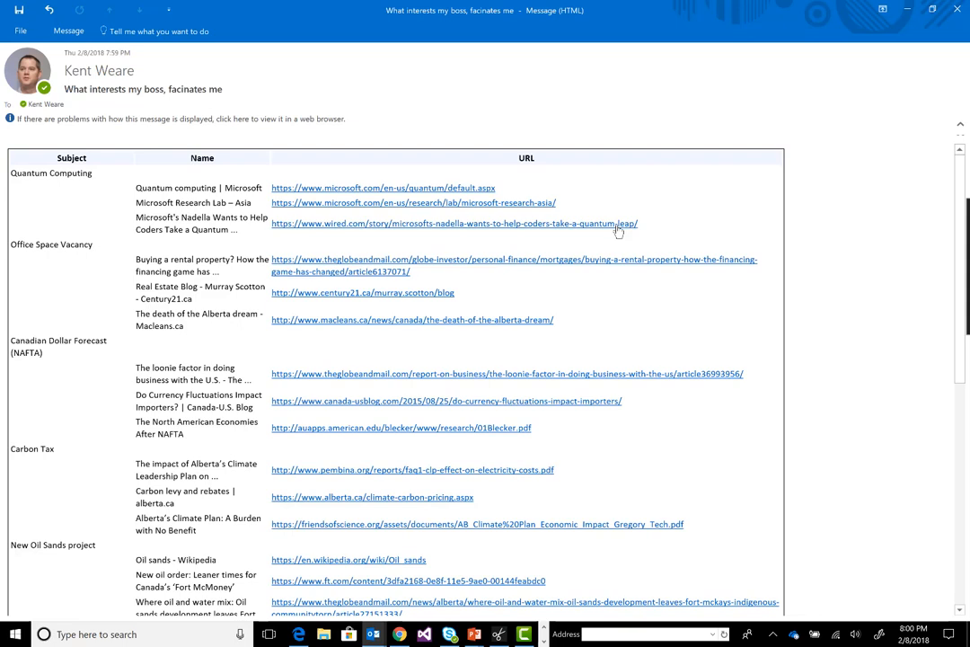
mouse_move(820, 6)
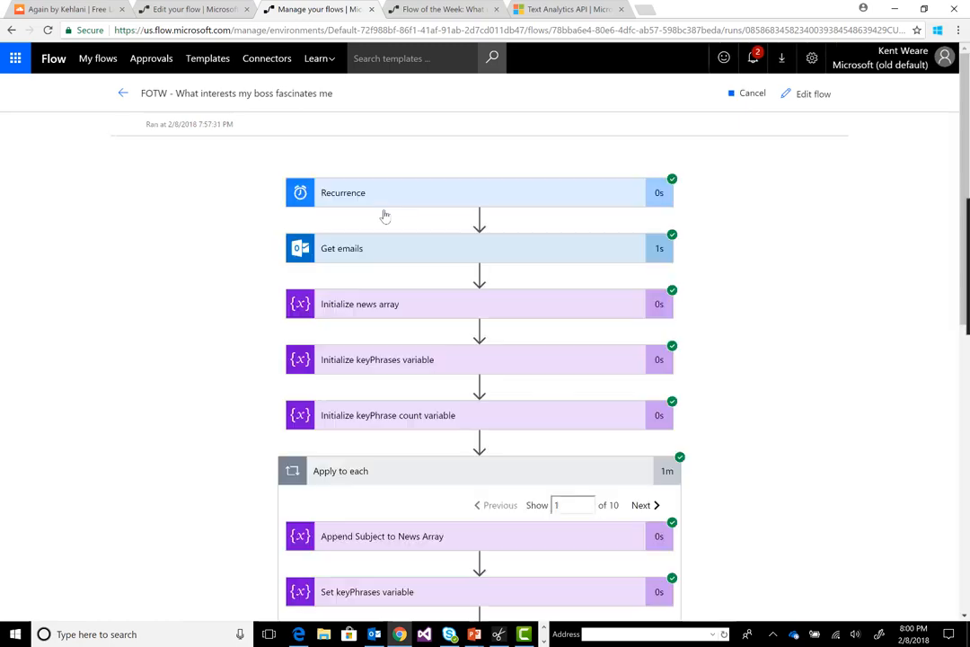
Step: Review the Html to text and Call Bing API outputs for quantum computing, then move to iteration 2 of 10
scroll("down", 3)
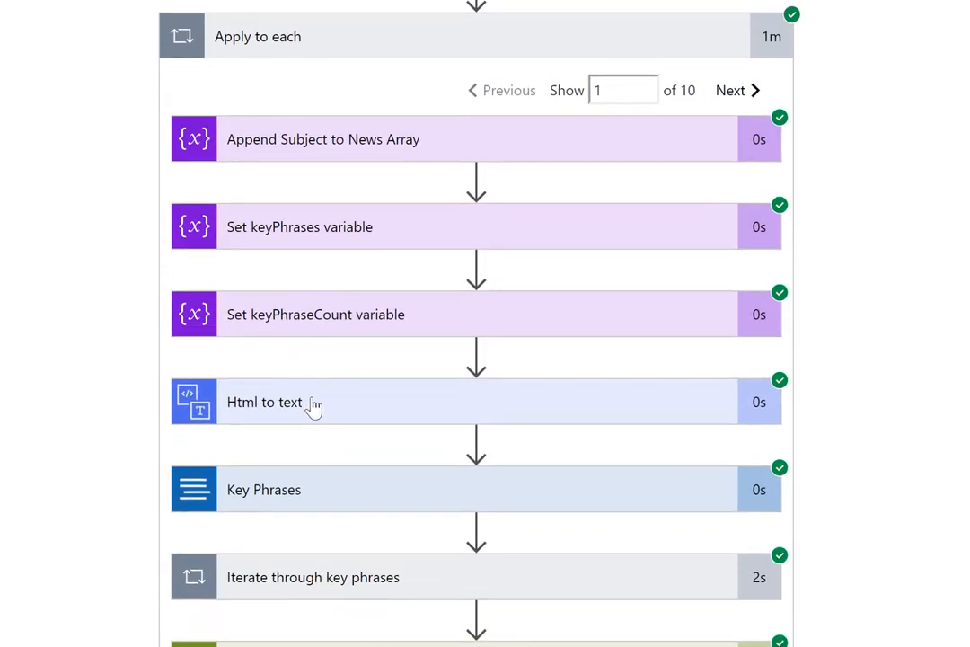
left_click(264, 401)
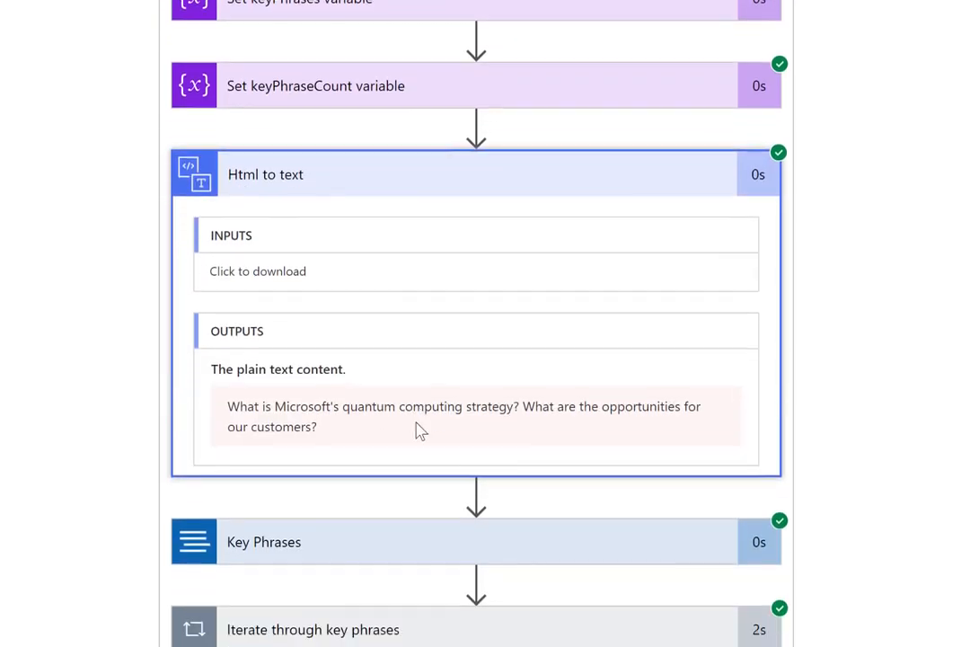
scroll("down", 3)
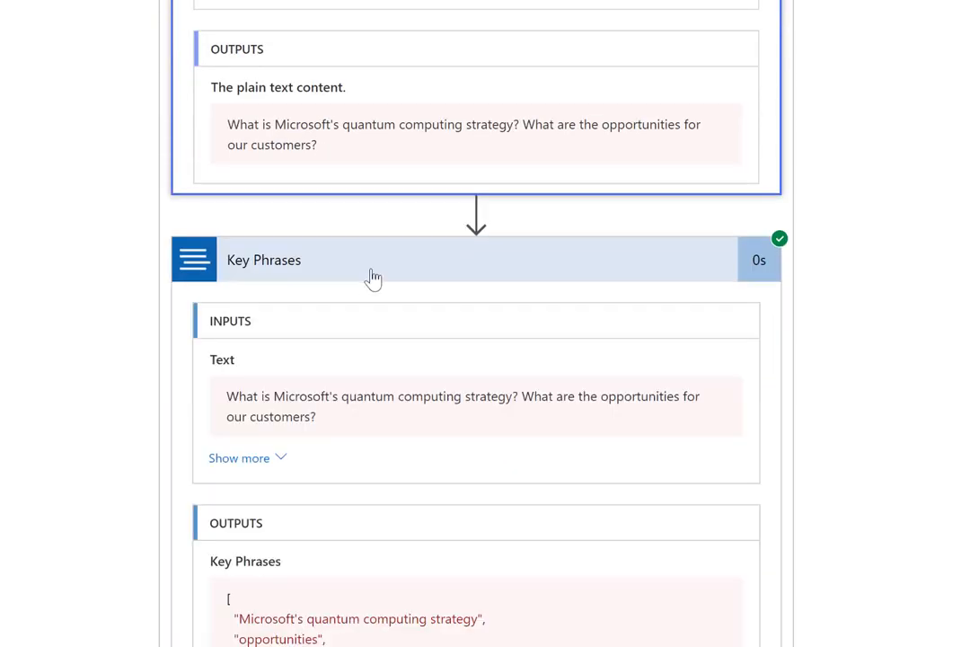
scroll("down", 3)
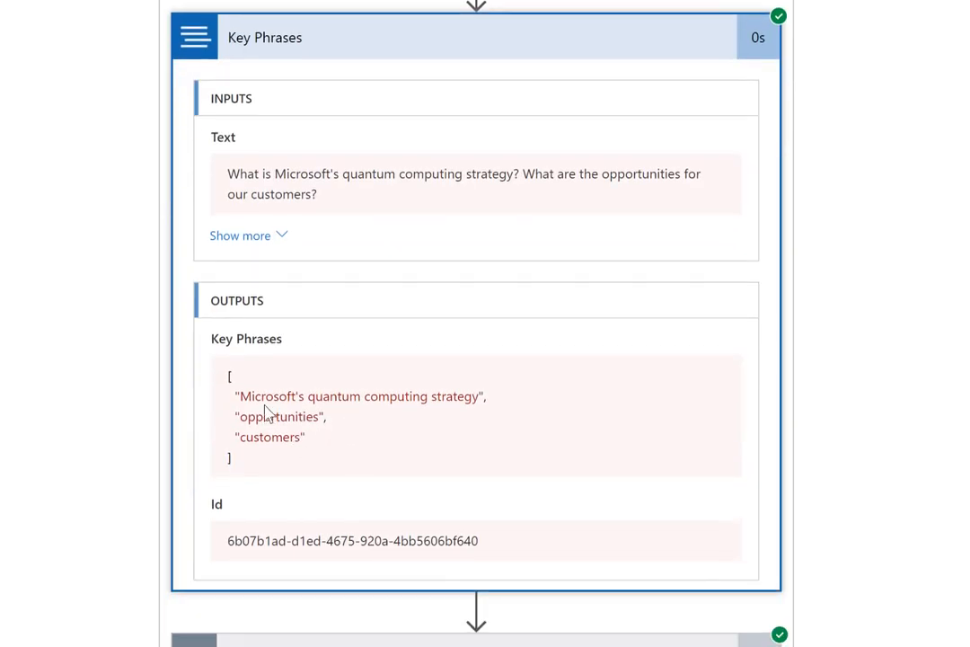
mouse_move(303, 434)
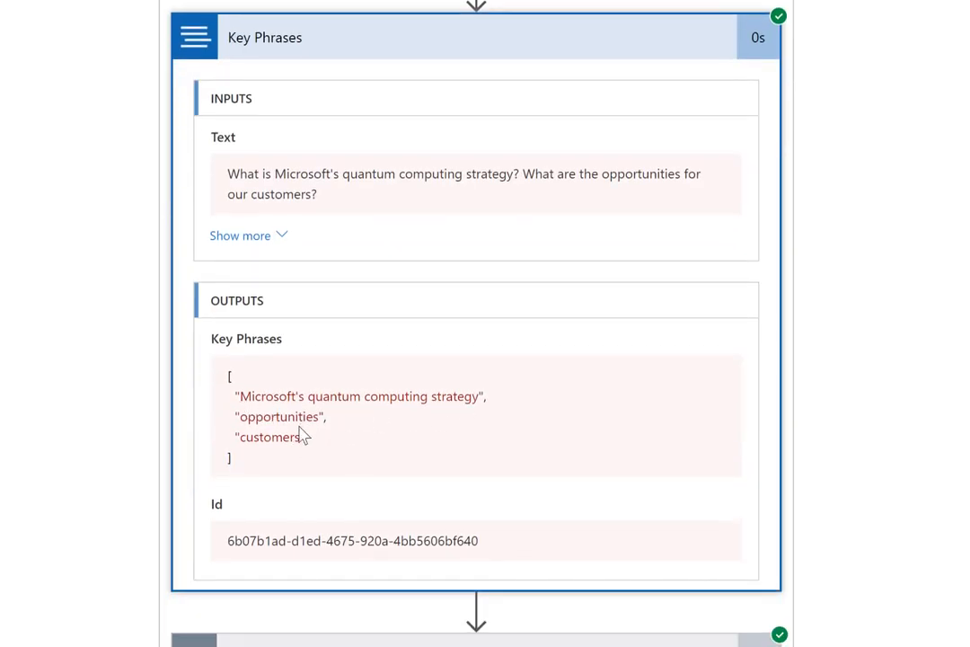
scroll("down", 3)
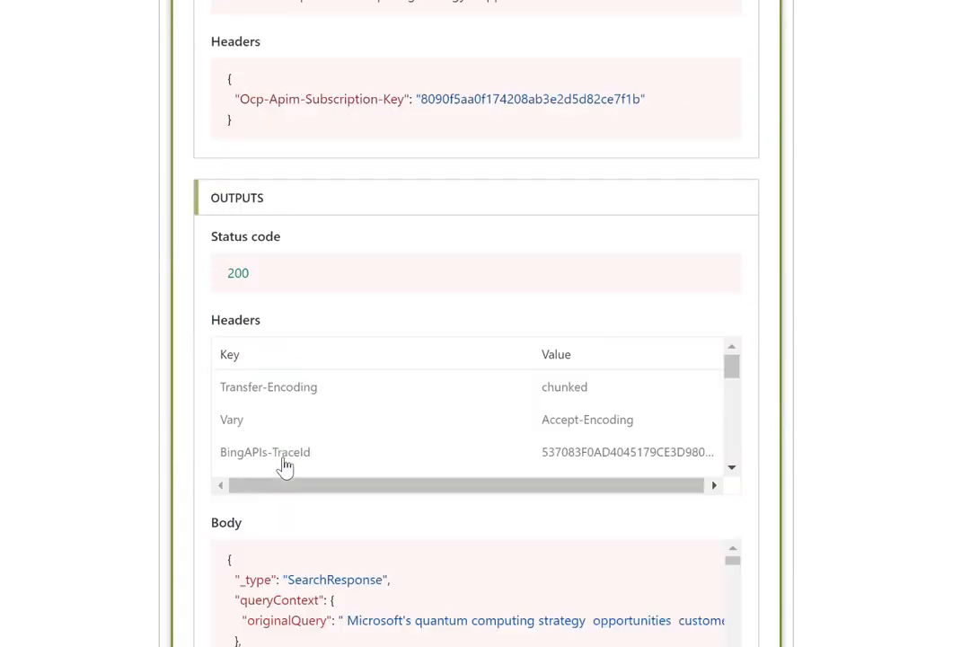
scroll("down", 3)
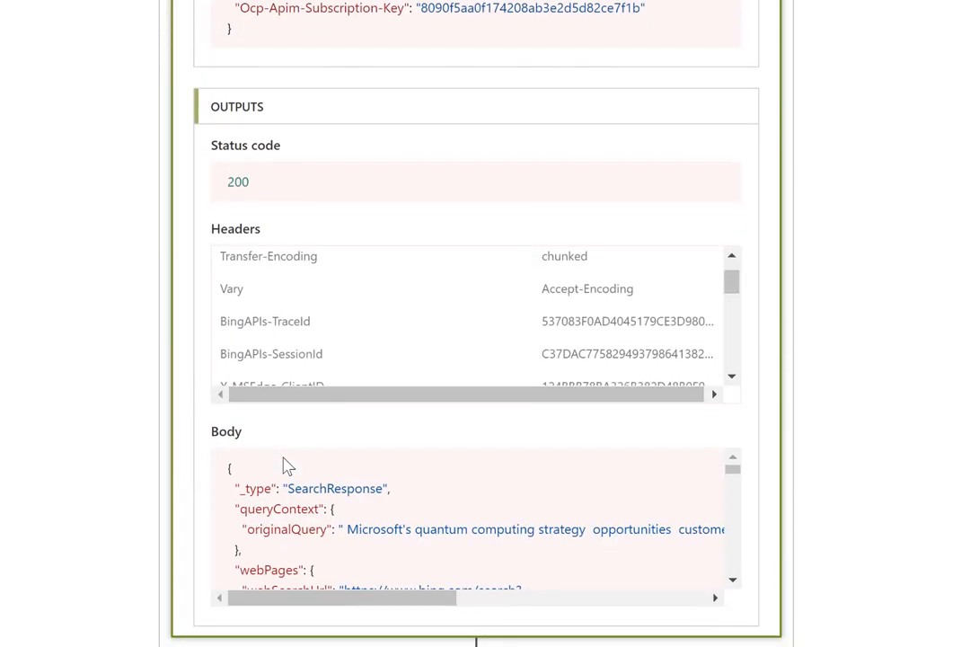
scroll("down", 3)
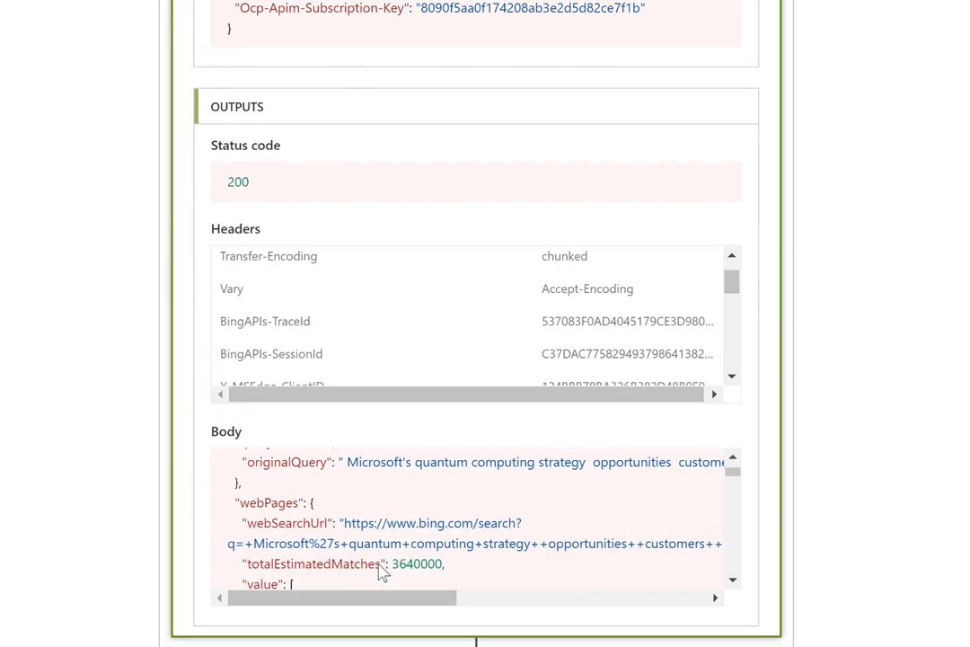
scroll("down", 3)
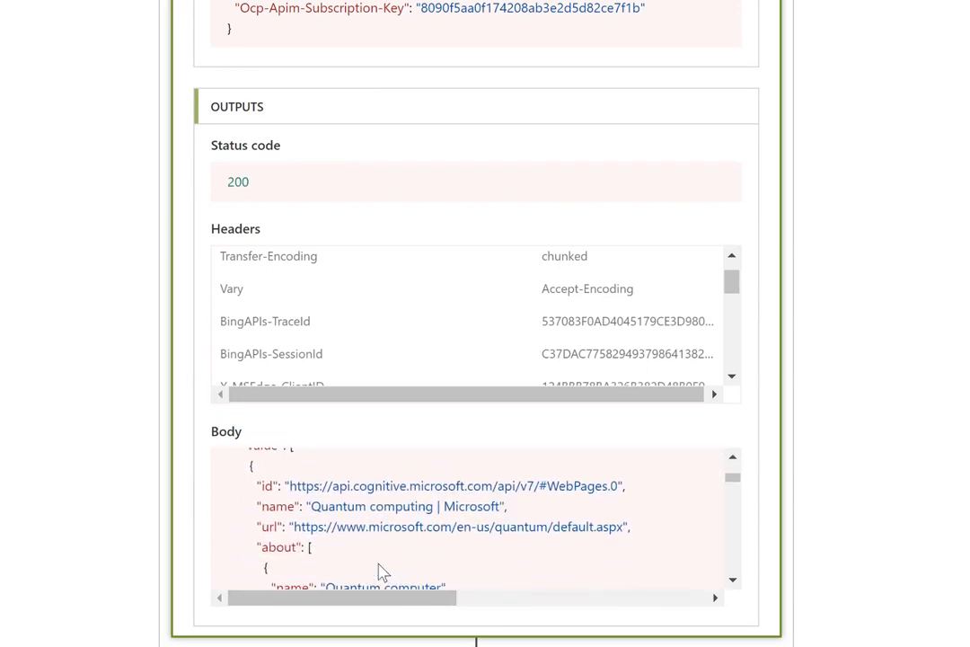
scroll("down", 3)
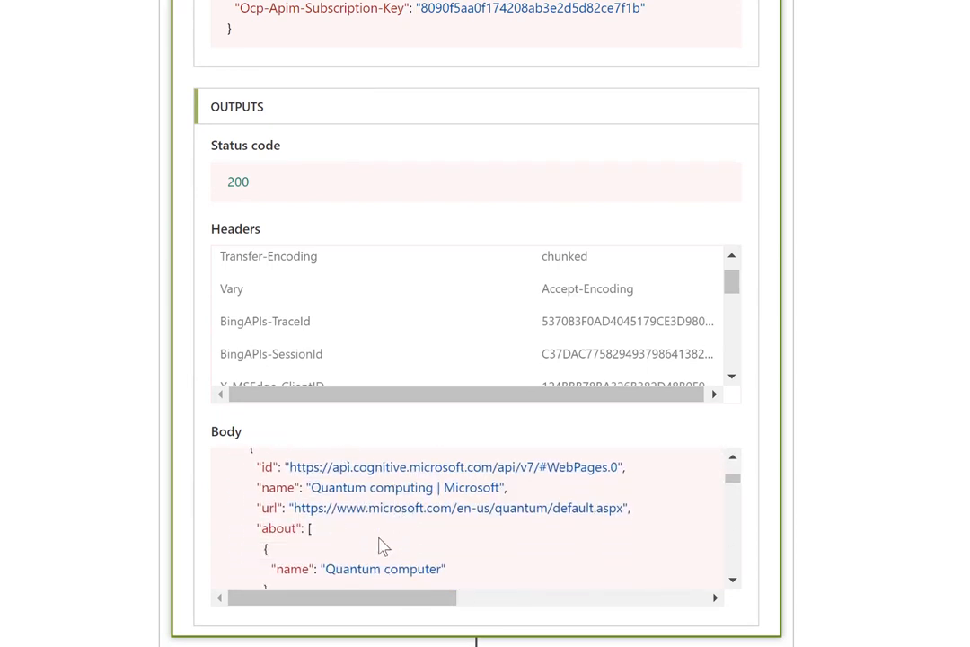
mouse_move(844, 395)
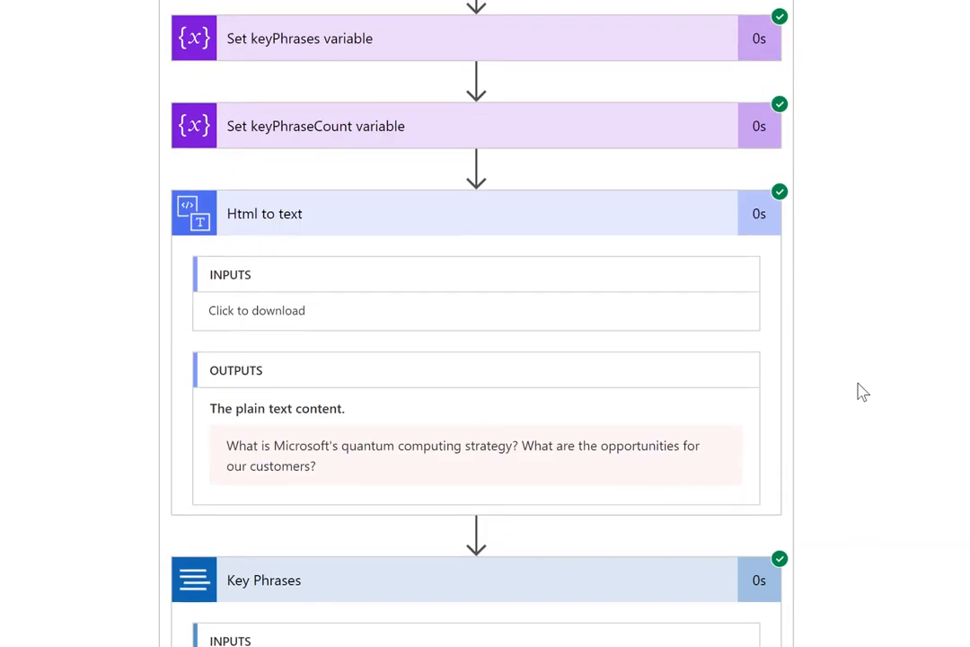
left_click(731, 141)
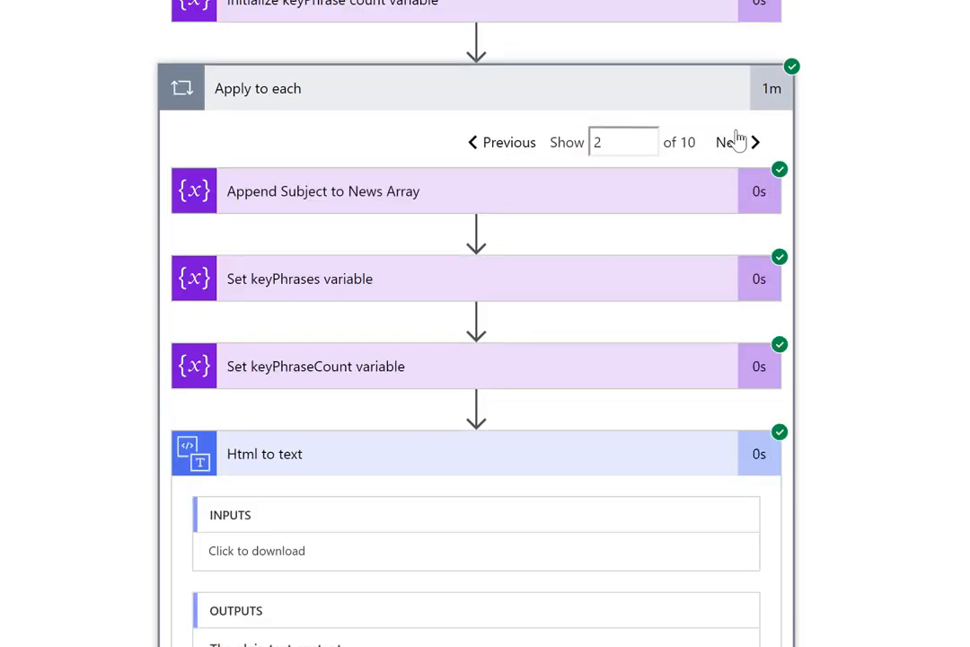
Step: Review the Calgary real estate email's Key Phrases output, then advance to the Canadian Dollar email's iteration
scroll("down", 3)
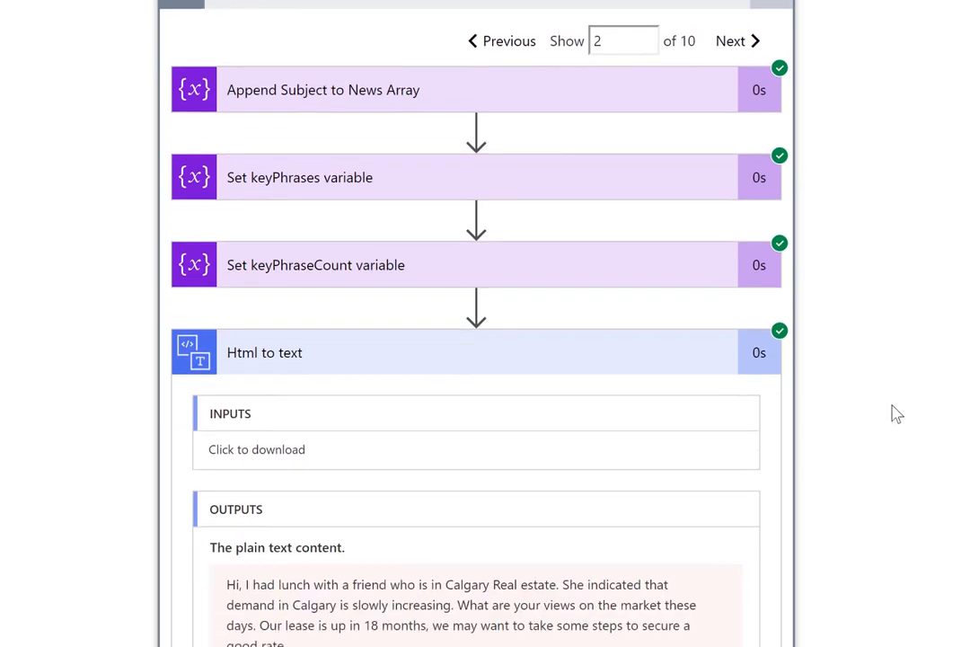
scroll("down", 3)
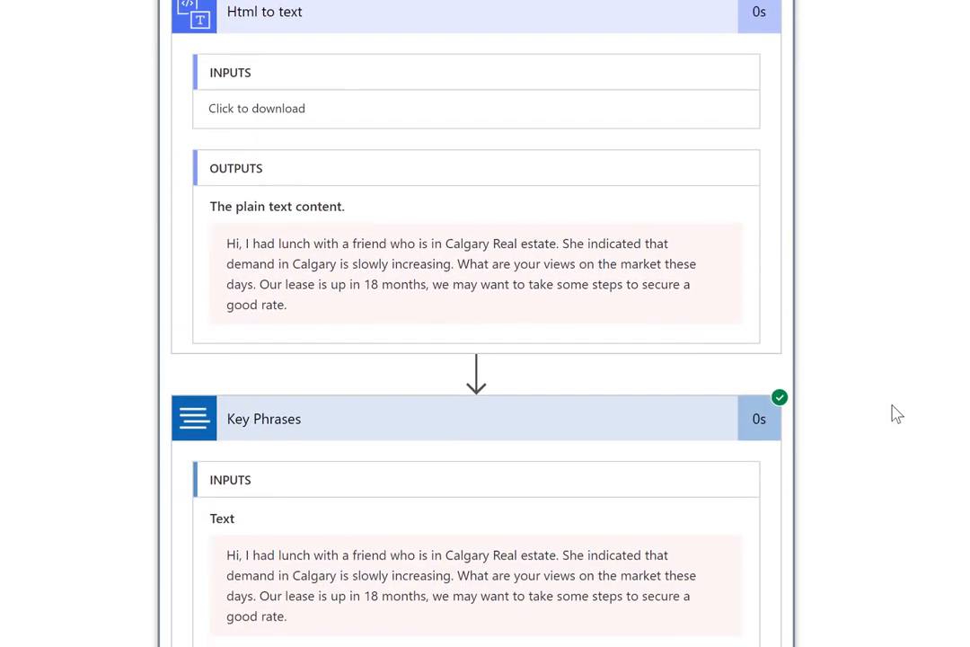
scroll("down", 3)
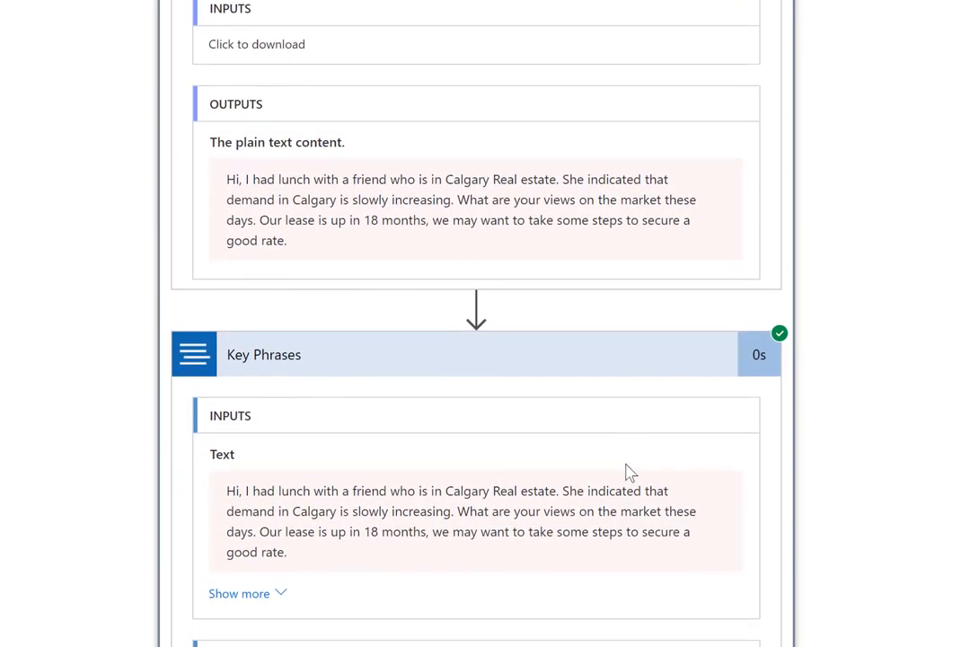
scroll("down", 3)
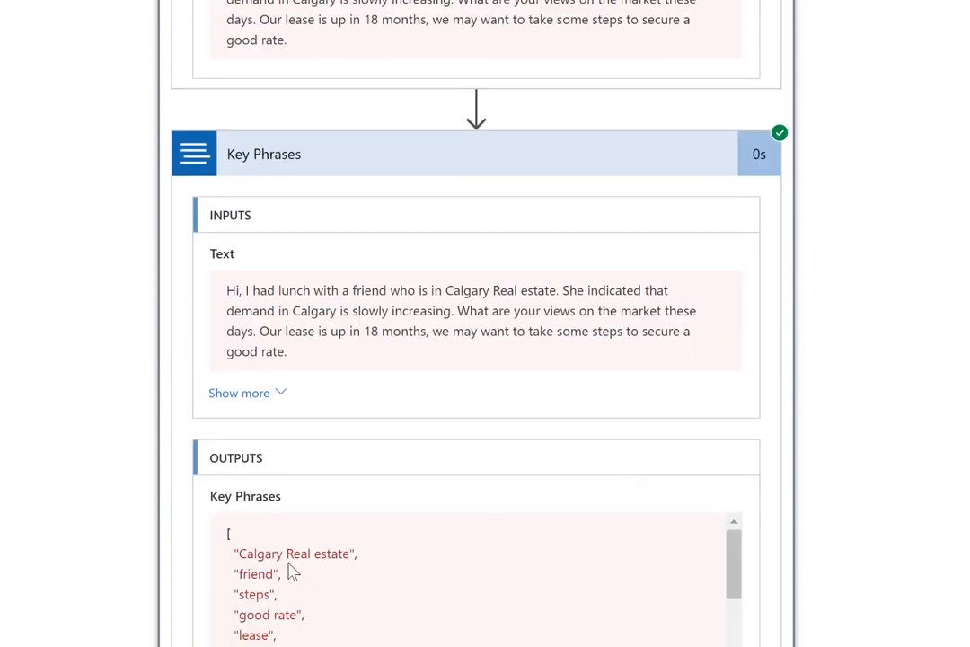
mouse_move(337, 585)
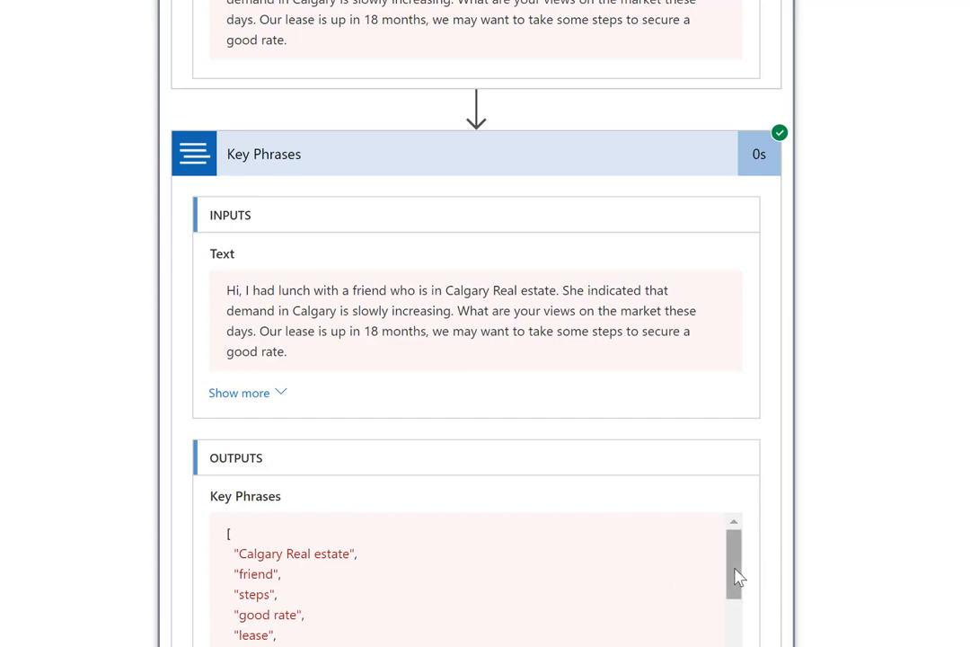
scroll("down", 3)
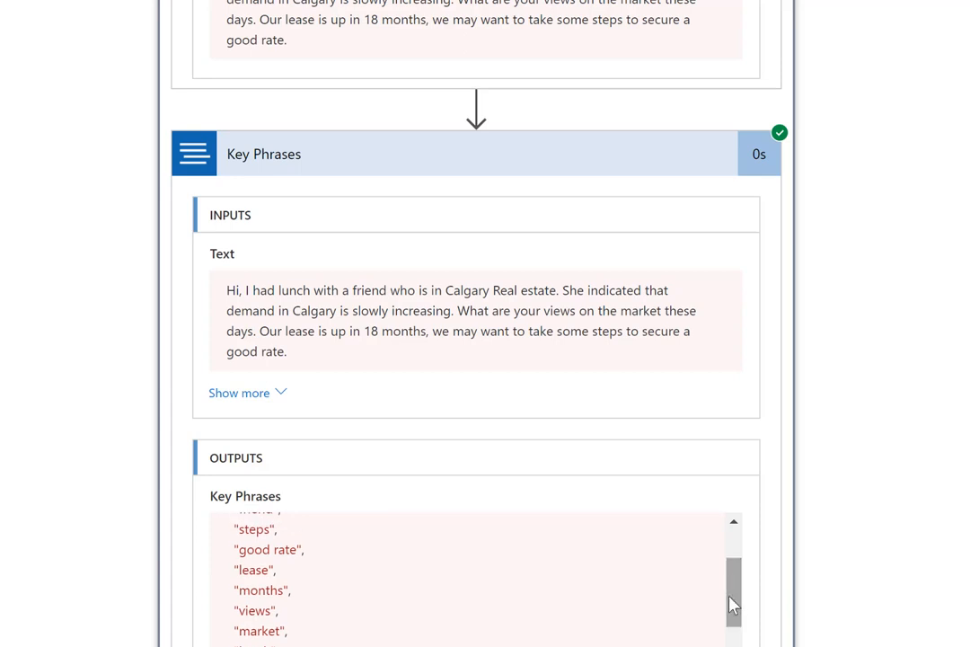
mouse_move(726, 581)
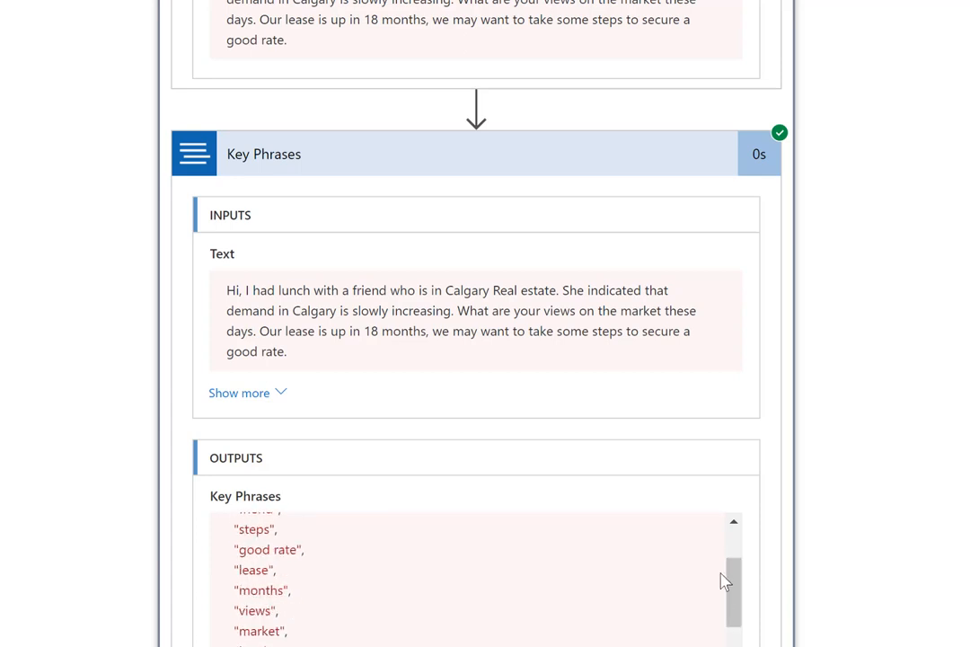
scroll("up", 3)
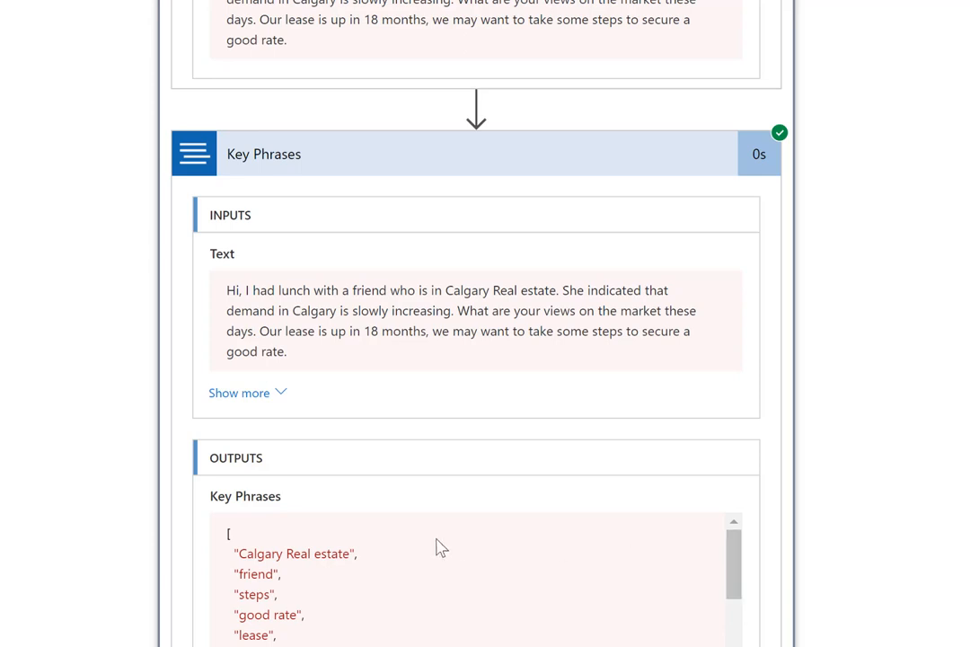
scroll("down", 3)
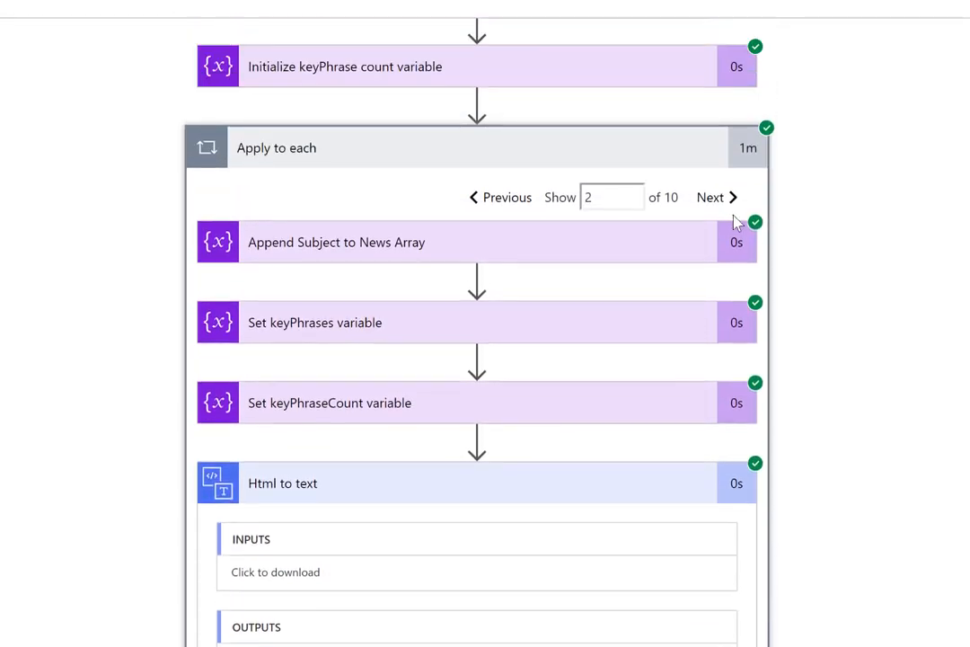
left_click(716, 197)
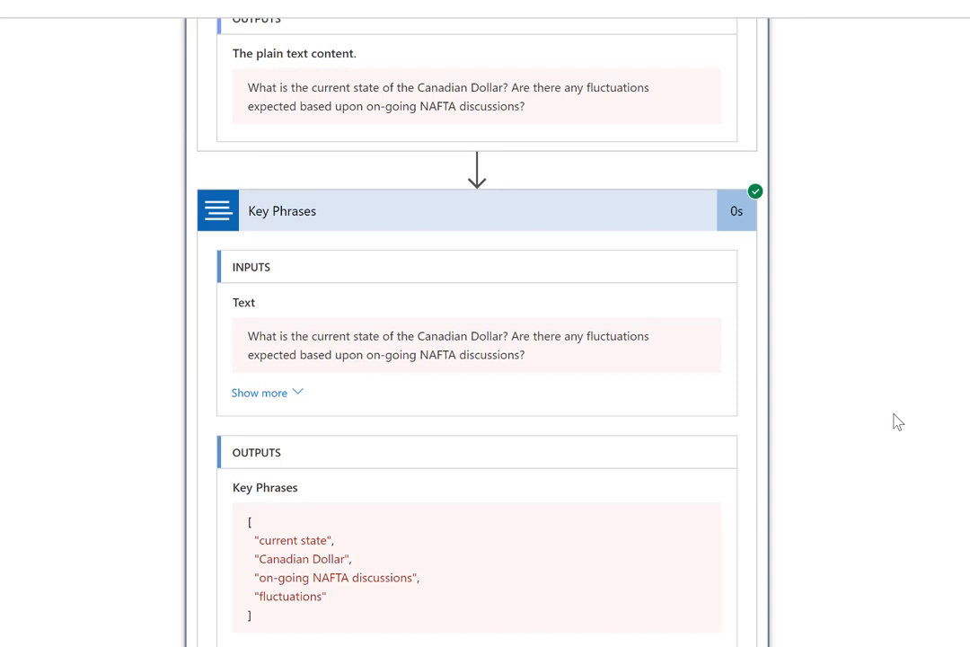
mouse_move(341, 625)
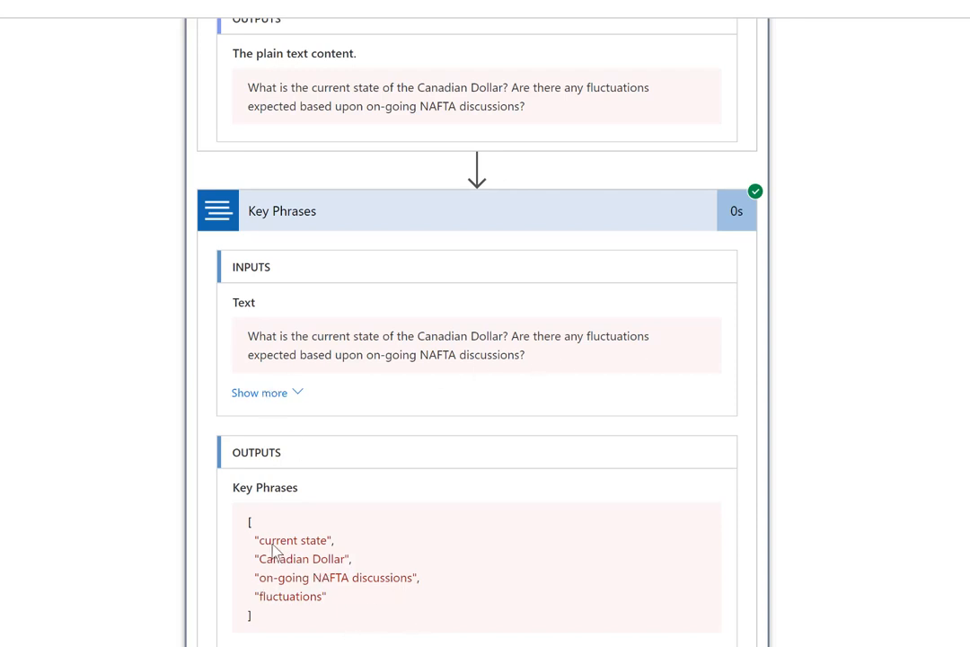
mouse_move(520, 515)
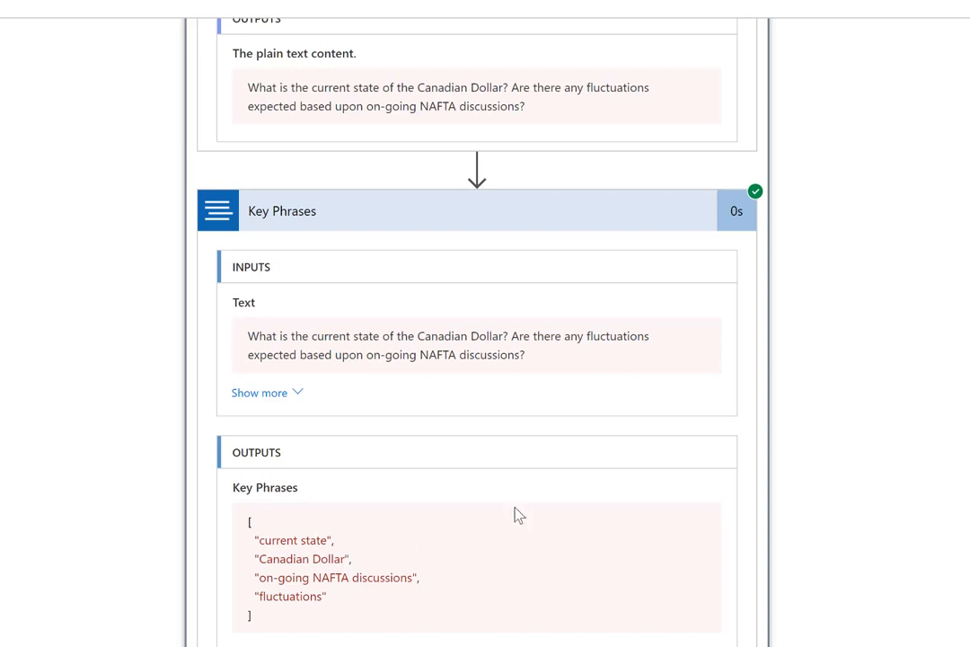
mouse_move(307, 514)
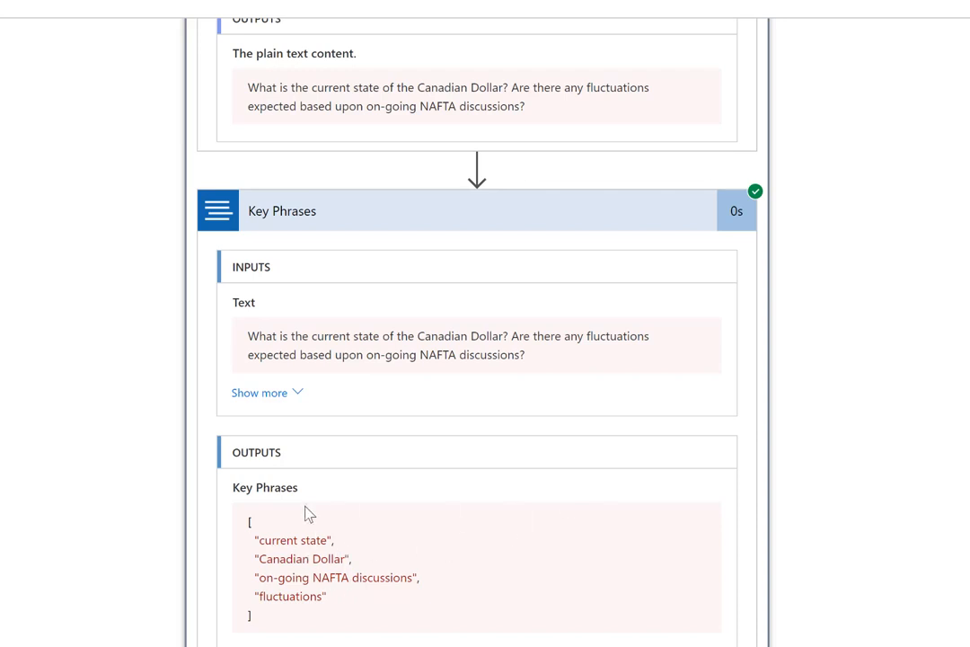
mouse_move(704, 366)
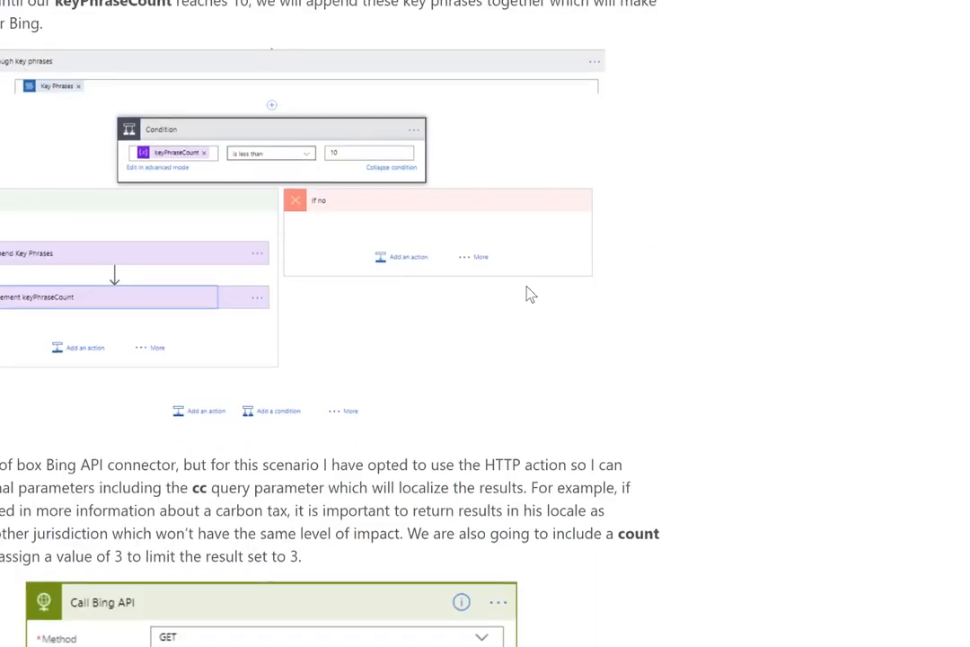
Step: Scroll the blog post past the ten-email inbox screenshot to the finished digest table and further ideas
scroll("down", 3)
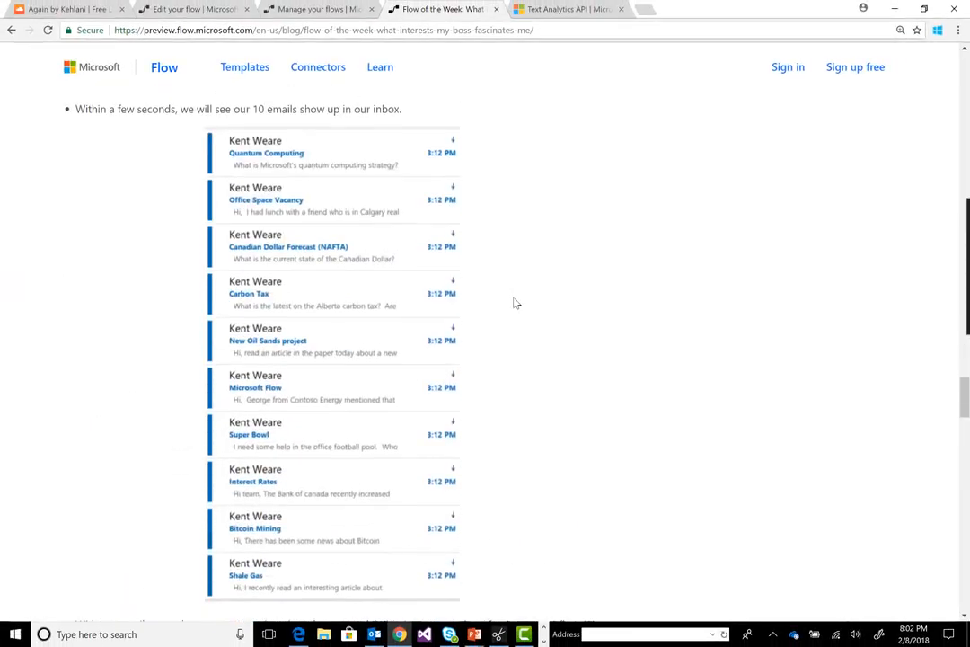
scroll("down", 3)
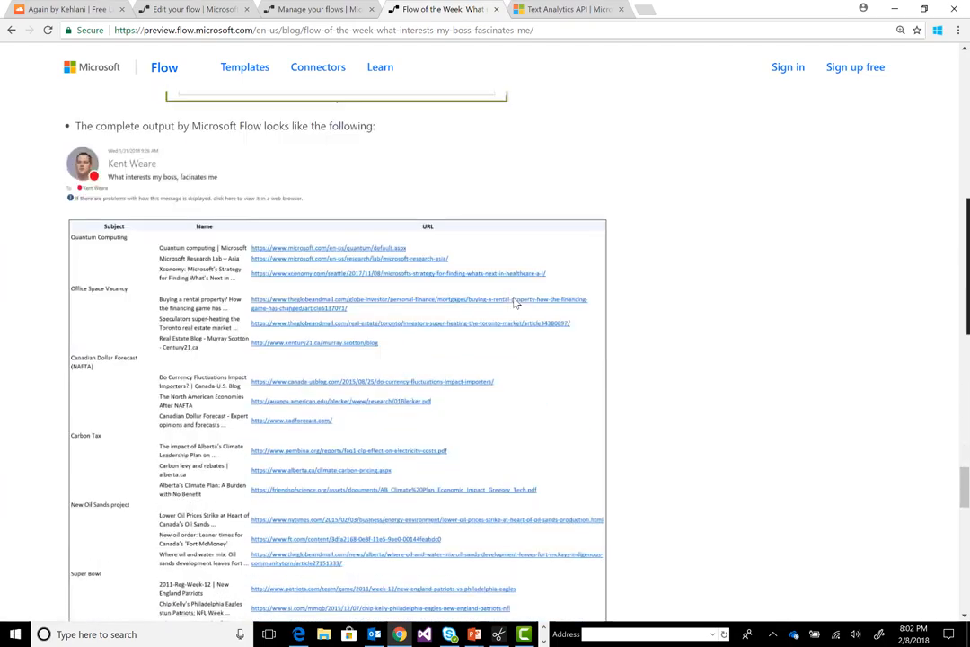
scroll("down", 3)
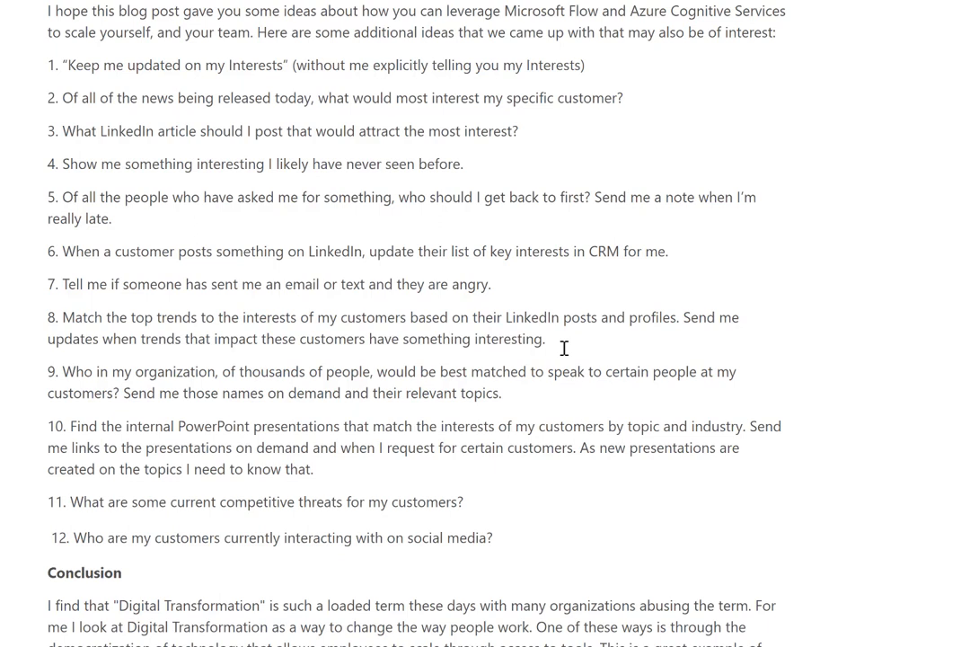
mouse_move(61, 101)
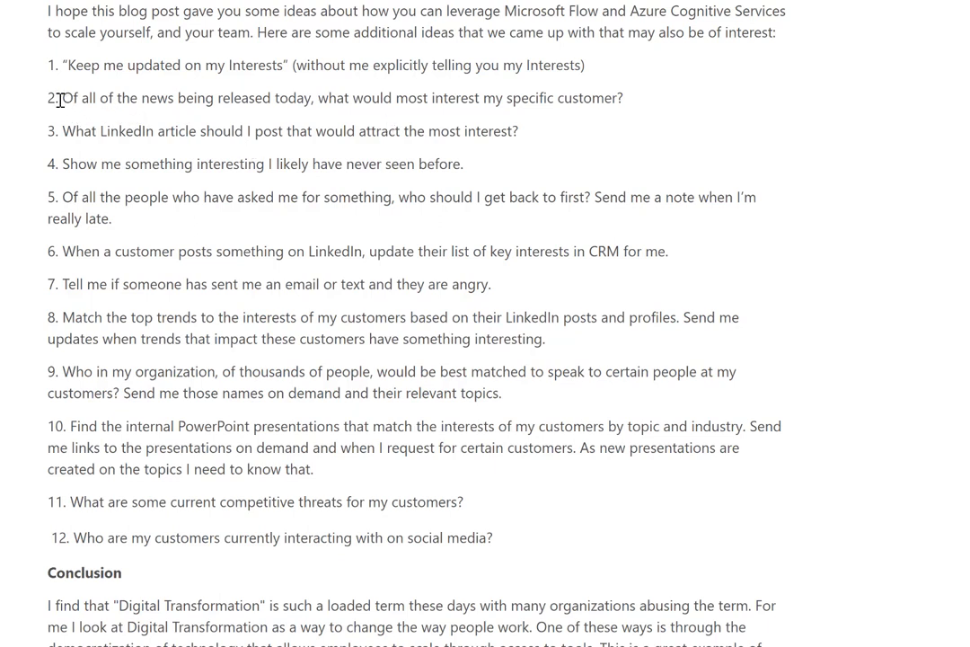
Step: Highlight idea 2, then highlight idea 12 about customers' social media interactions
left_click_drag(61, 97, 597, 97)
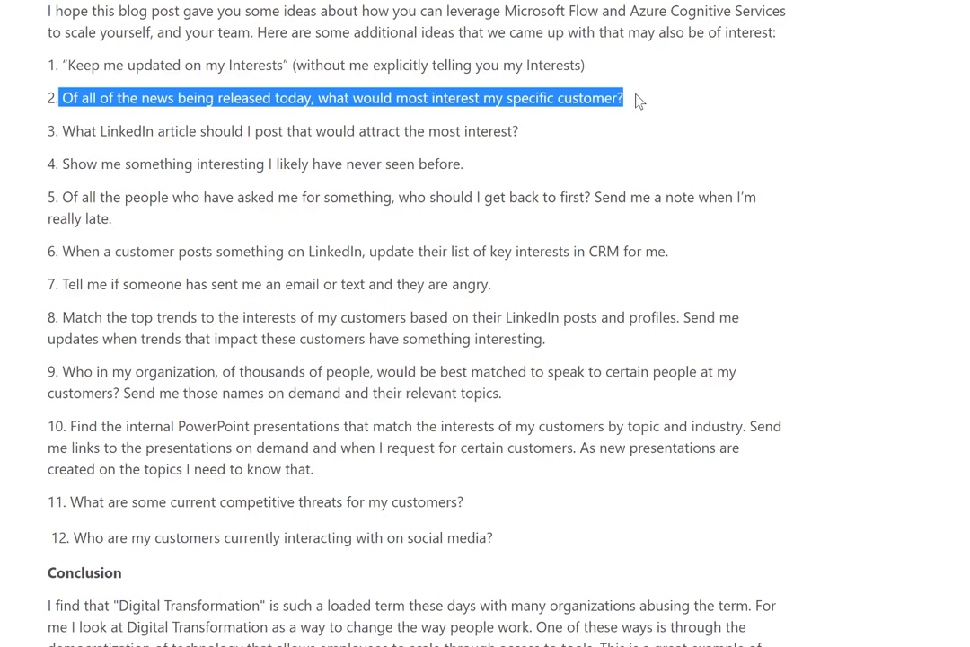
mouse_move(485, 504)
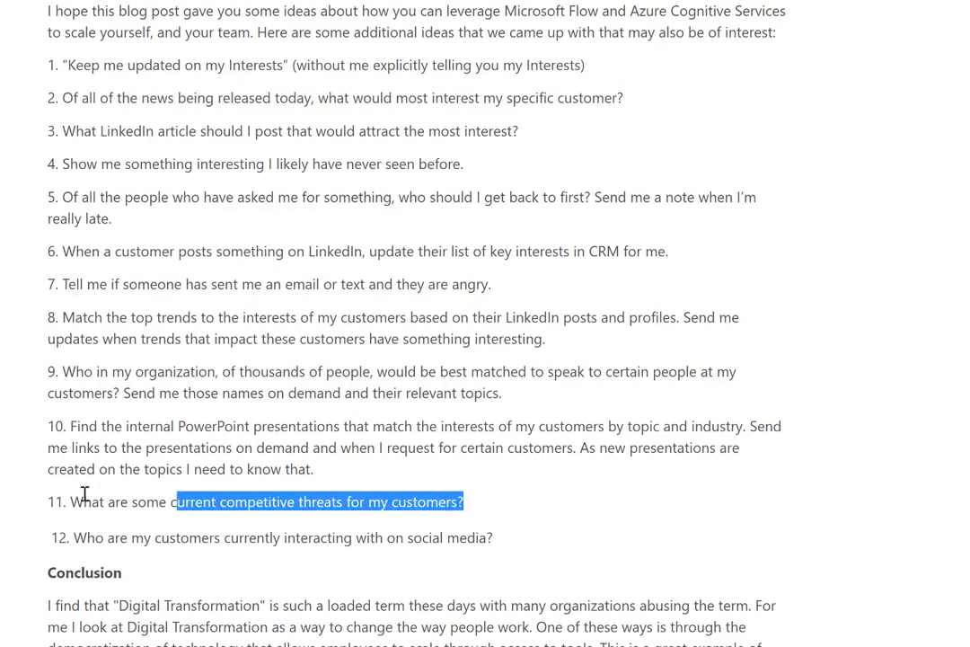
mouse_move(511, 517)
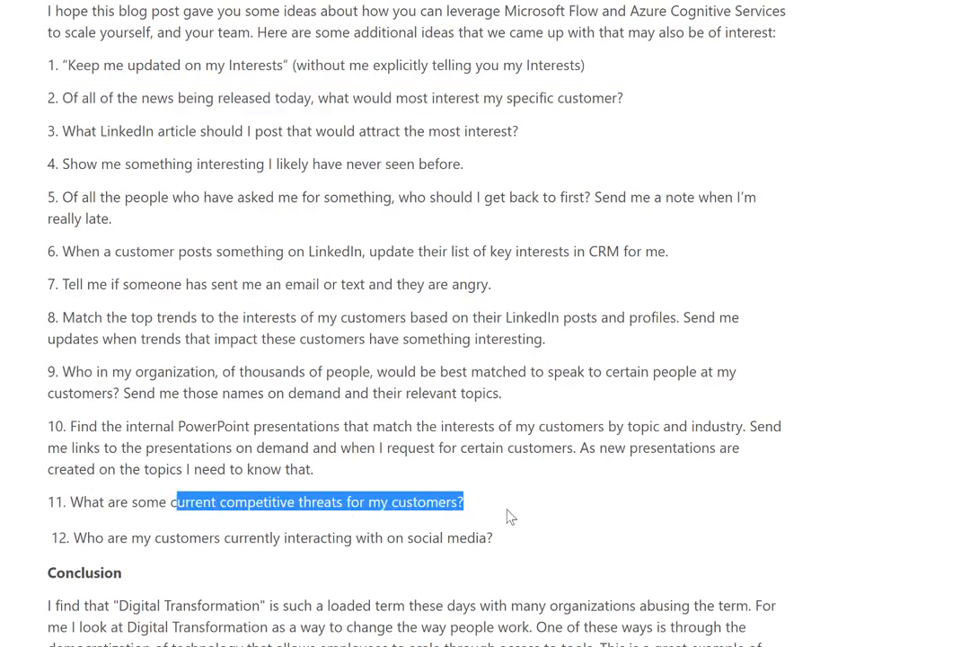
left_click(63, 549)
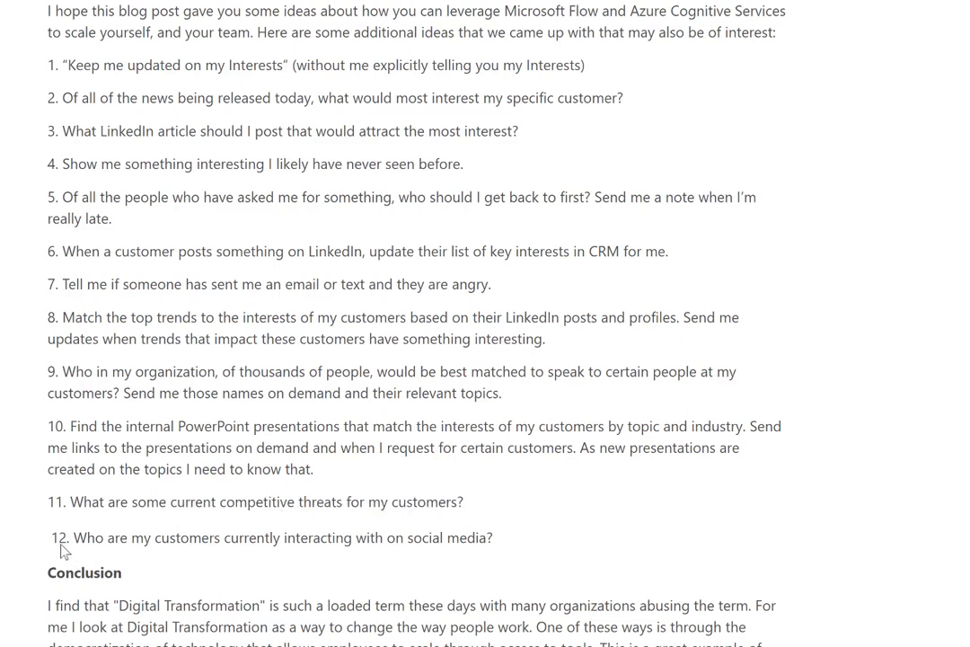
left_click_drag(73, 538, 485, 537)
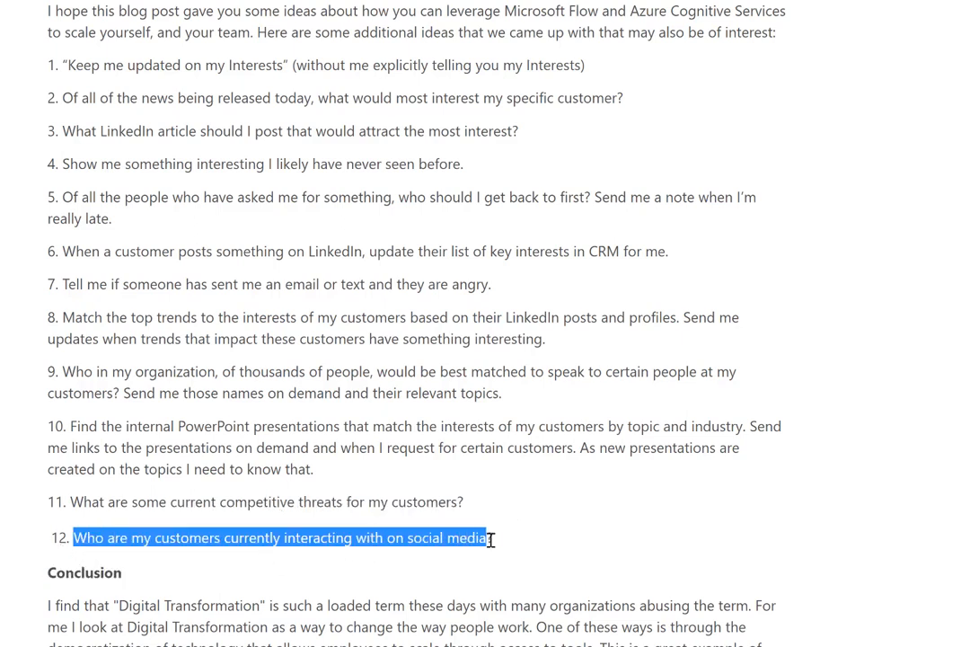